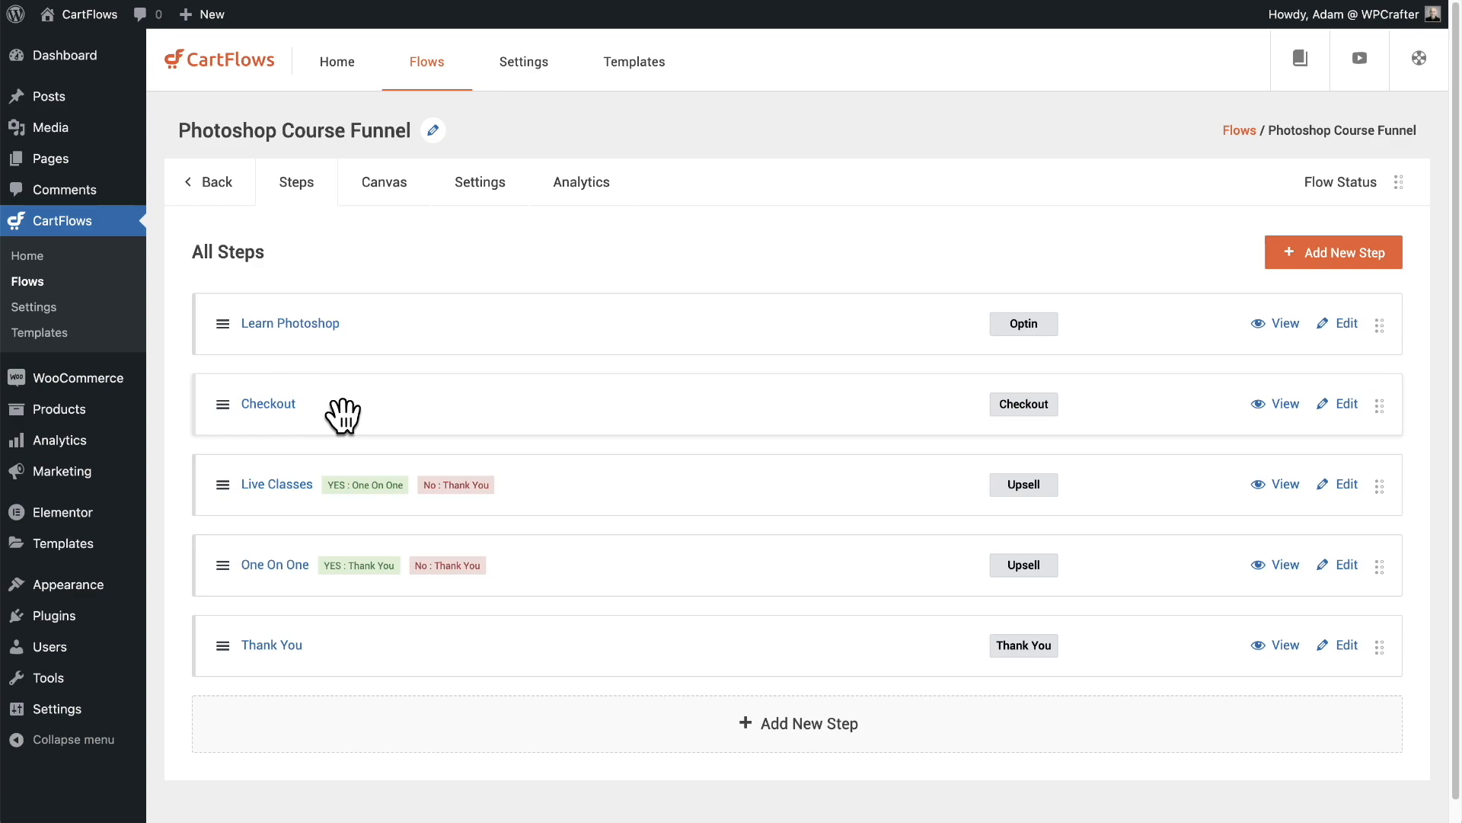
- Browse the Photoshop Course Funnel's step list and its routing options
click(342, 397)
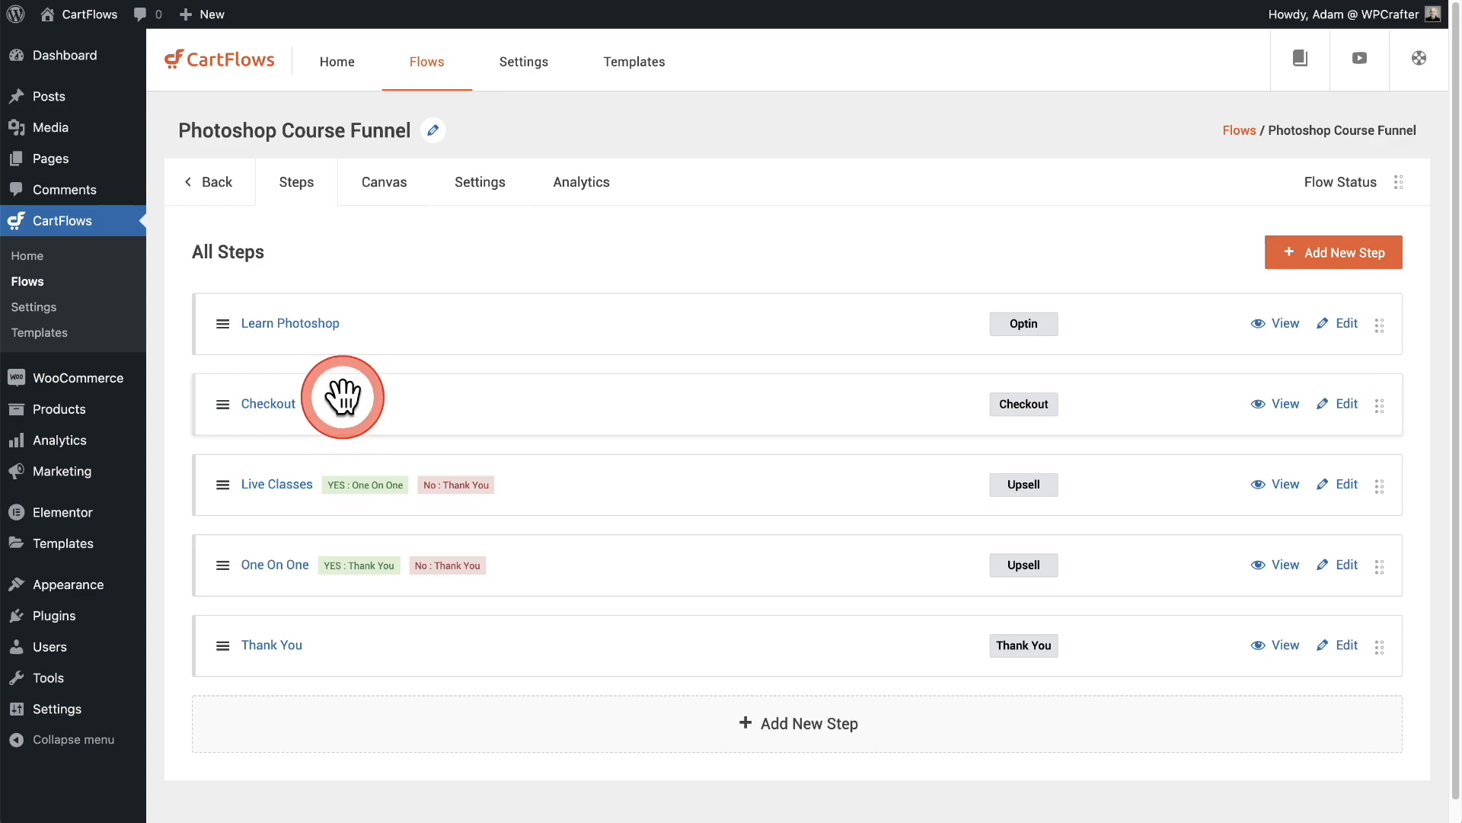
mouse_move(346, 410)
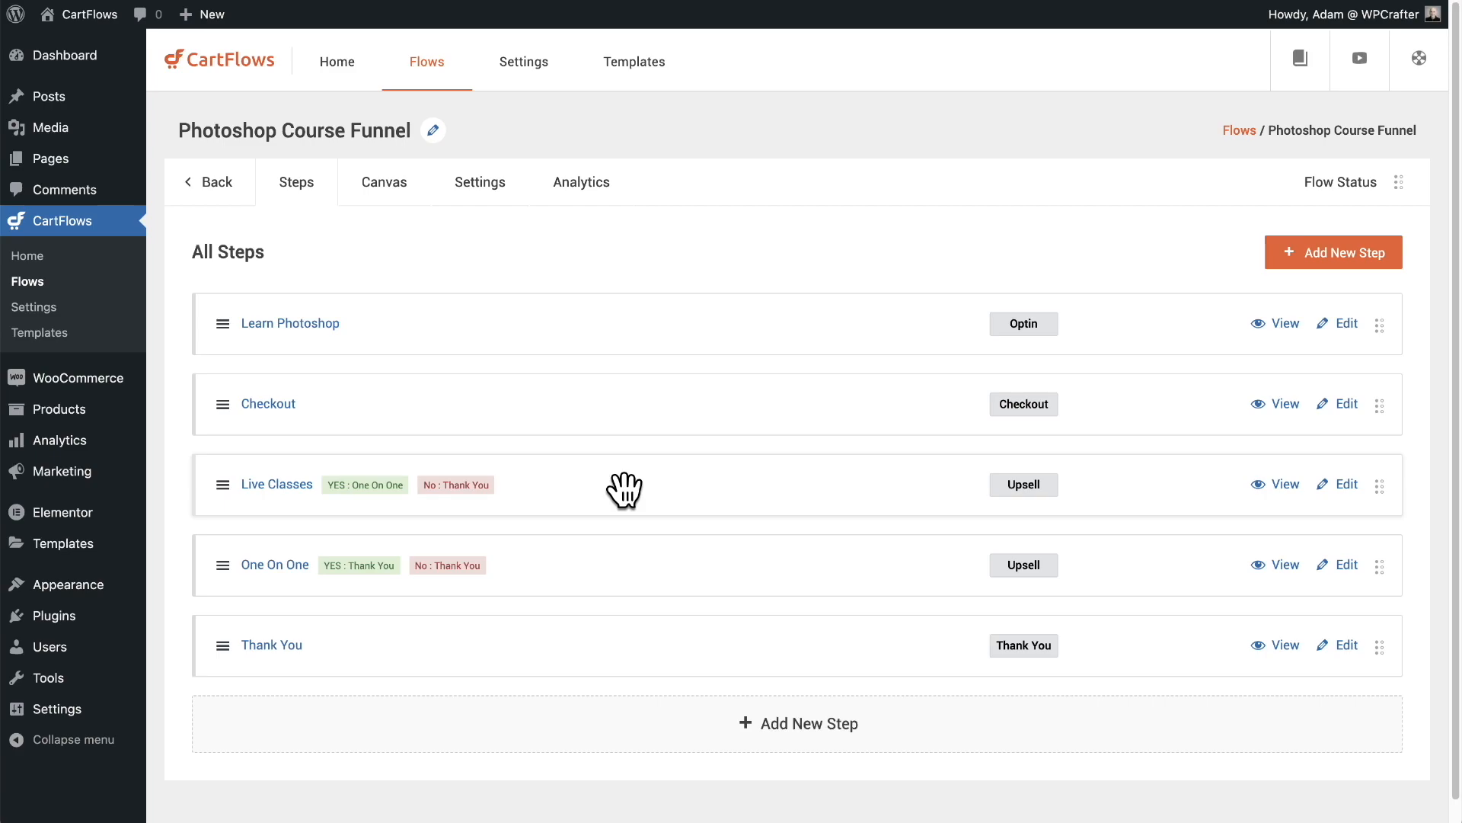
click(520, 406)
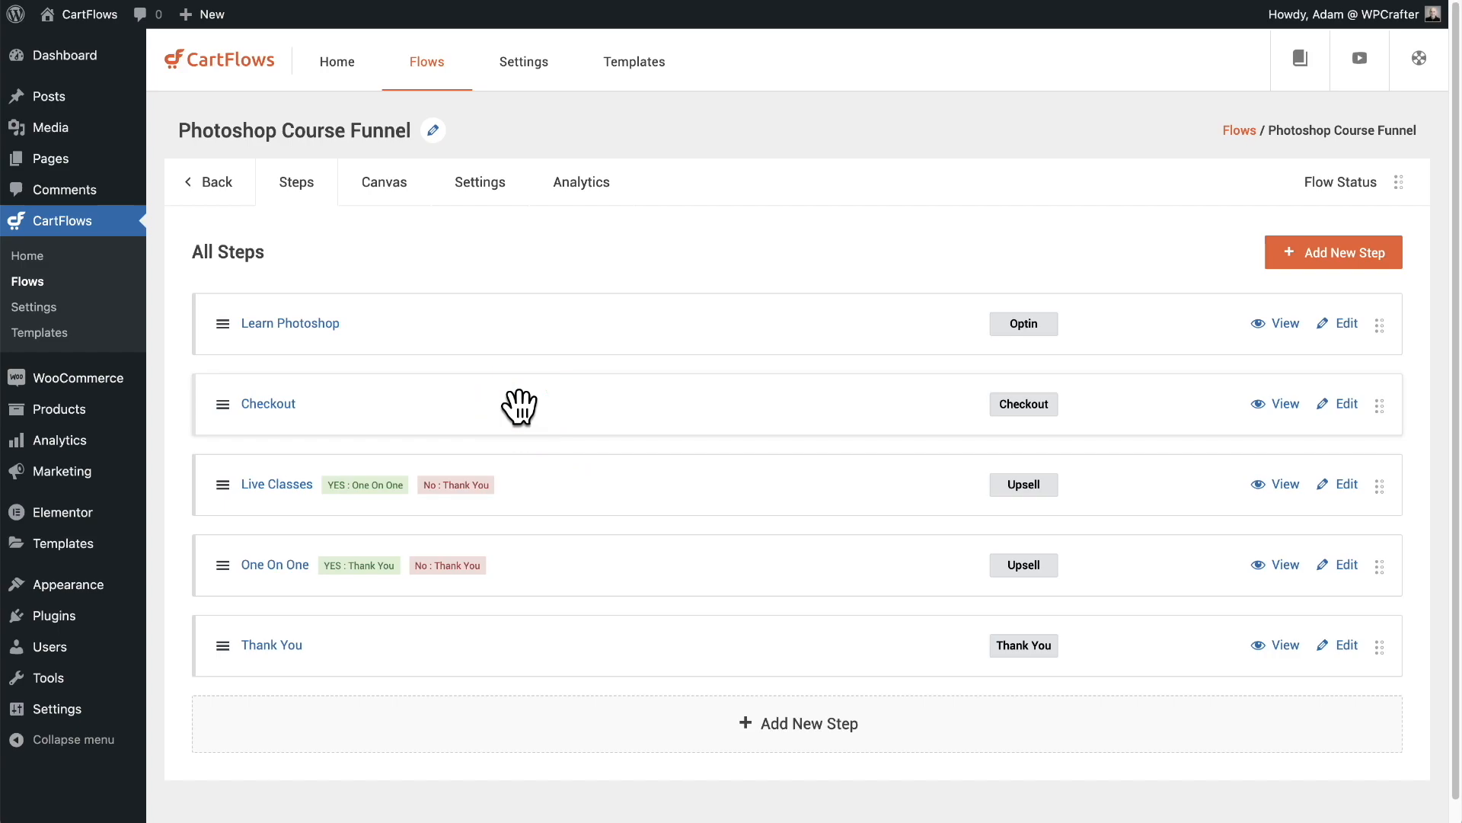
click(581, 510)
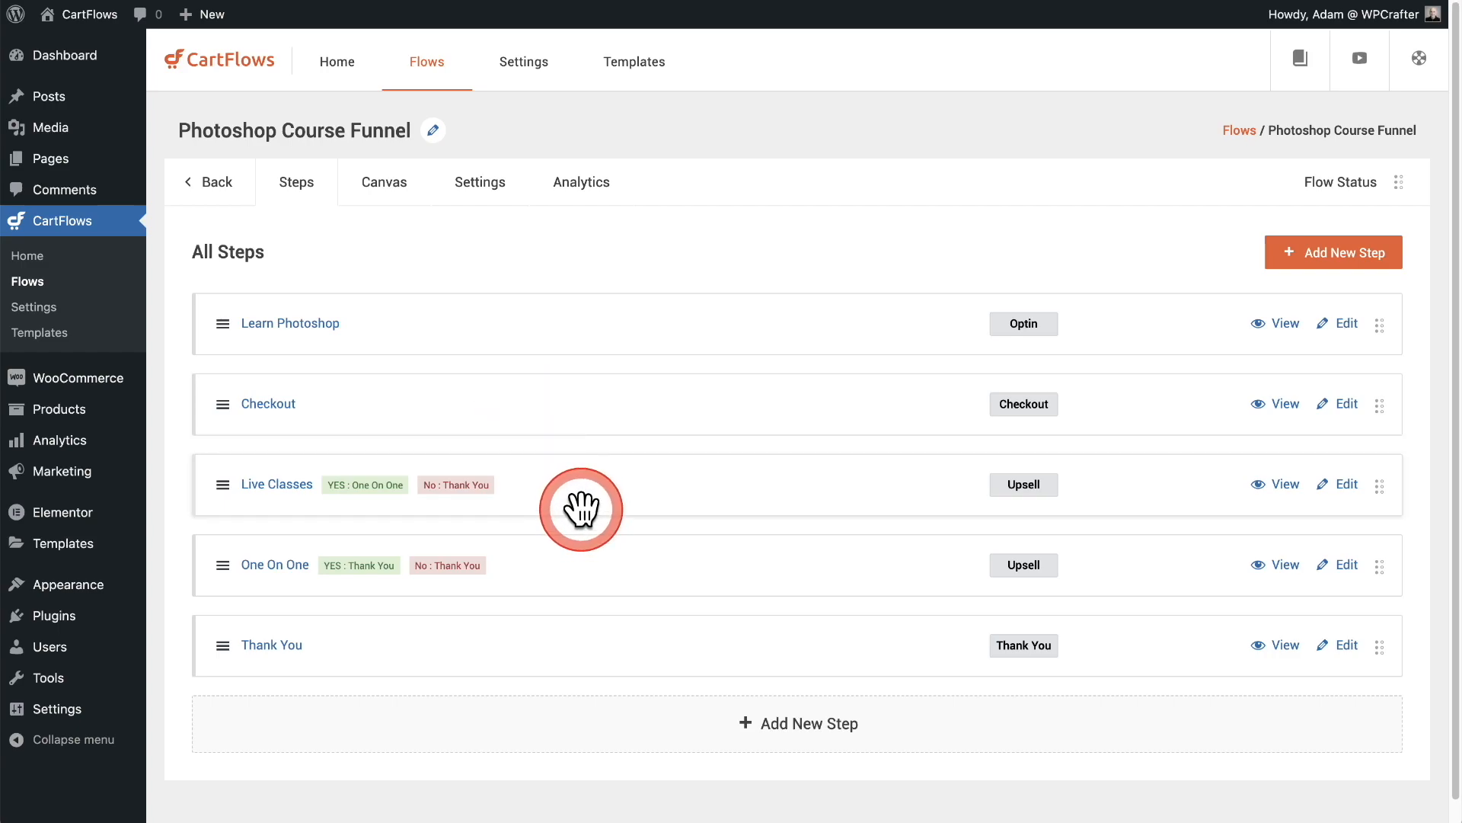
mouse_move(551, 457)
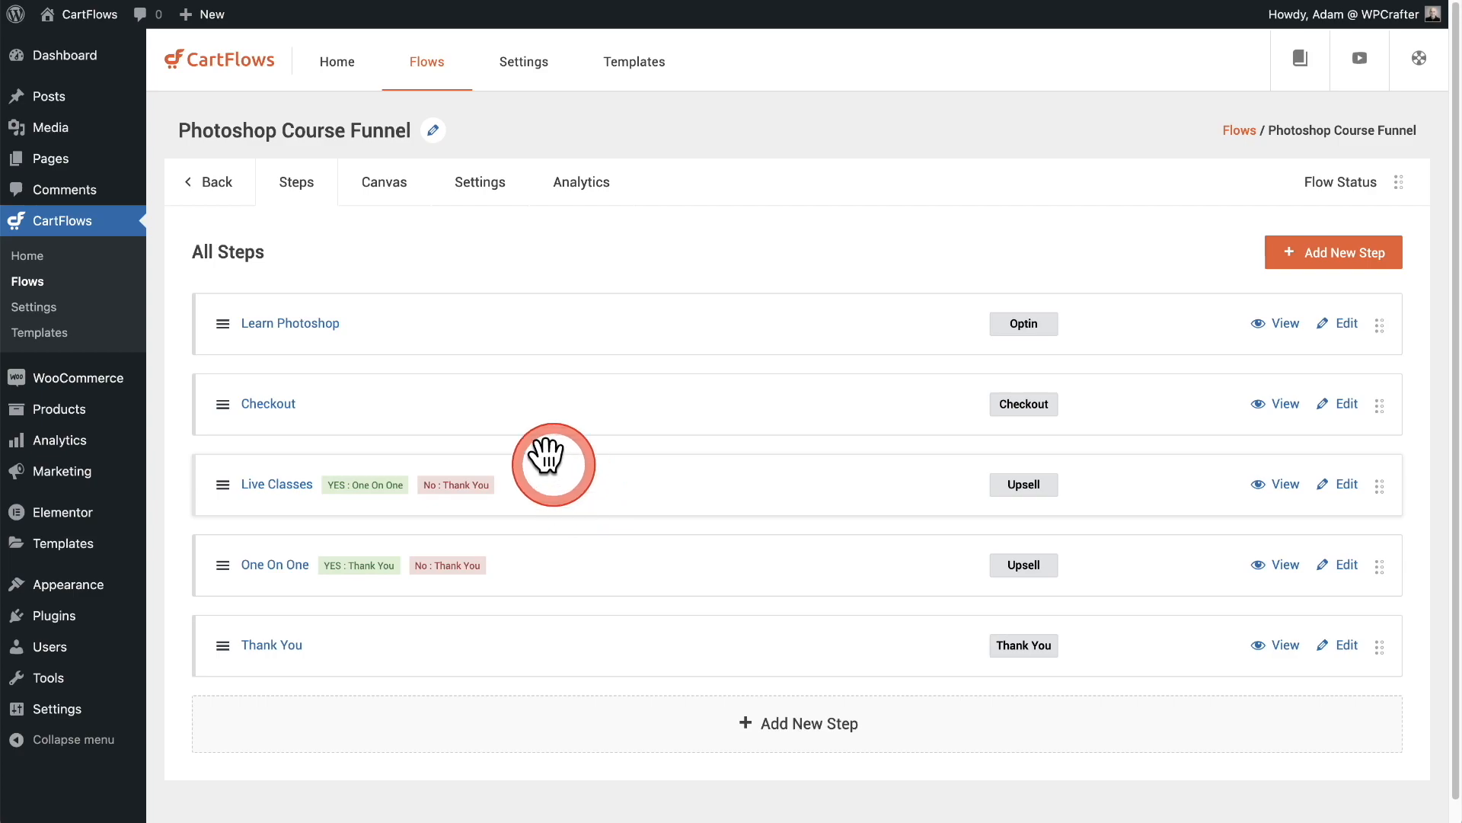
mouse_move(486, 405)
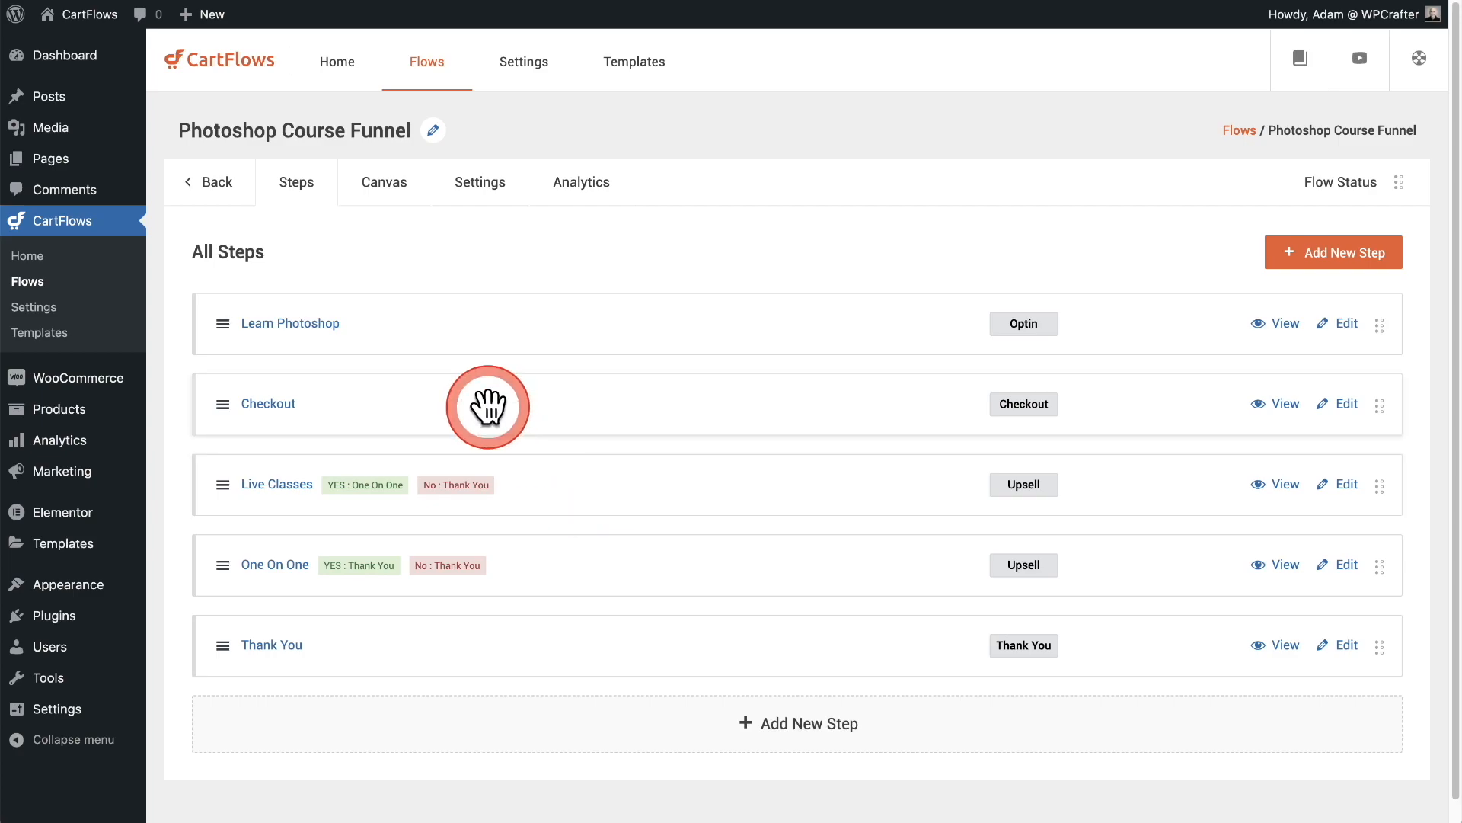
mouse_move(578, 565)
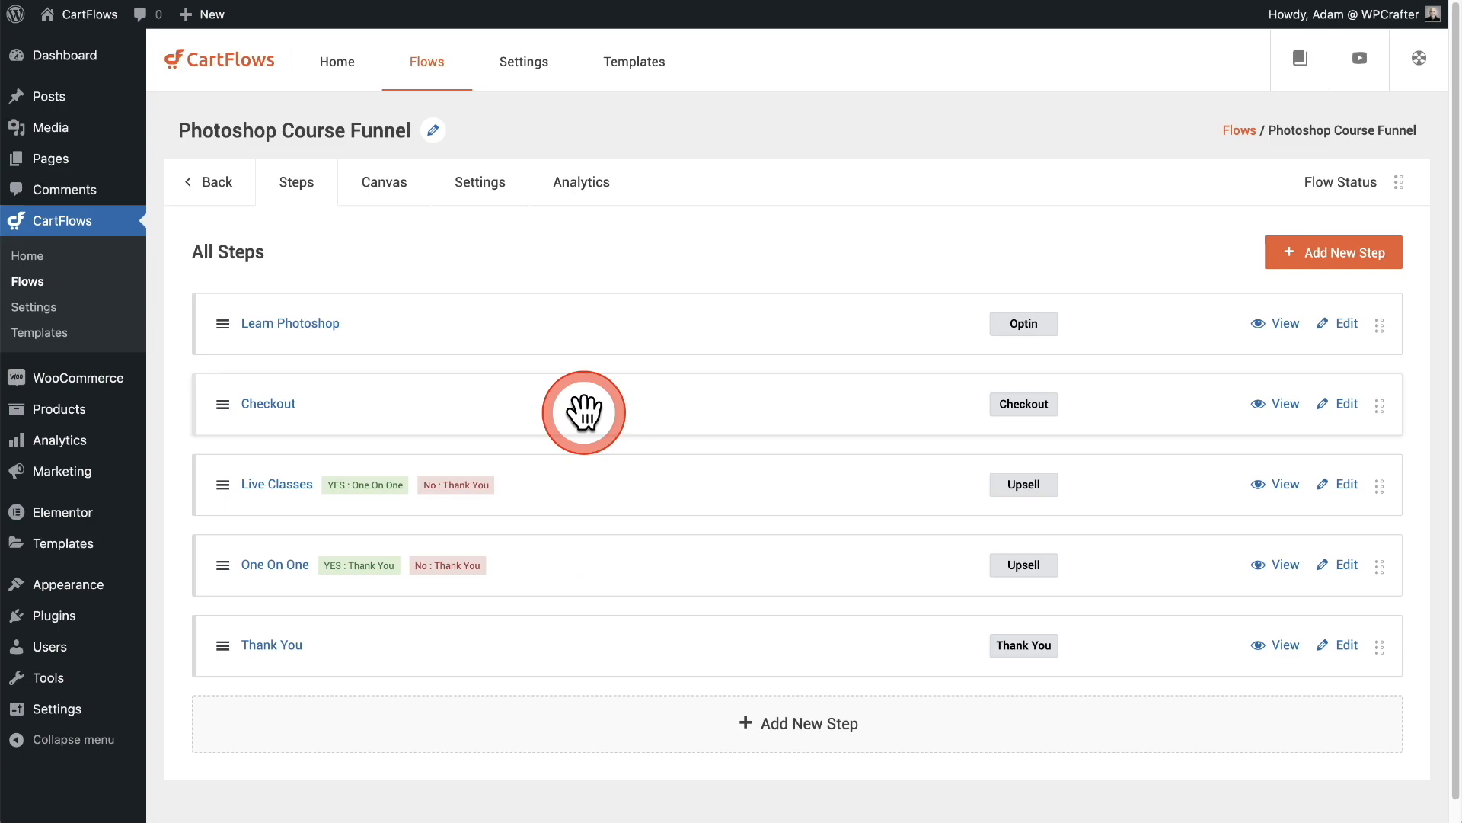
mouse_move(583, 414)
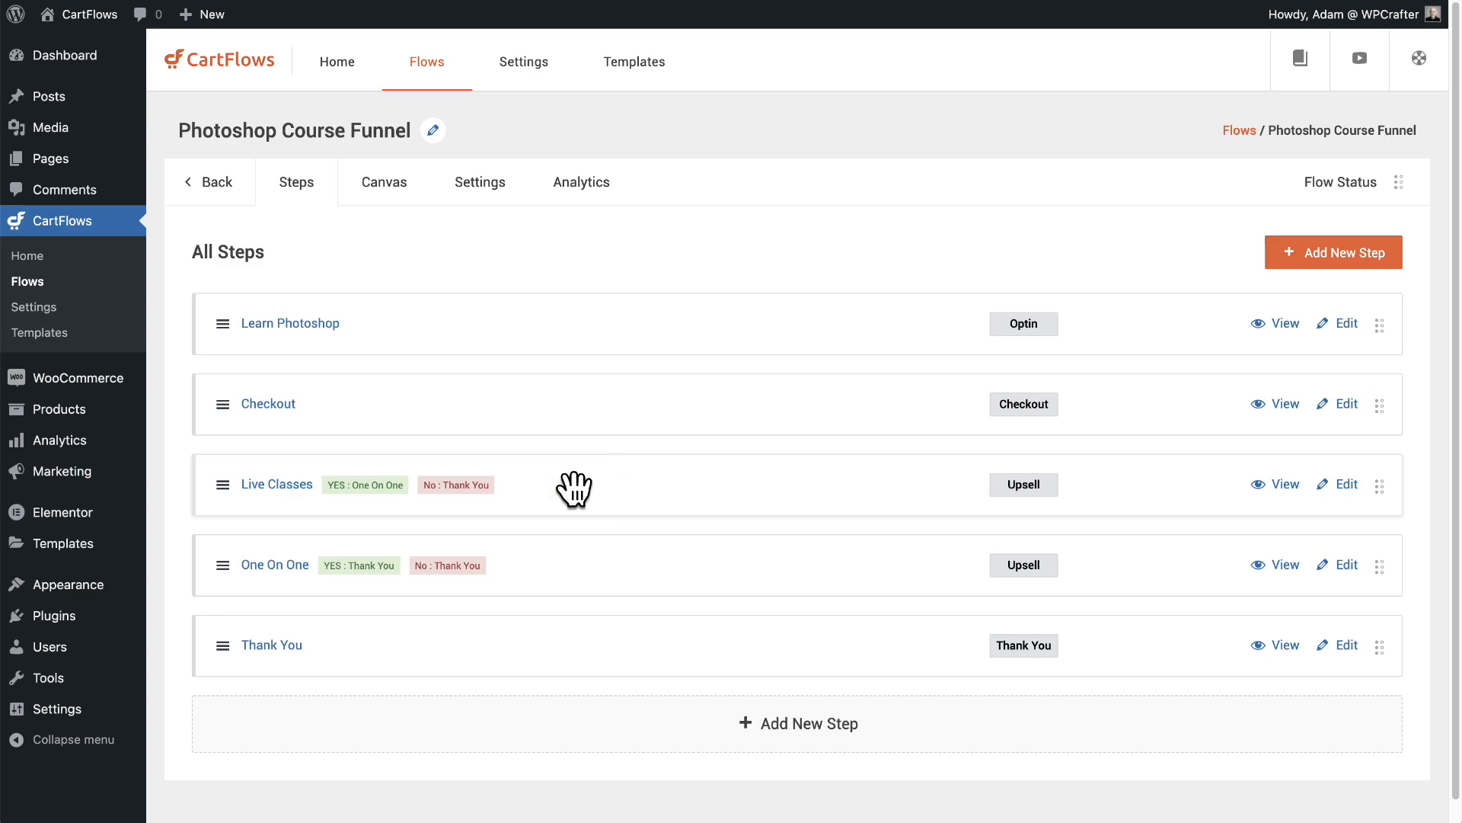
click(573, 518)
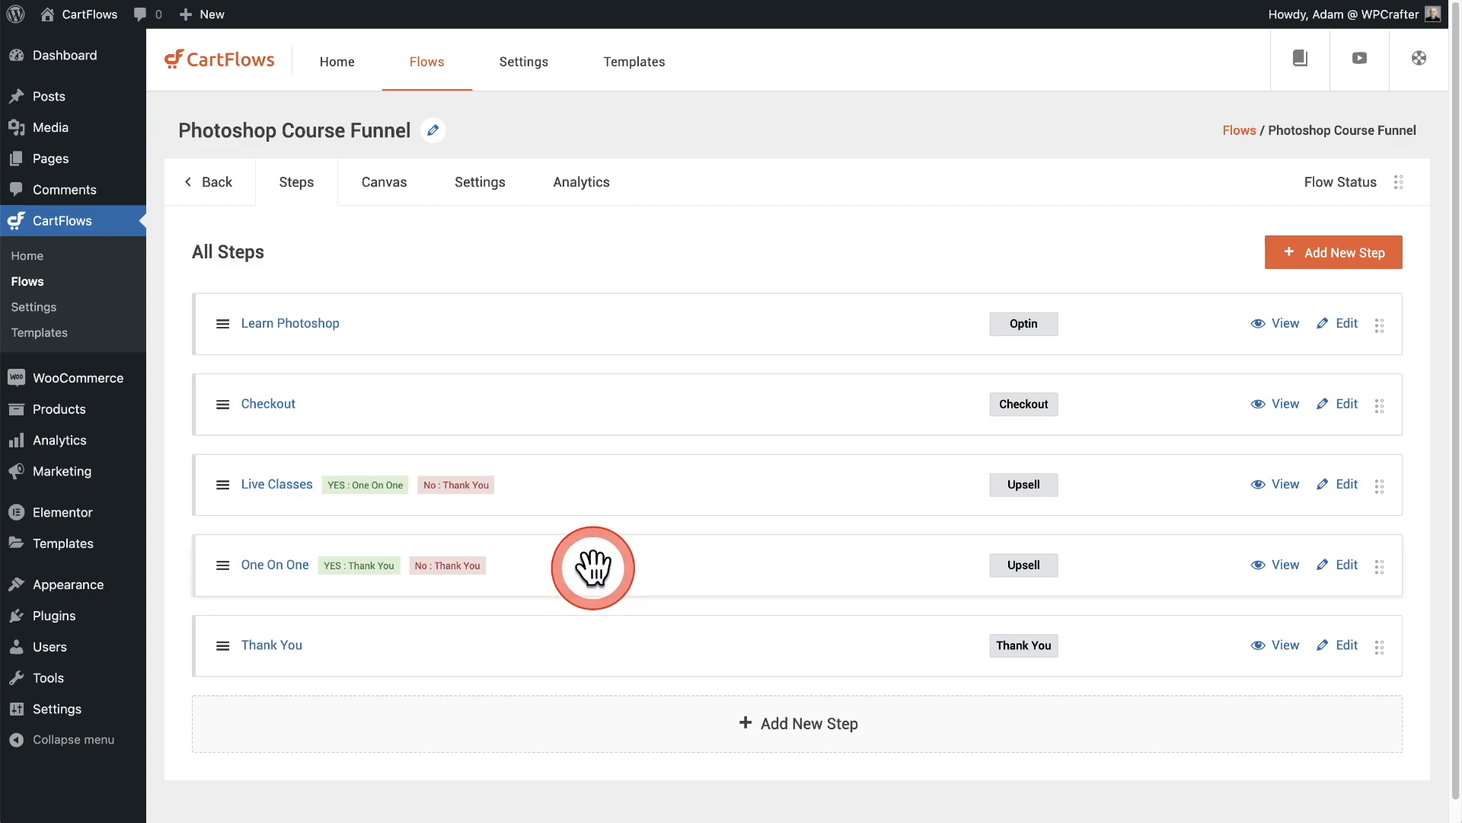
mouse_move(594, 567)
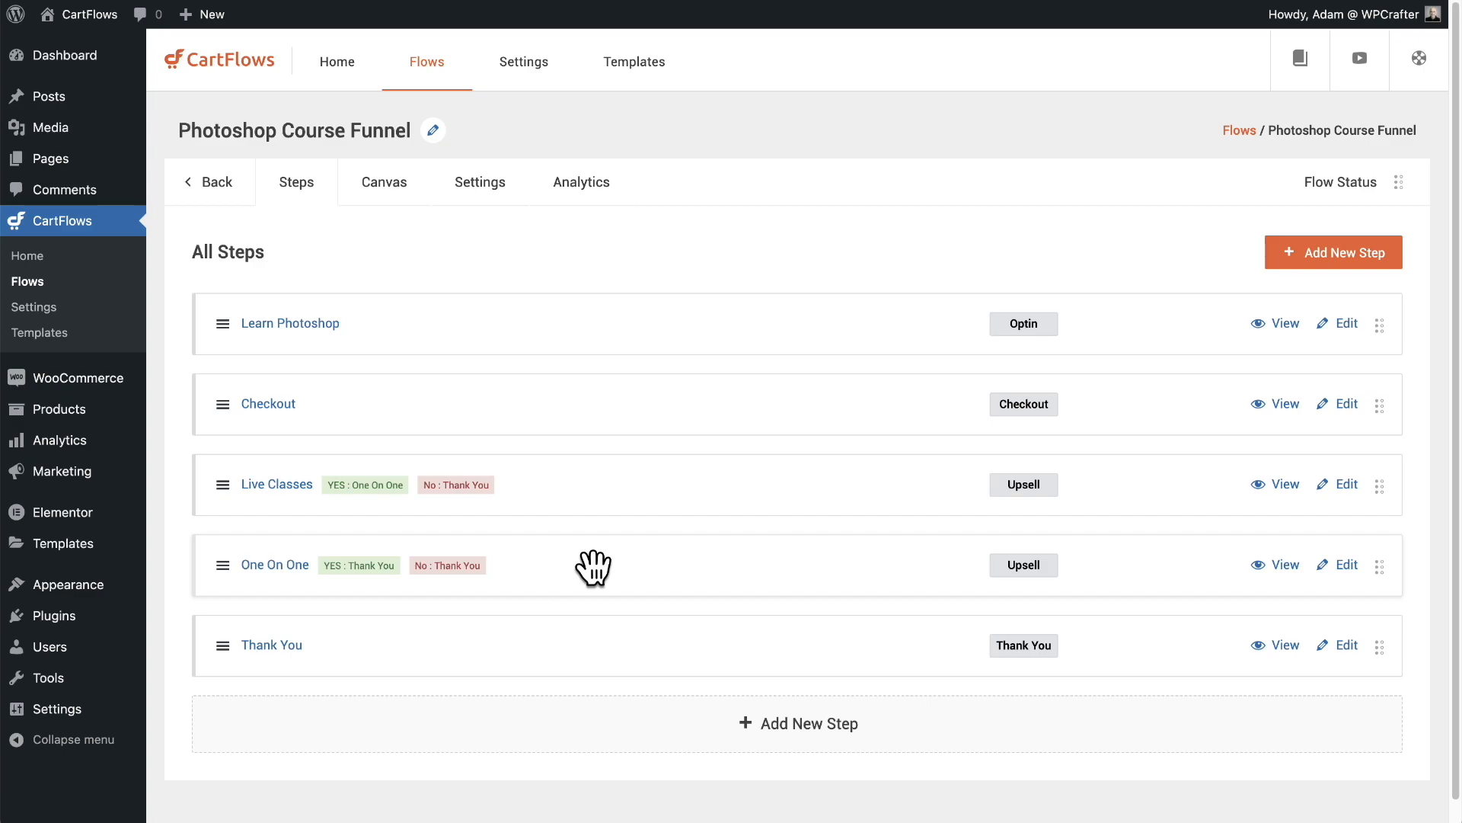
click(750, 416)
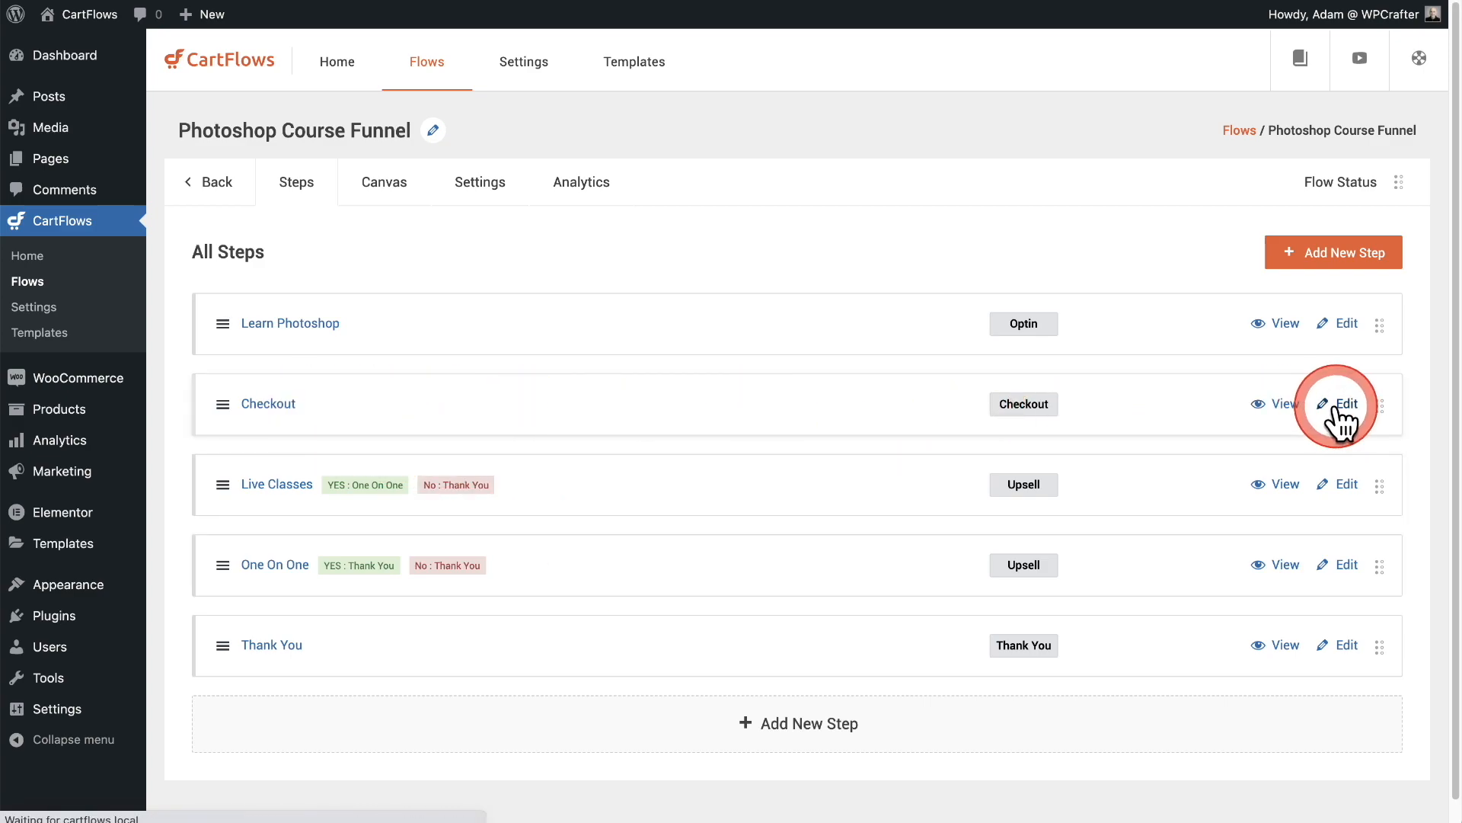
- Edit the Checkout step and view its Rules, keeping One On One as the redirect destination
click(1346, 402)
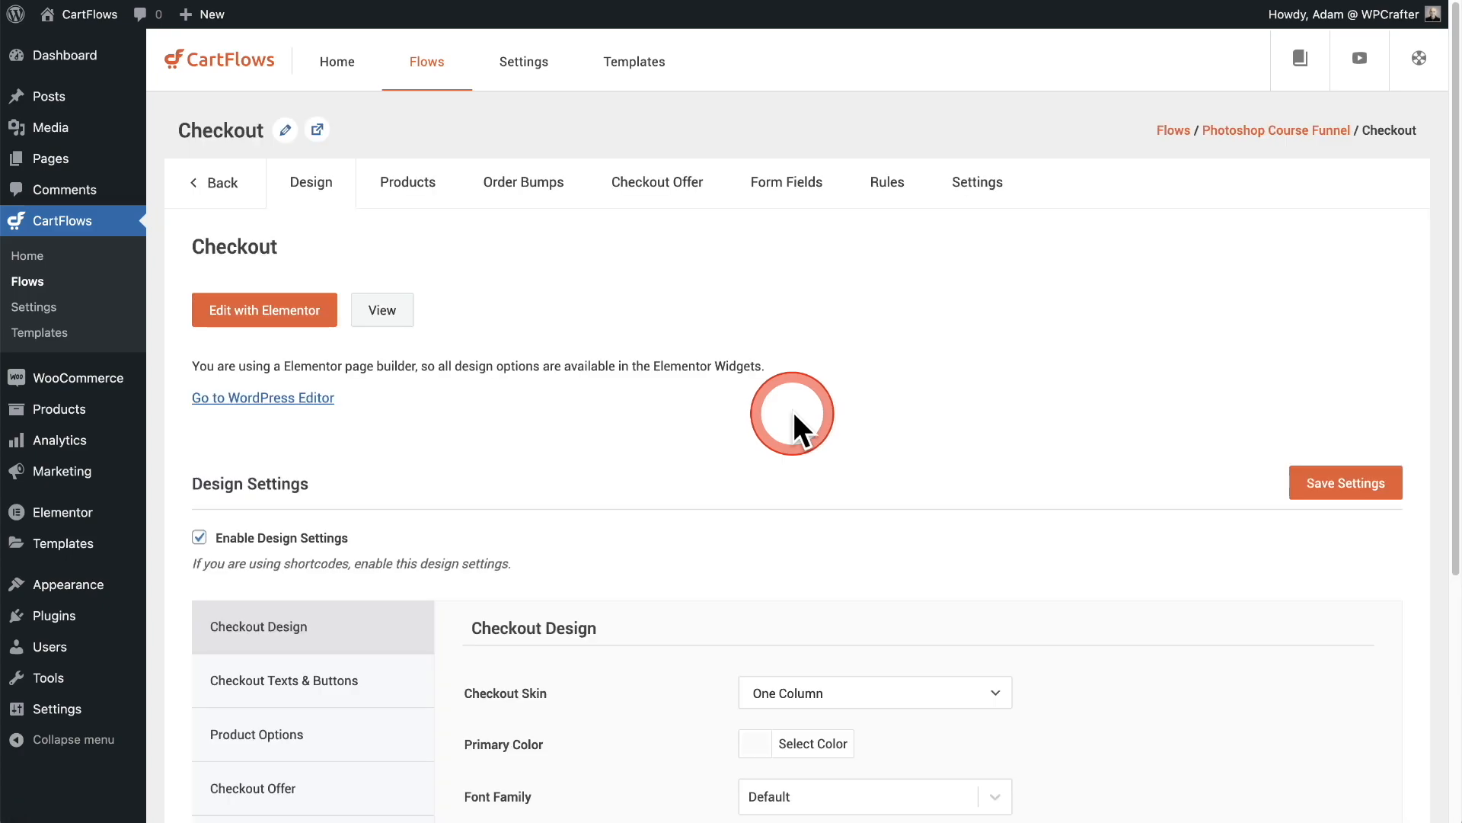
mouse_move(887, 181)
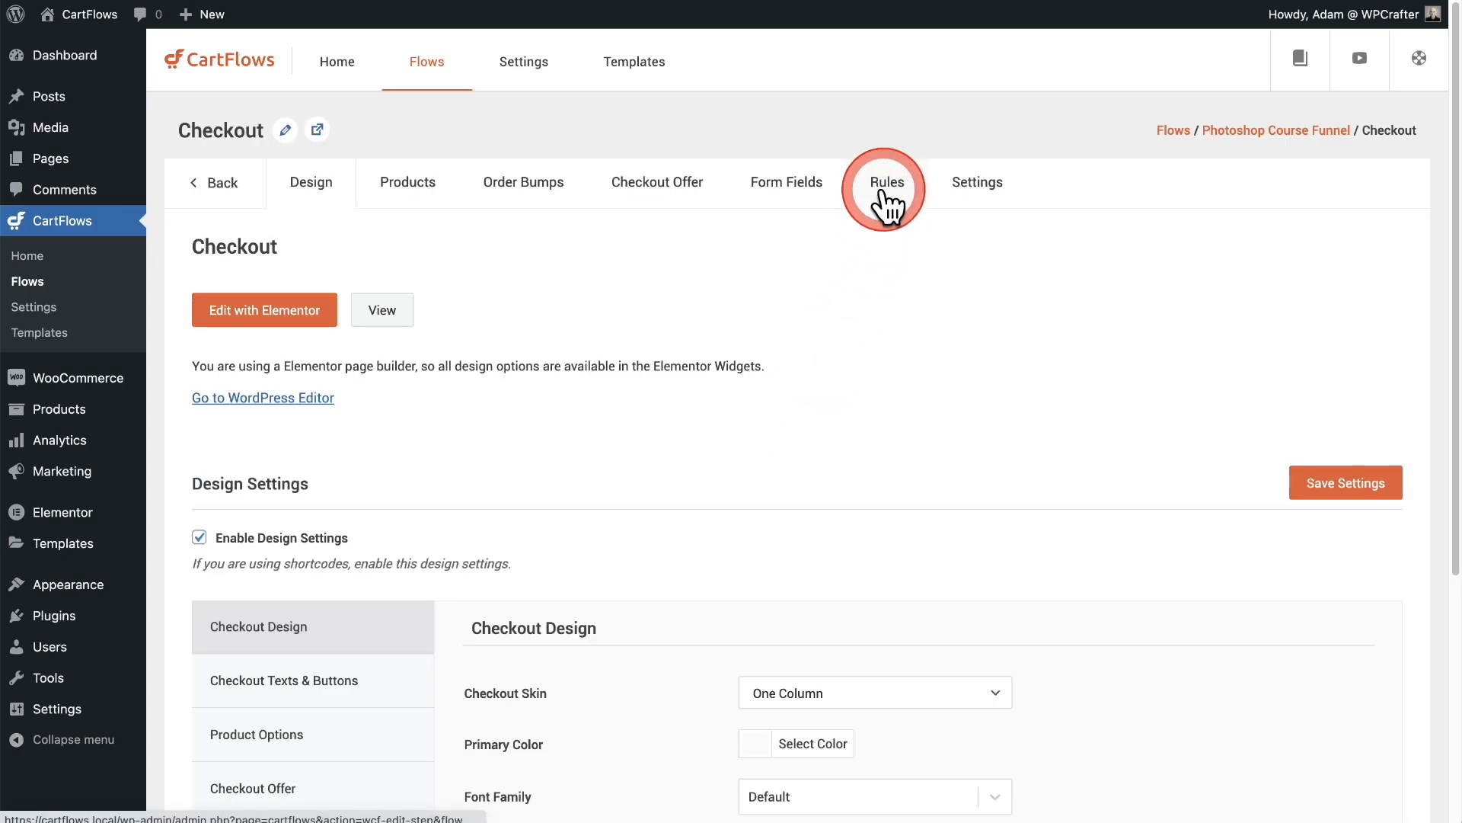
click(887, 181)
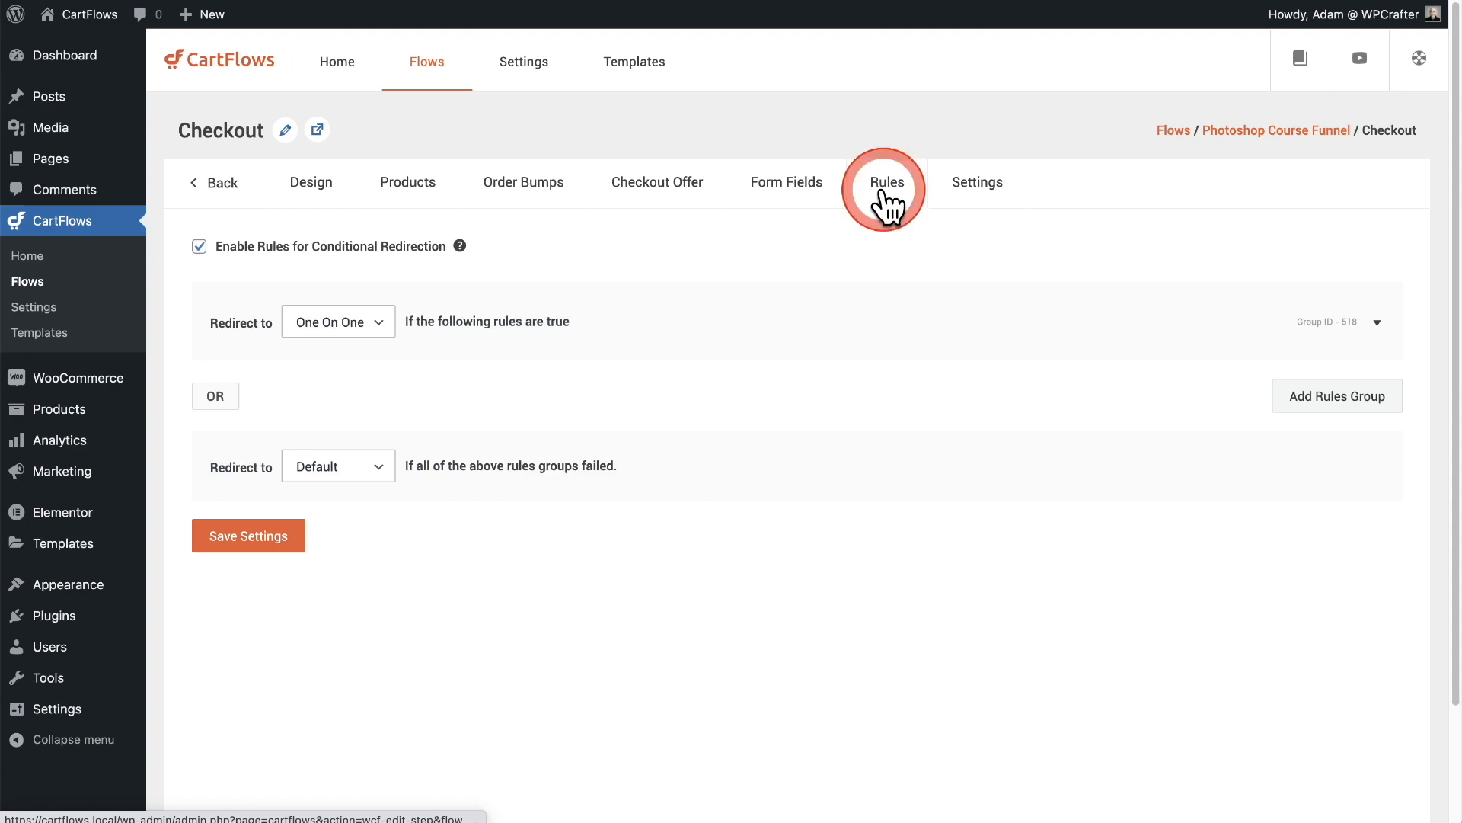
mouse_move(599, 277)
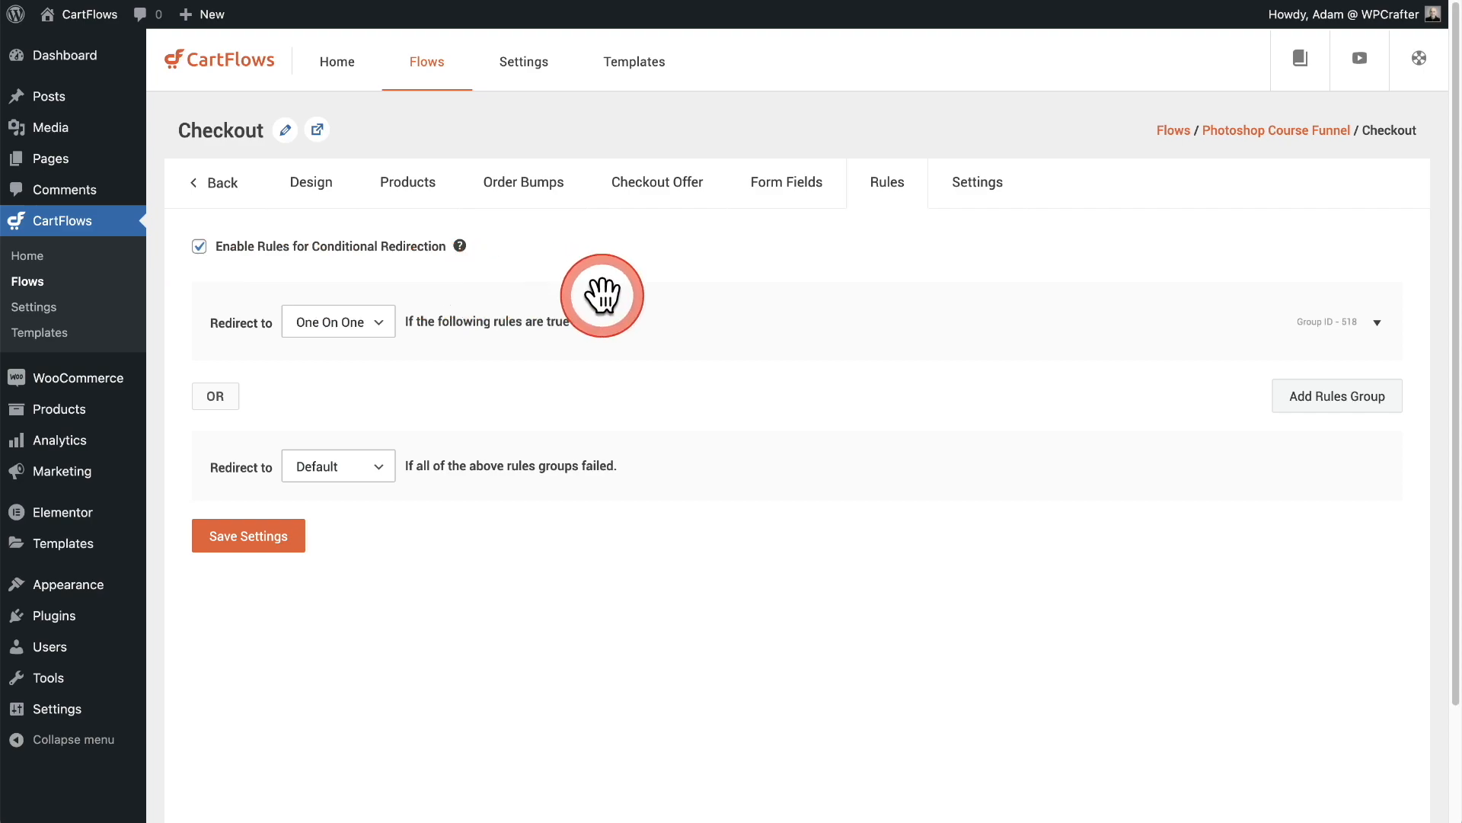
mouse_move(596, 304)
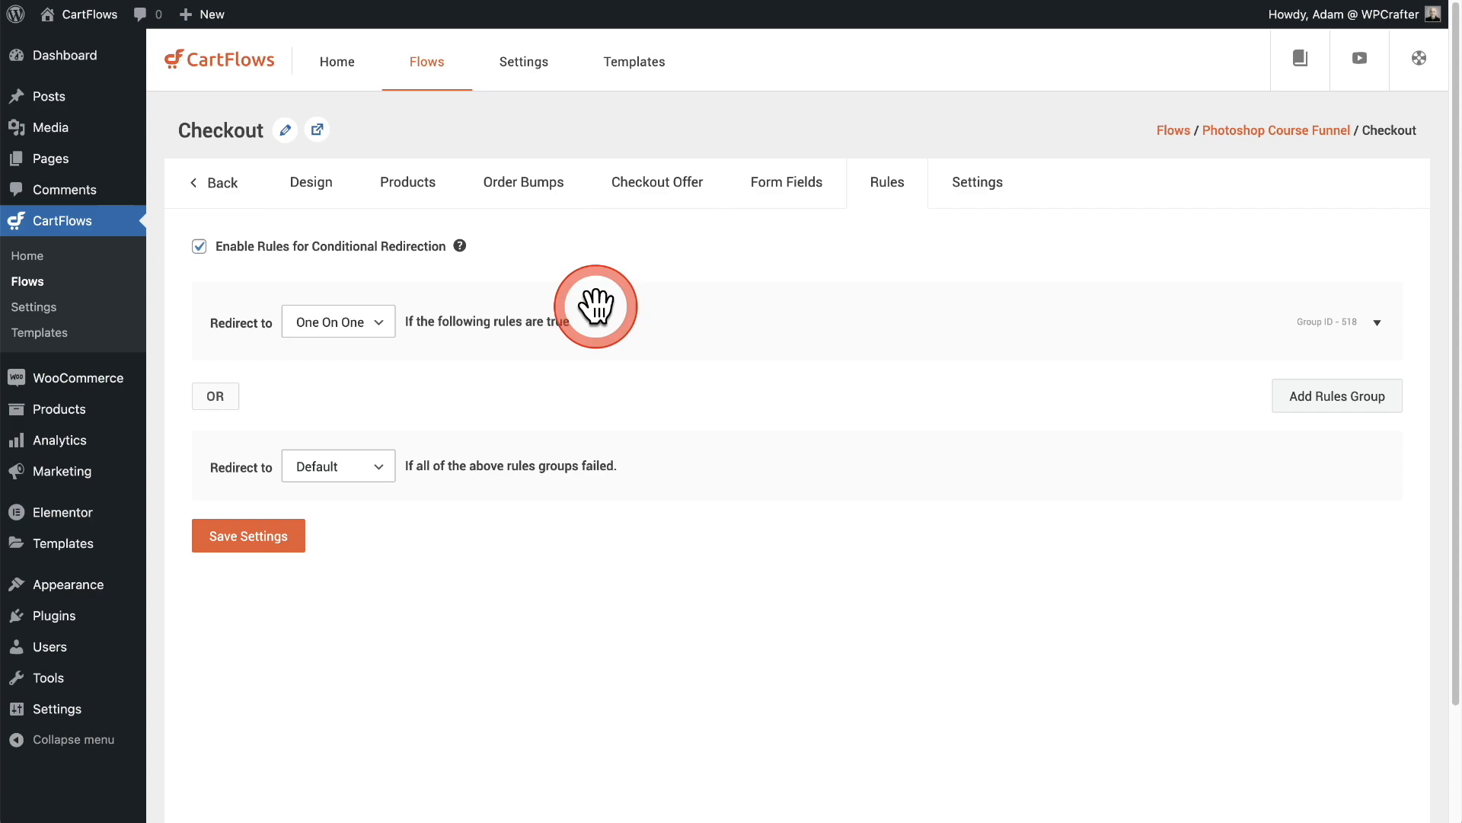
mouse_move(518, 331)
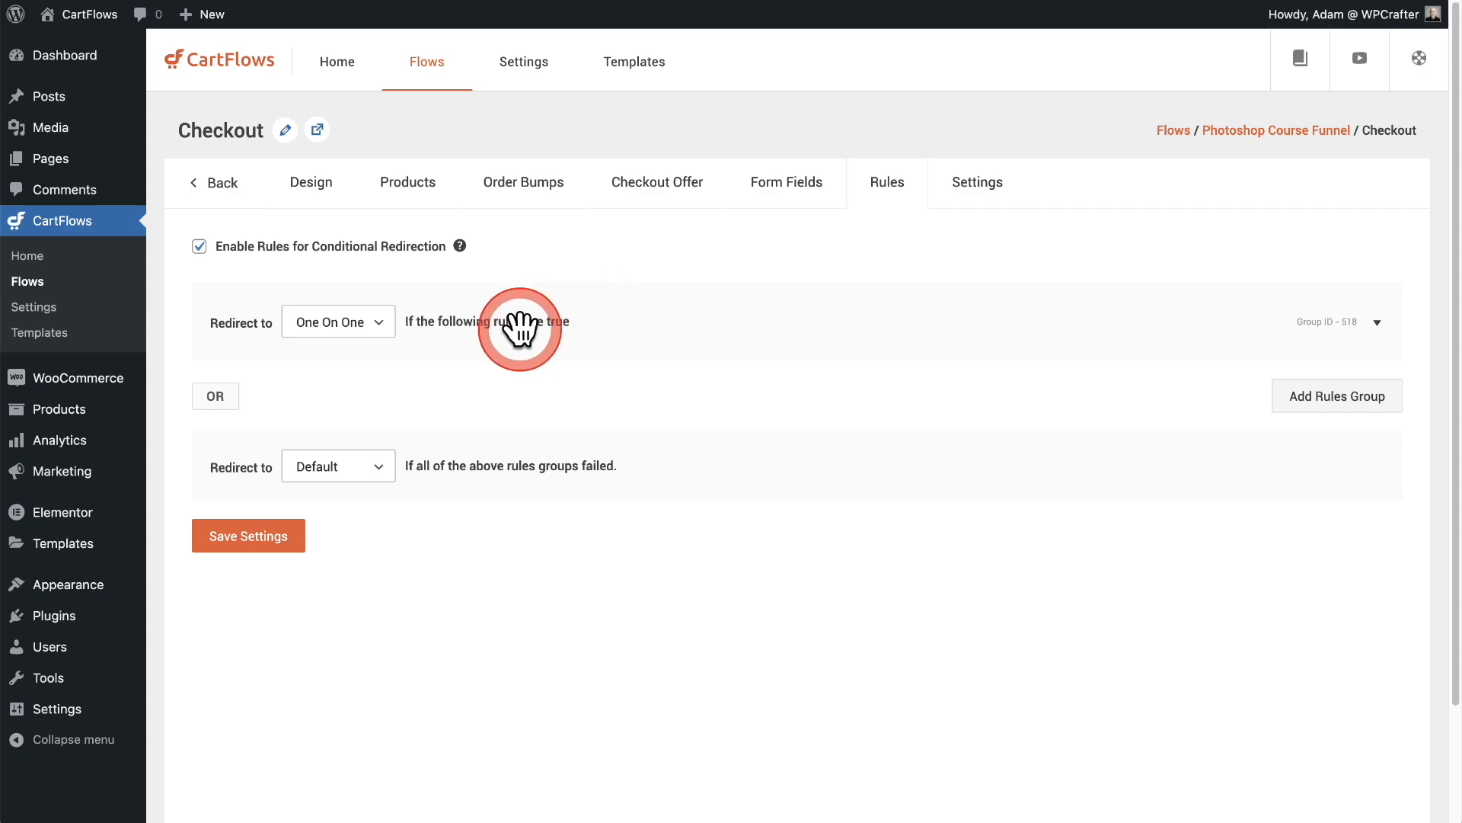
mouse_move(415, 331)
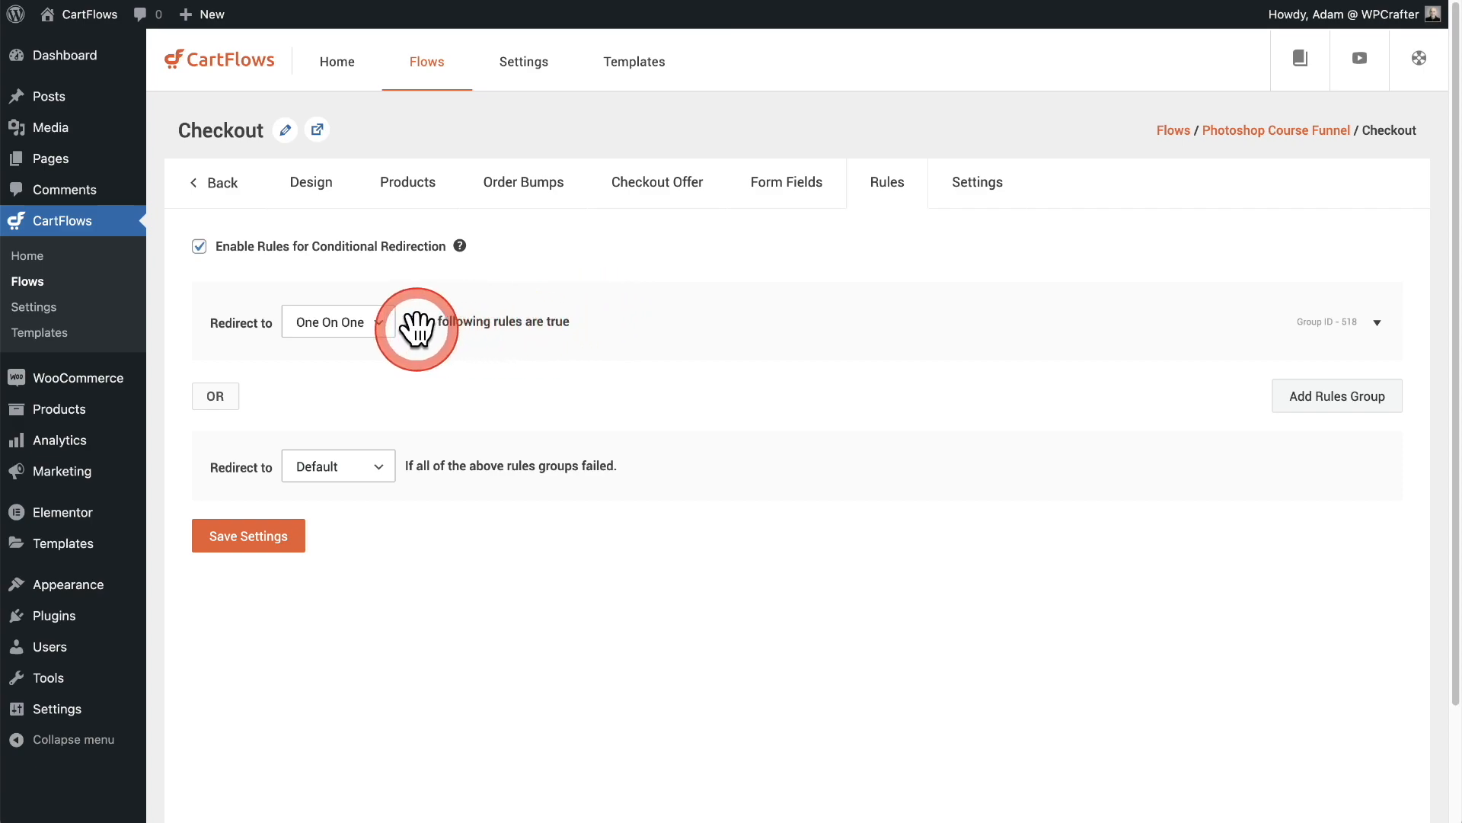
click(338, 321)
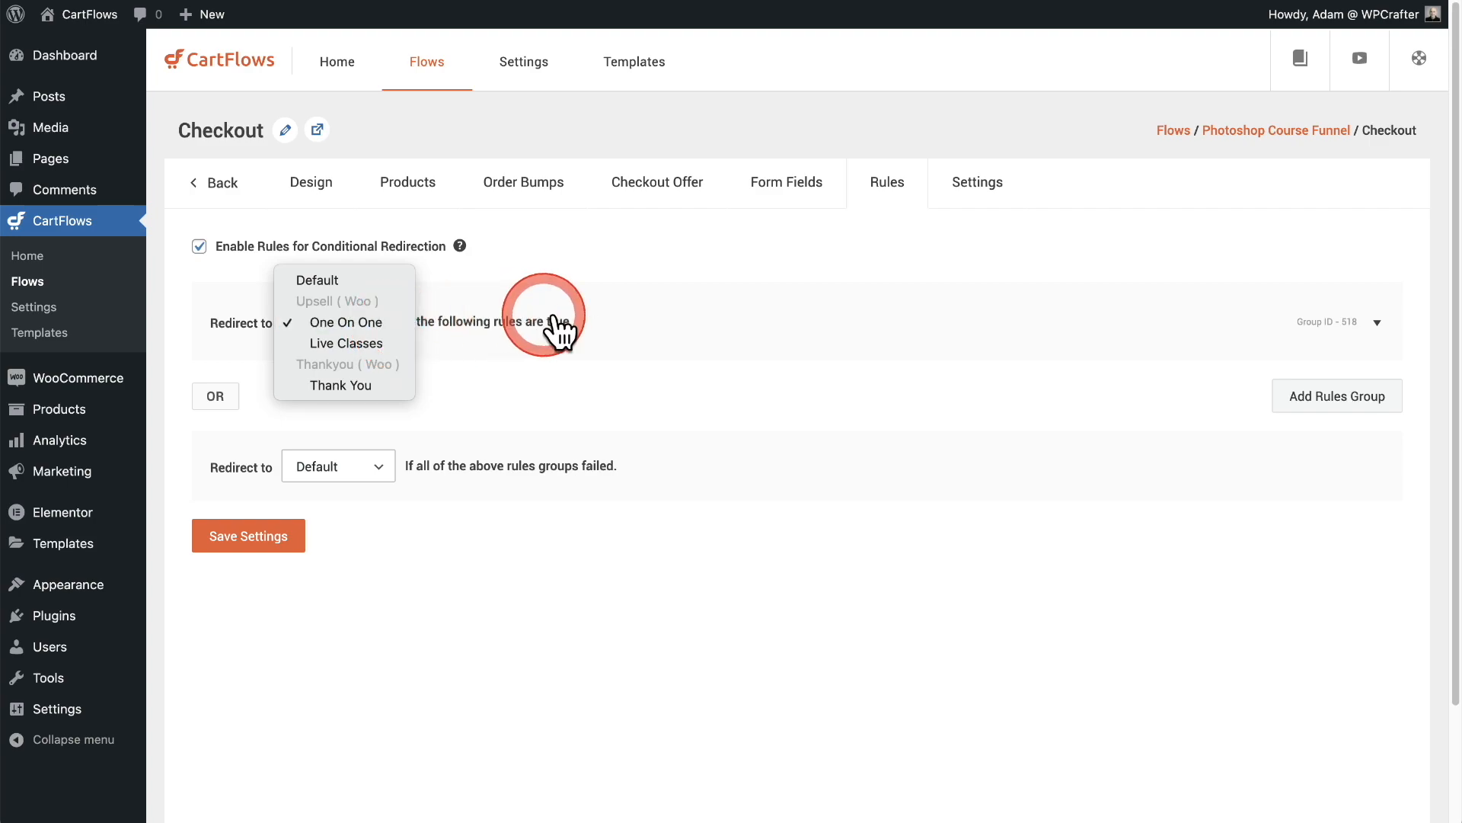
click(346, 321)
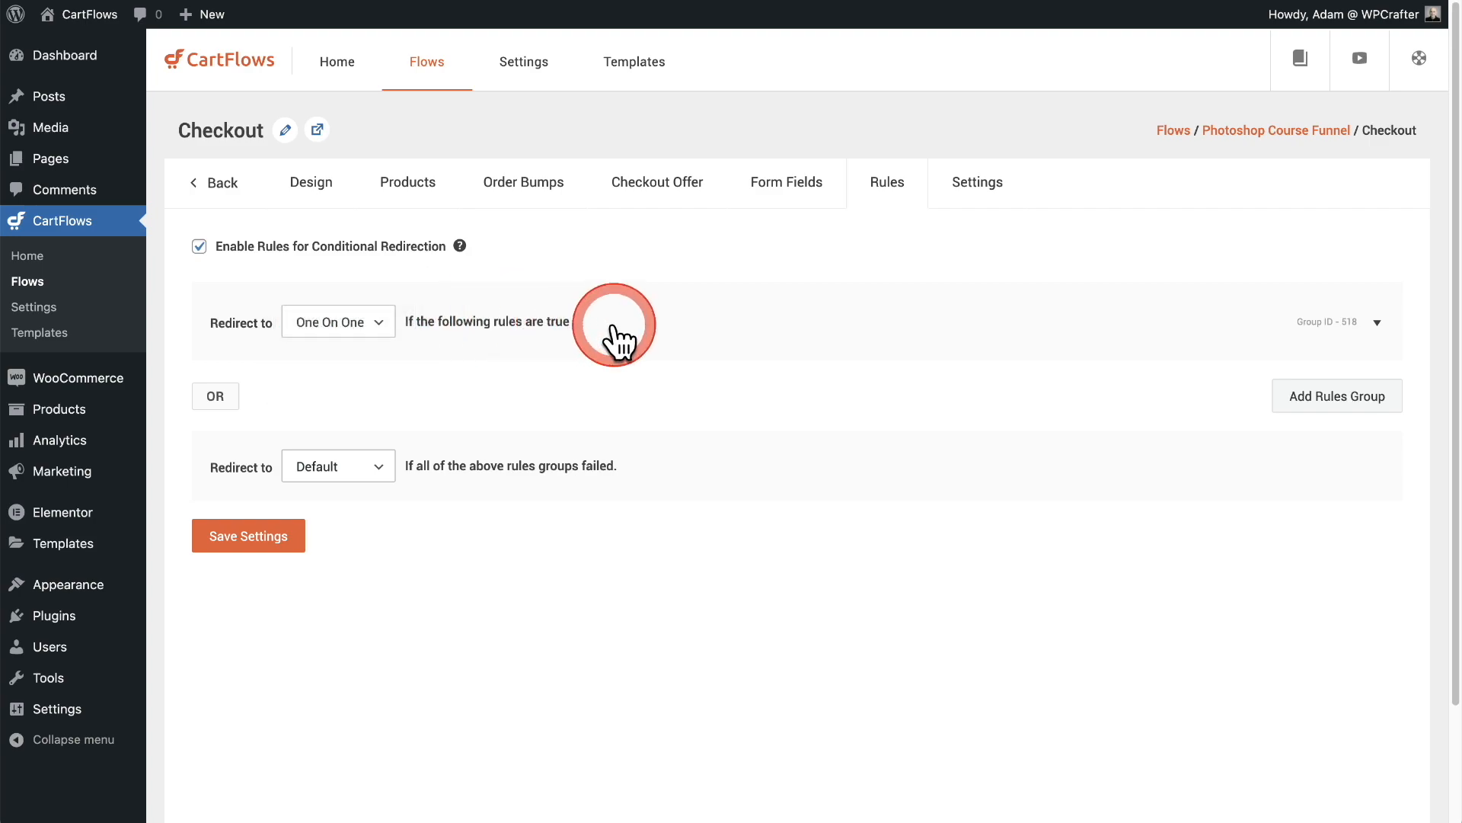
mouse_move(1331, 326)
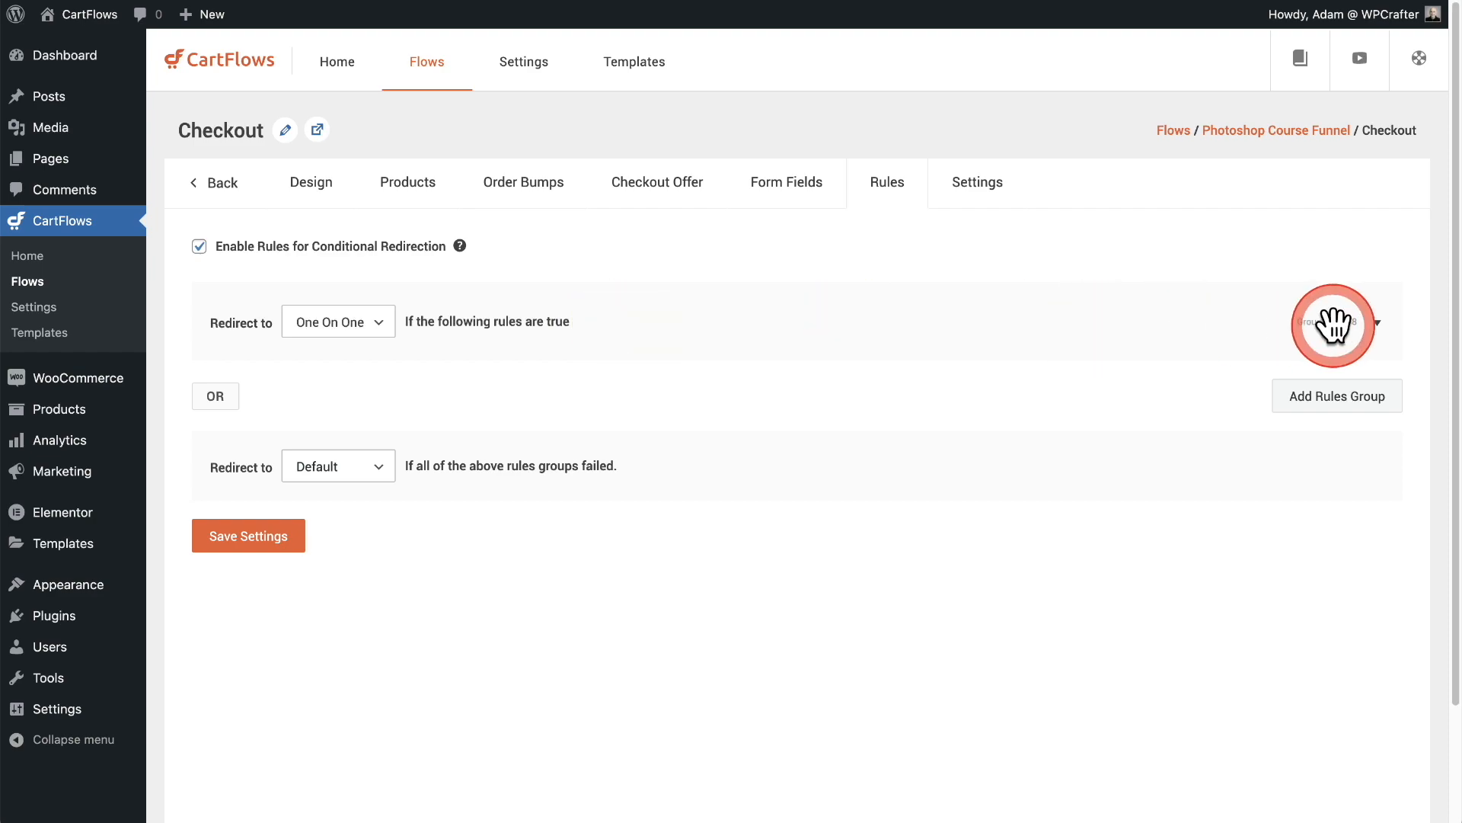
- Expand the rules group to show Product(s) matches any of Photoshop Live Classes (#152)
click(1374, 321)
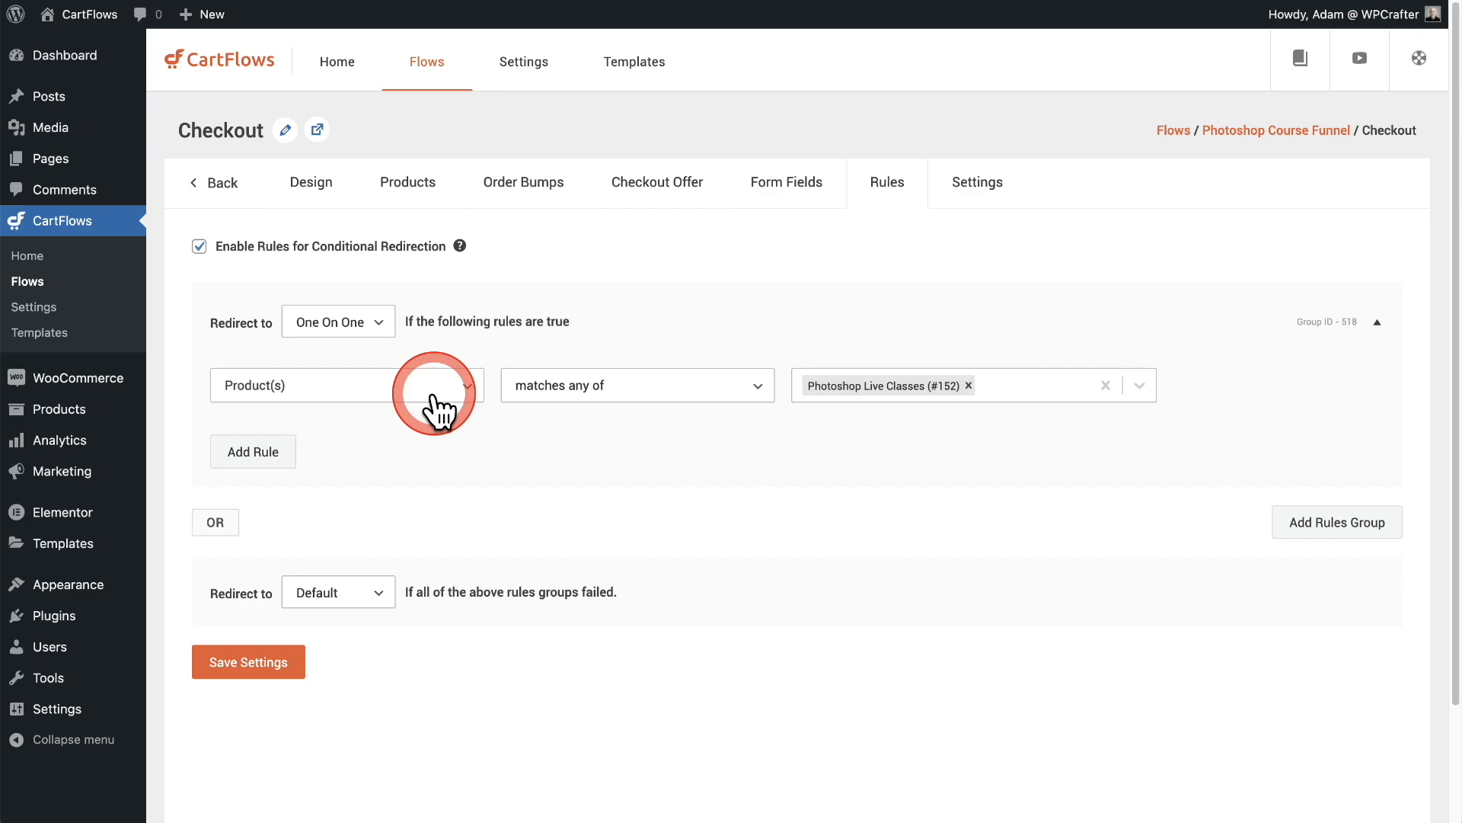
mouse_move(850, 408)
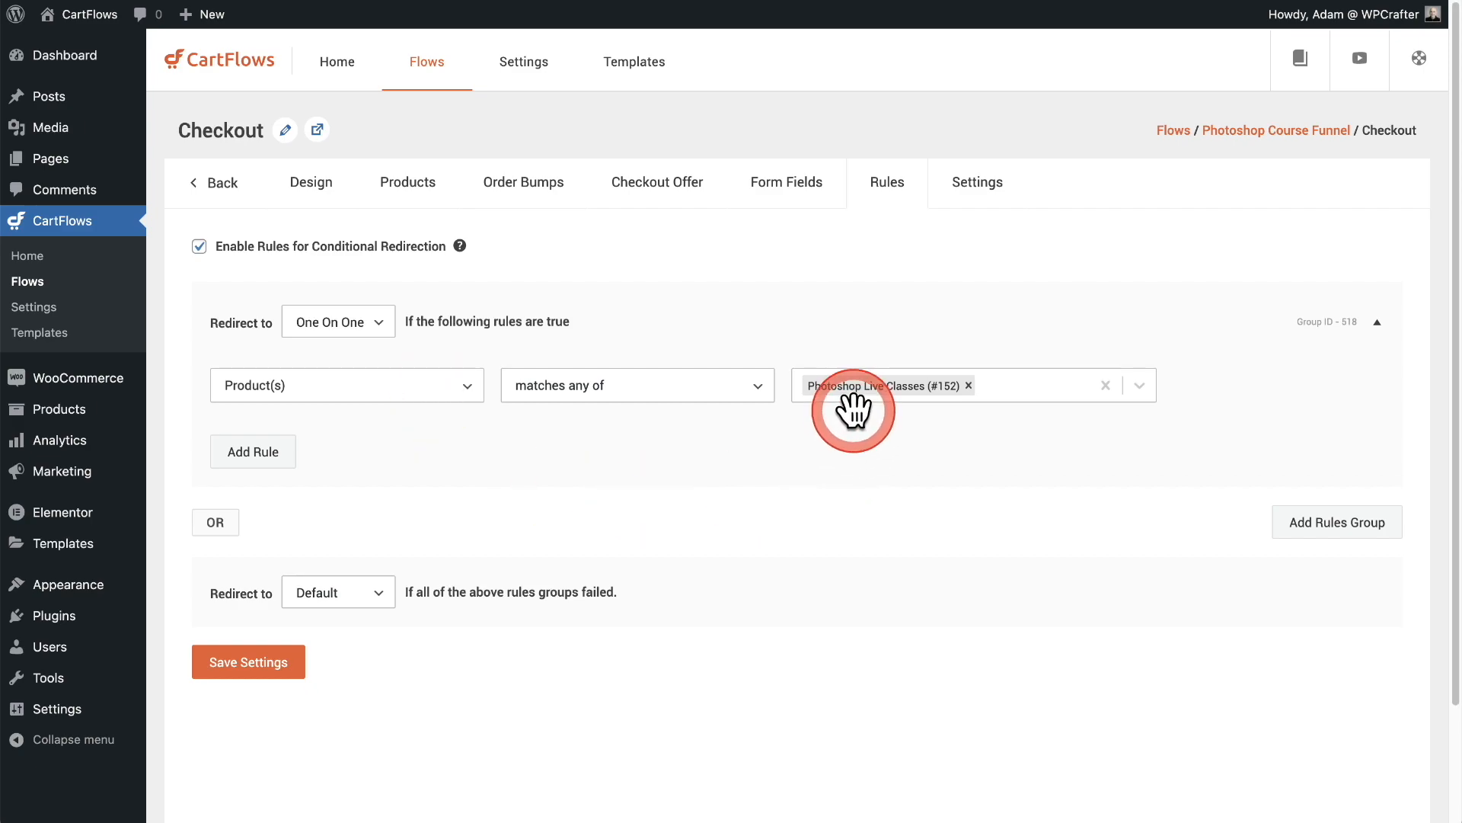
mouse_move(898, 412)
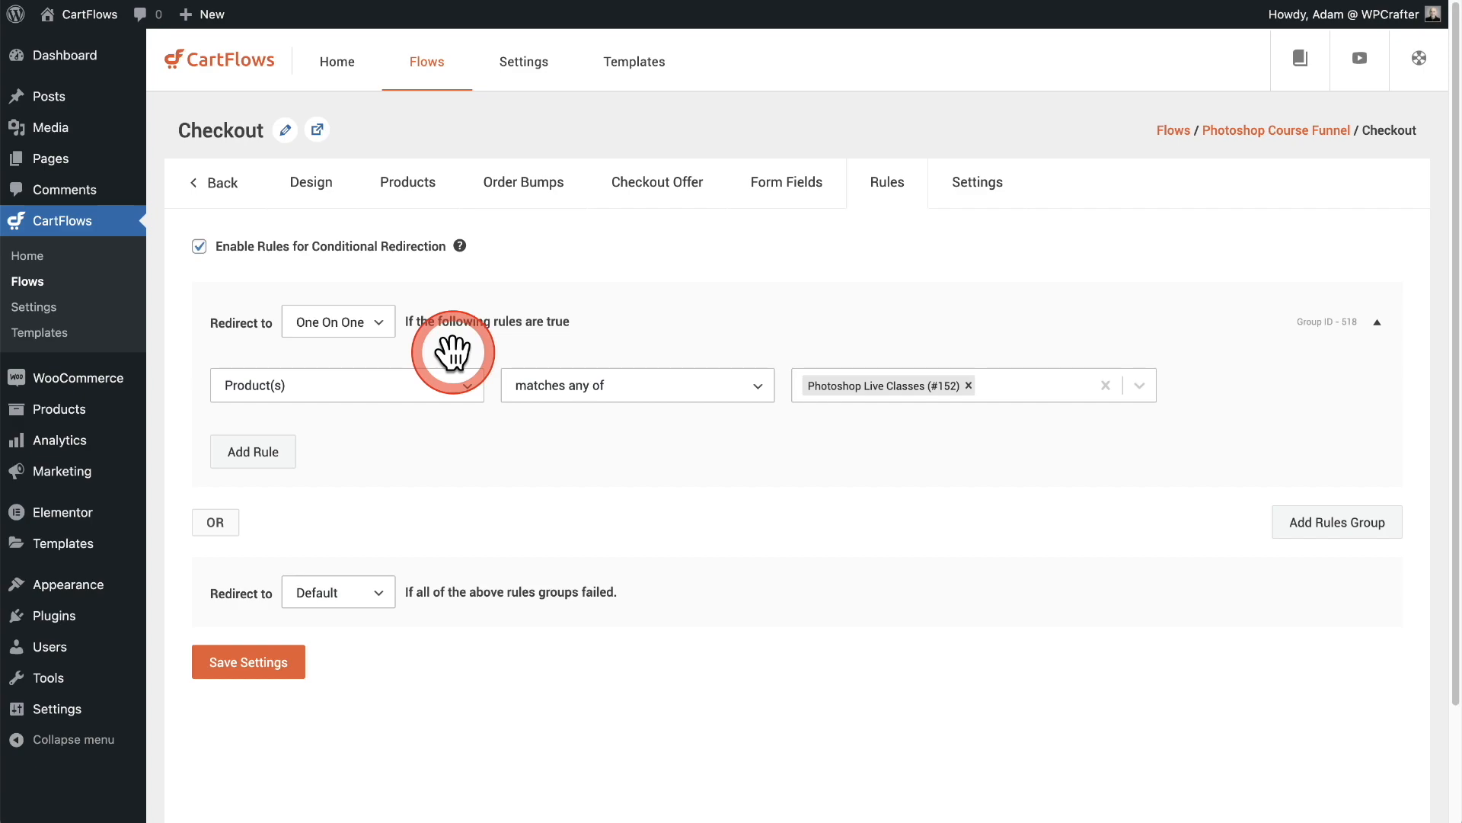
mouse_move(457, 364)
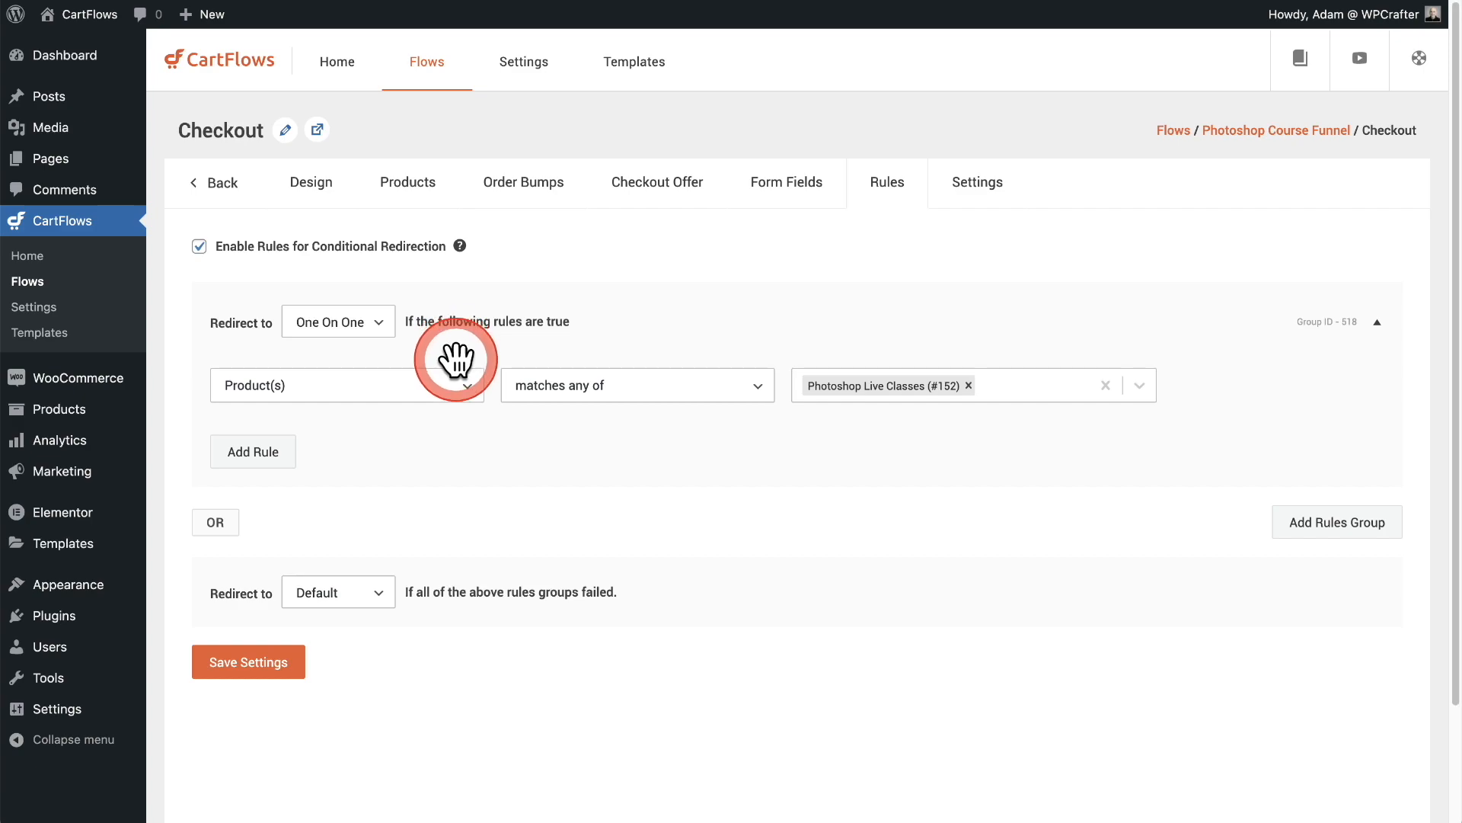
mouse_move(540, 453)
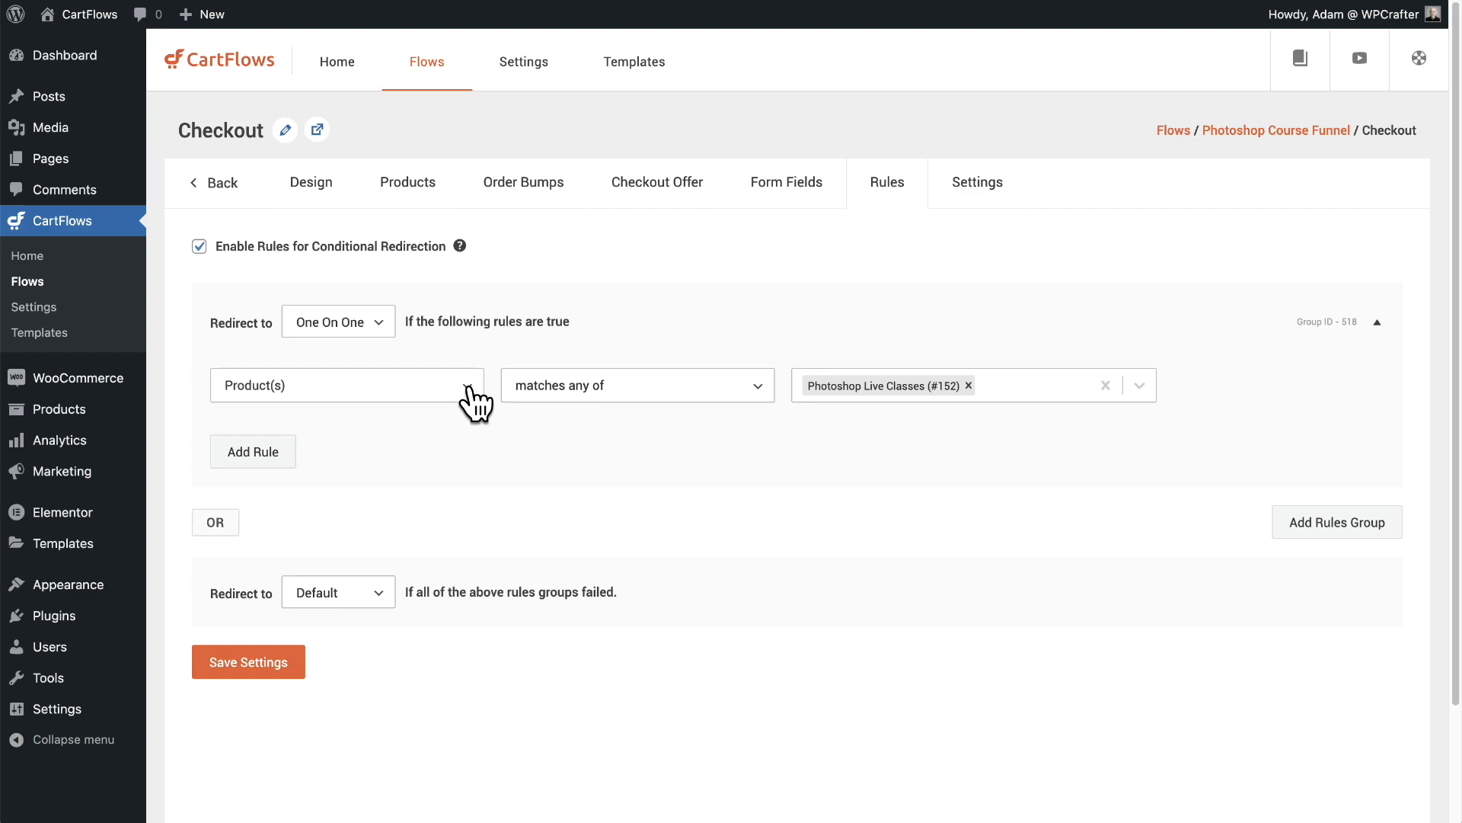
- Review the rule condition types, from product categories to billing country, keeping Product(s)
click(347, 386)
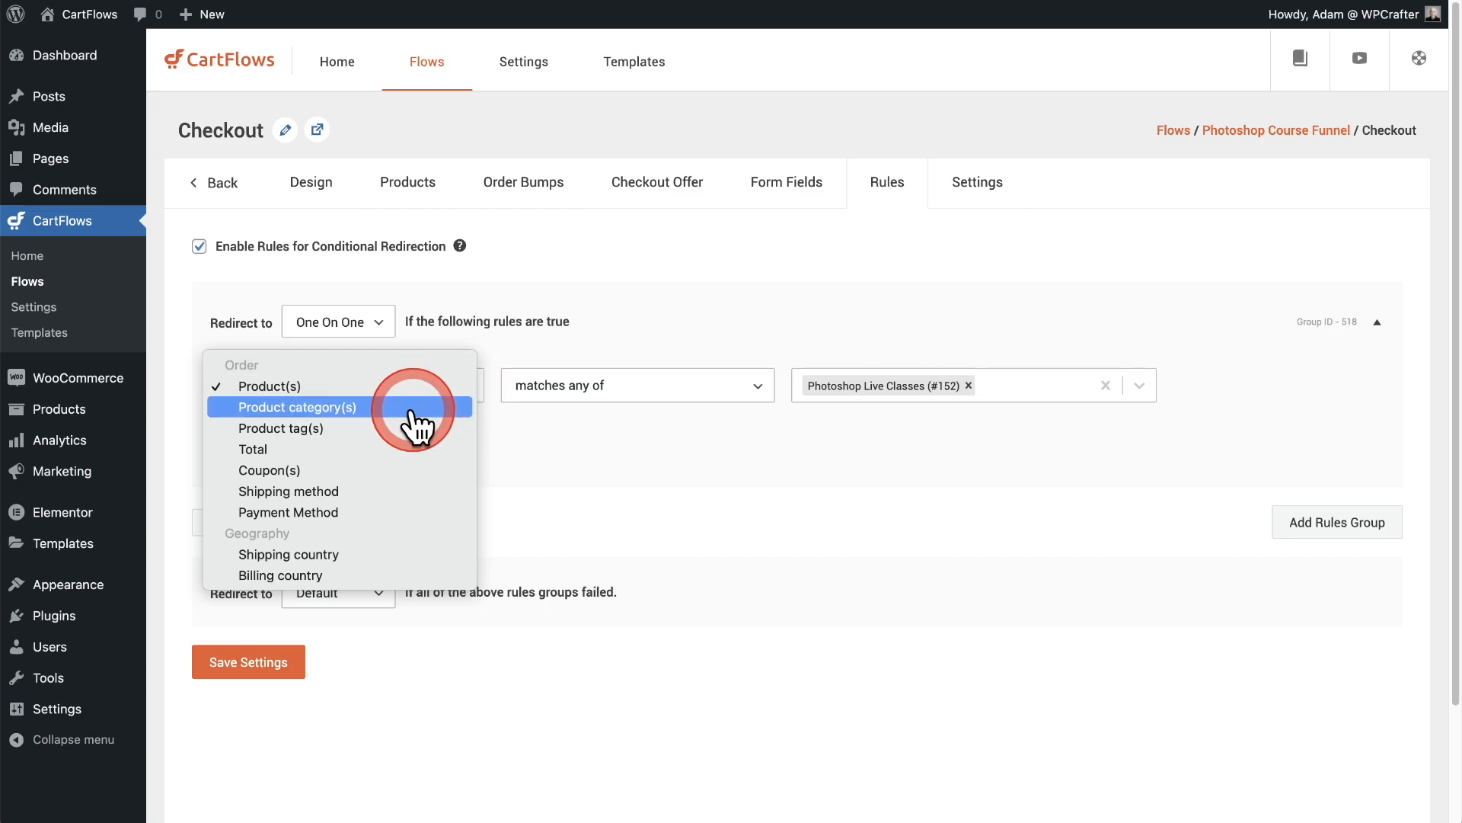
mouse_move(280, 428)
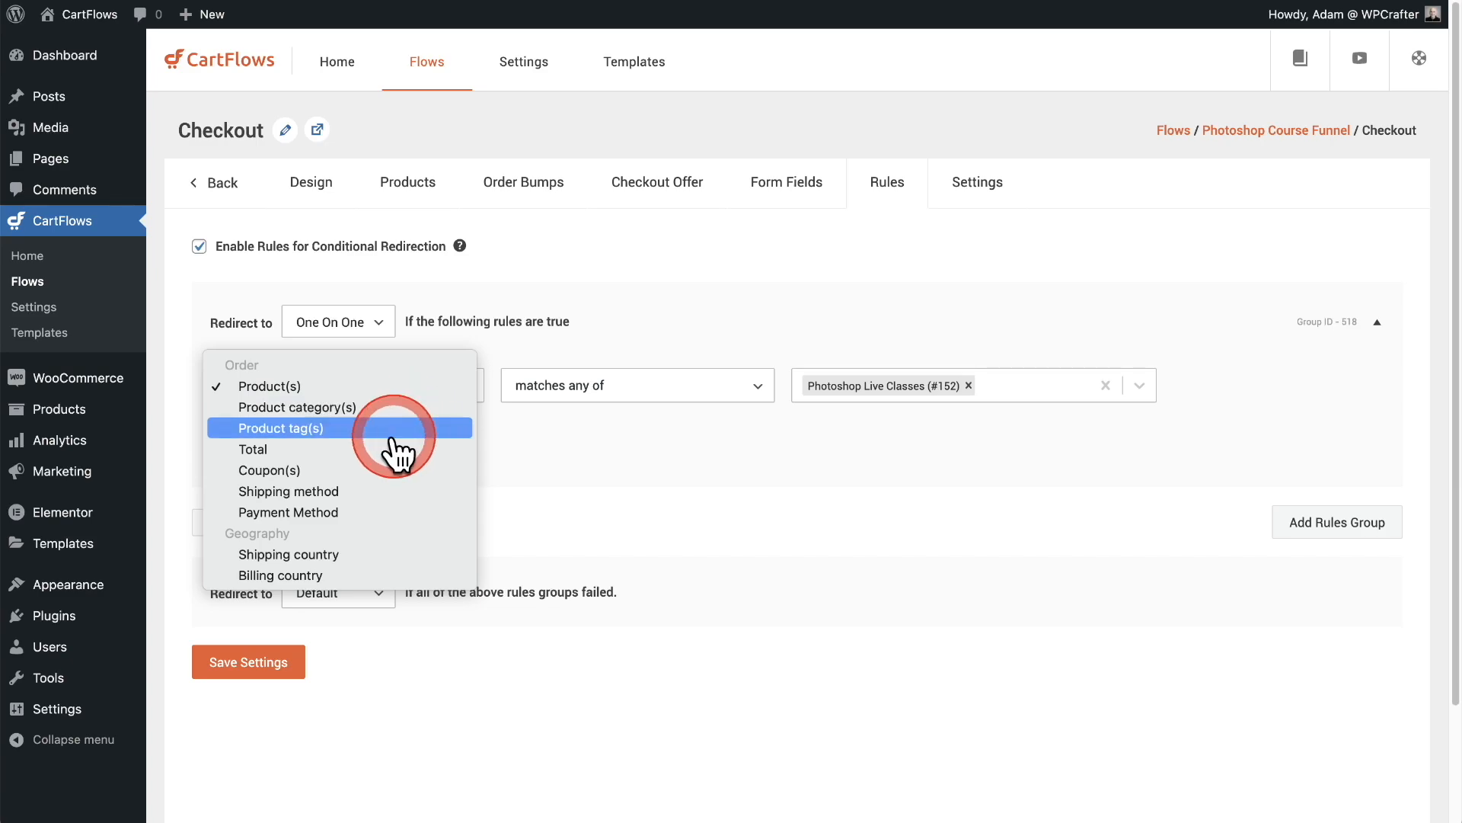
mouse_move(400, 448)
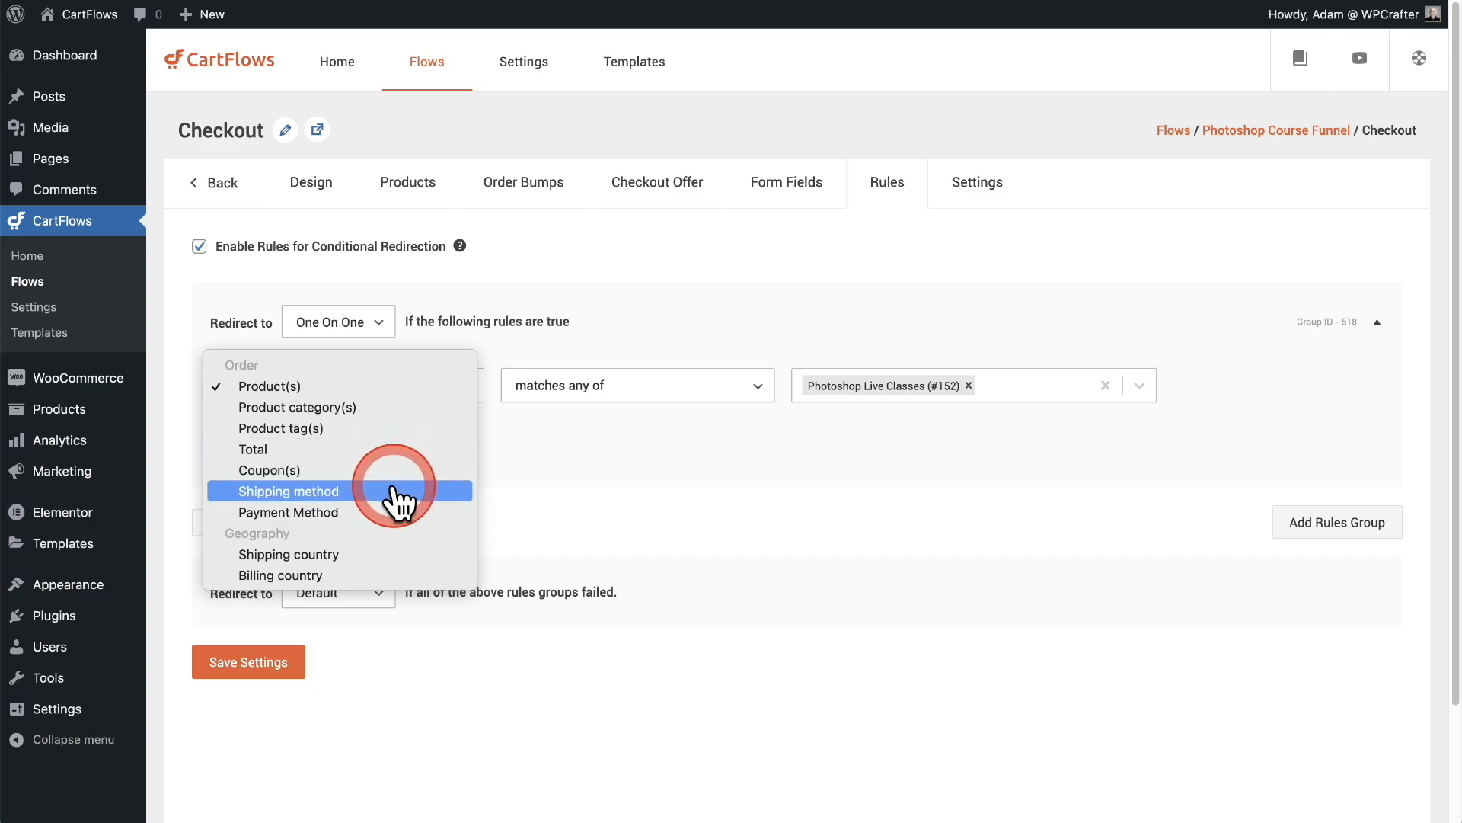
mouse_move(406, 555)
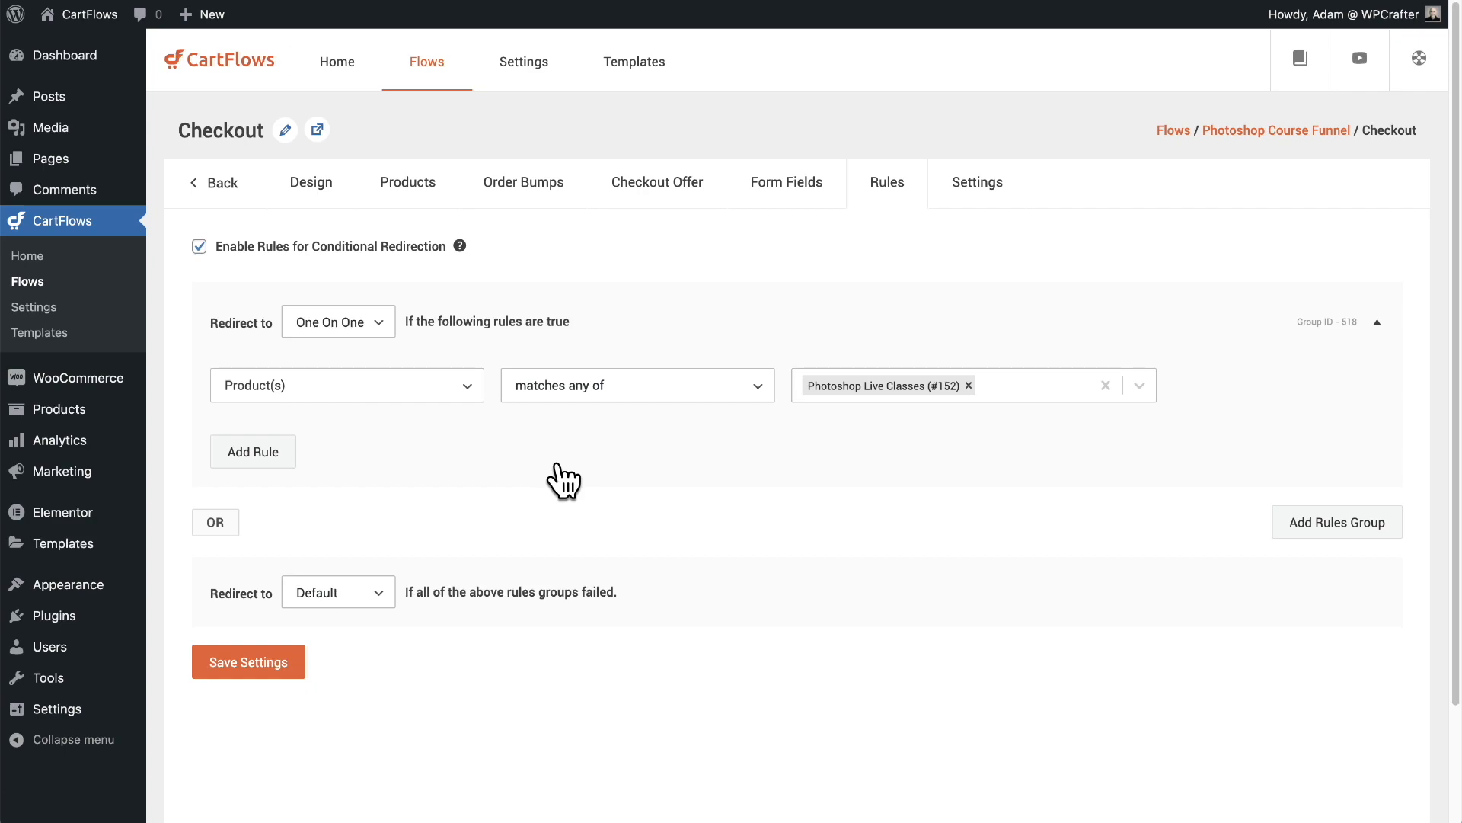
click(252, 450)
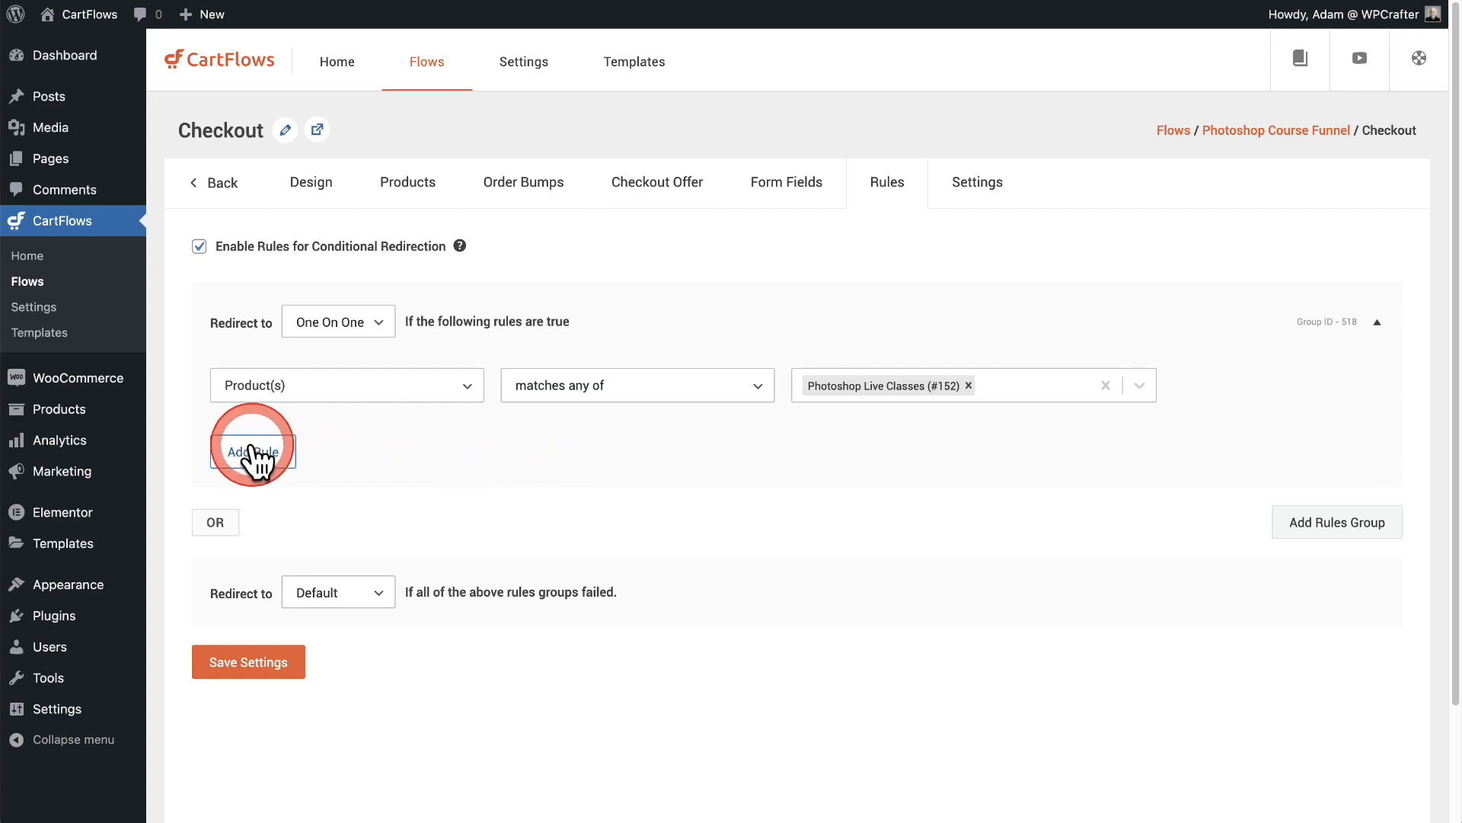
mouse_move(652, 516)
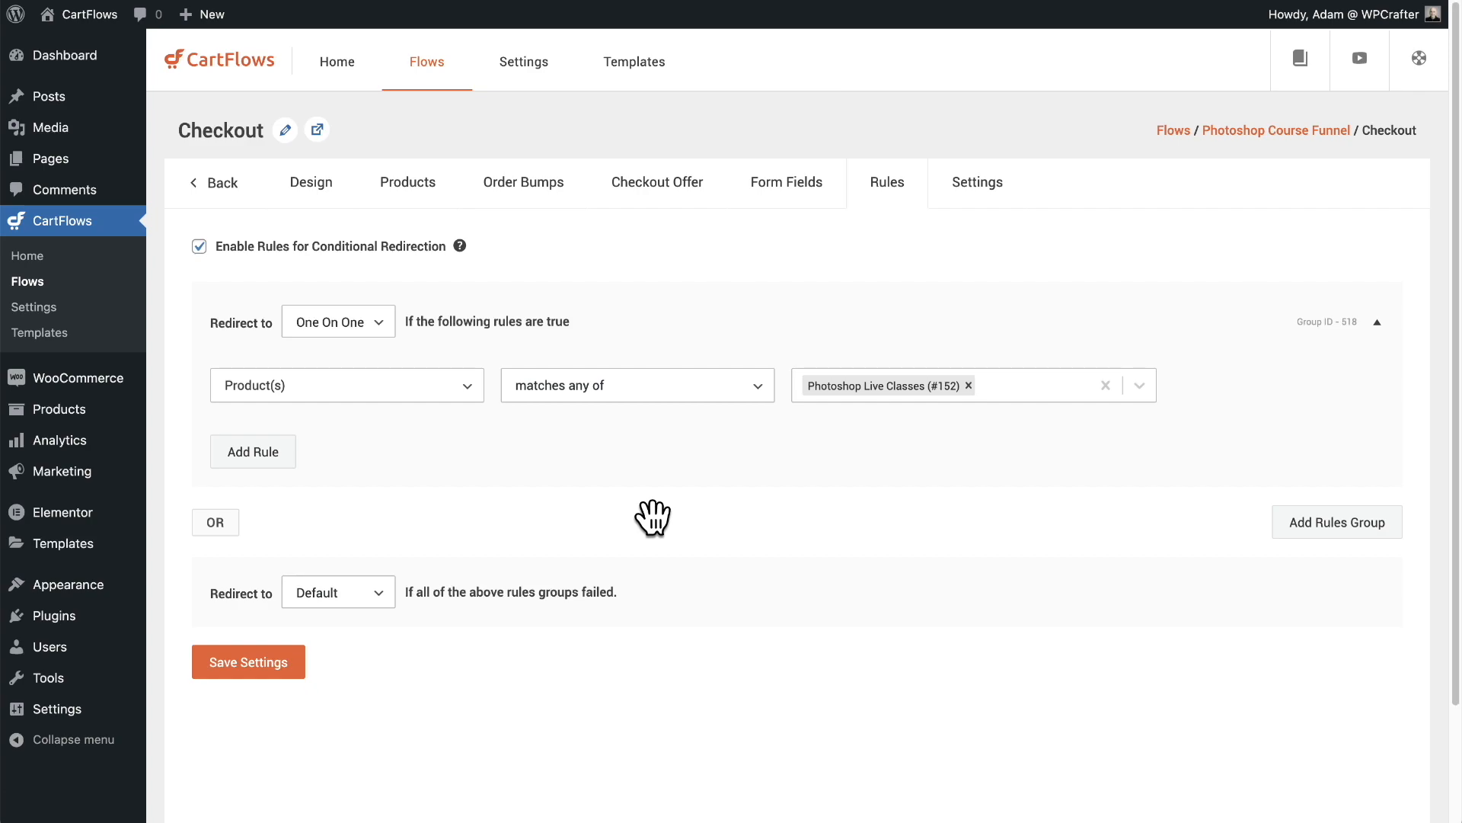
- Return to the Photoshop Course Funnel's step list with its five steps and yes/no routing
click(213, 182)
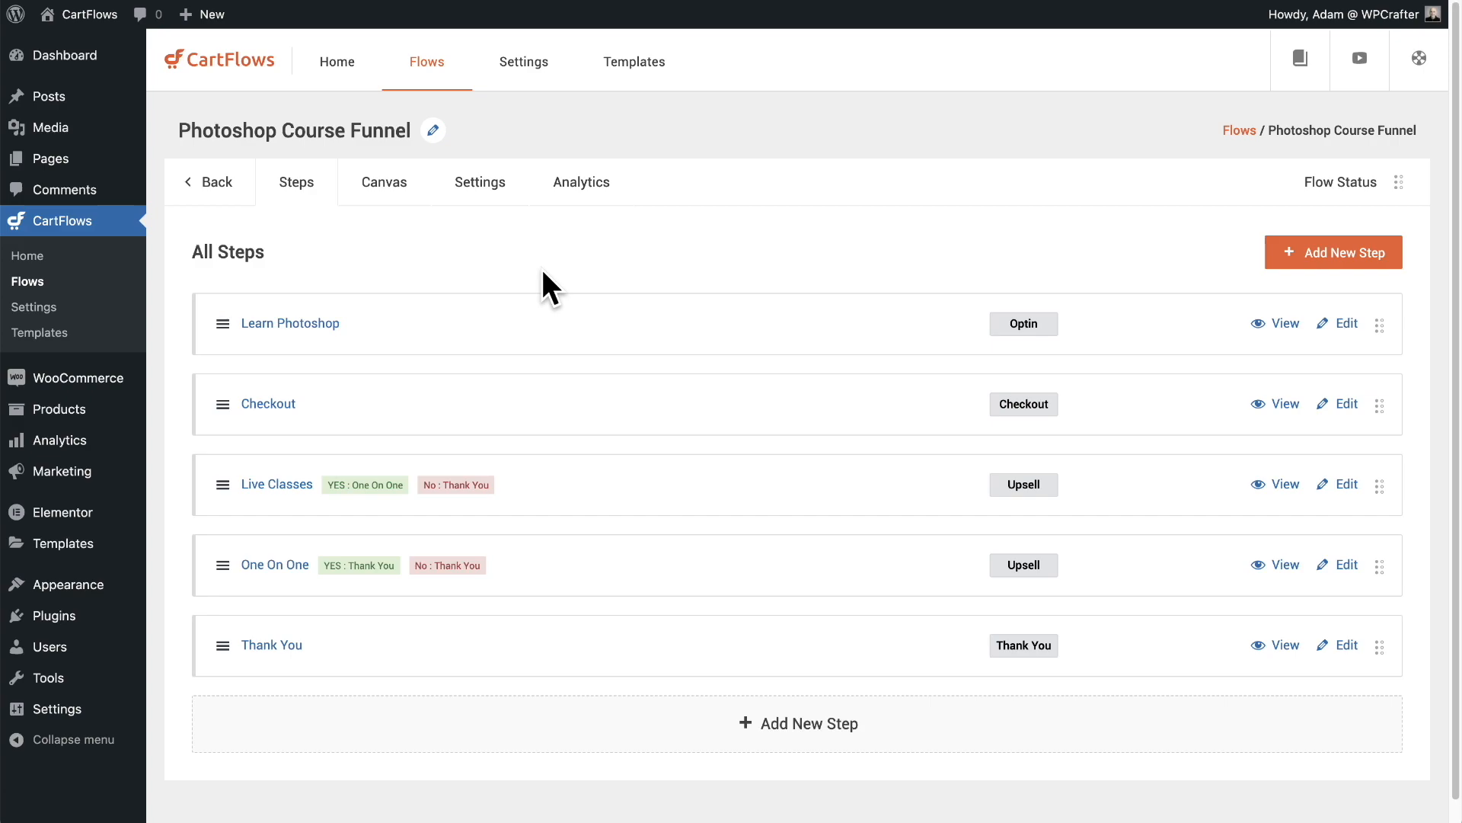
click(369, 701)
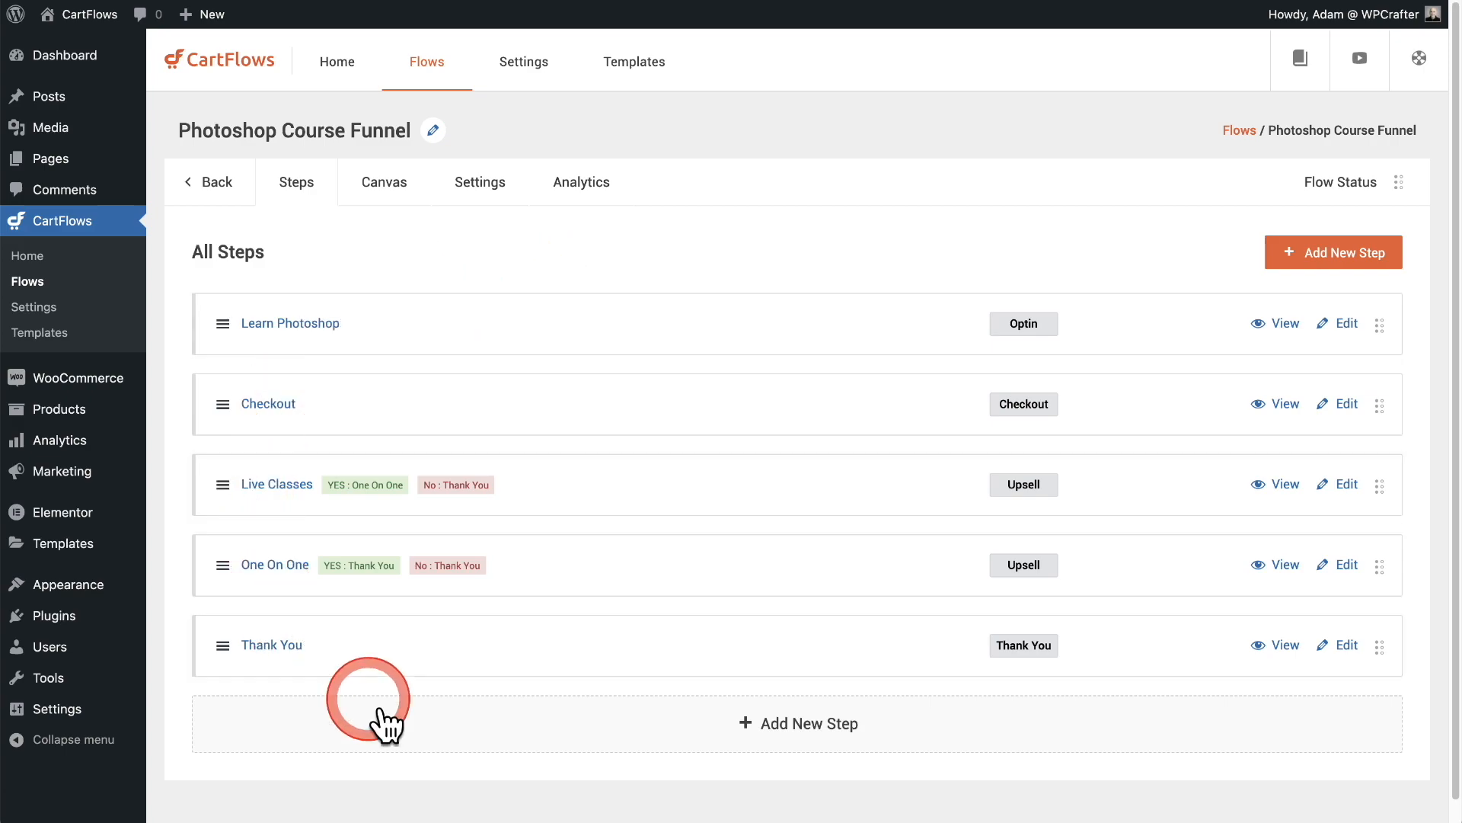
mouse_move(644, 608)
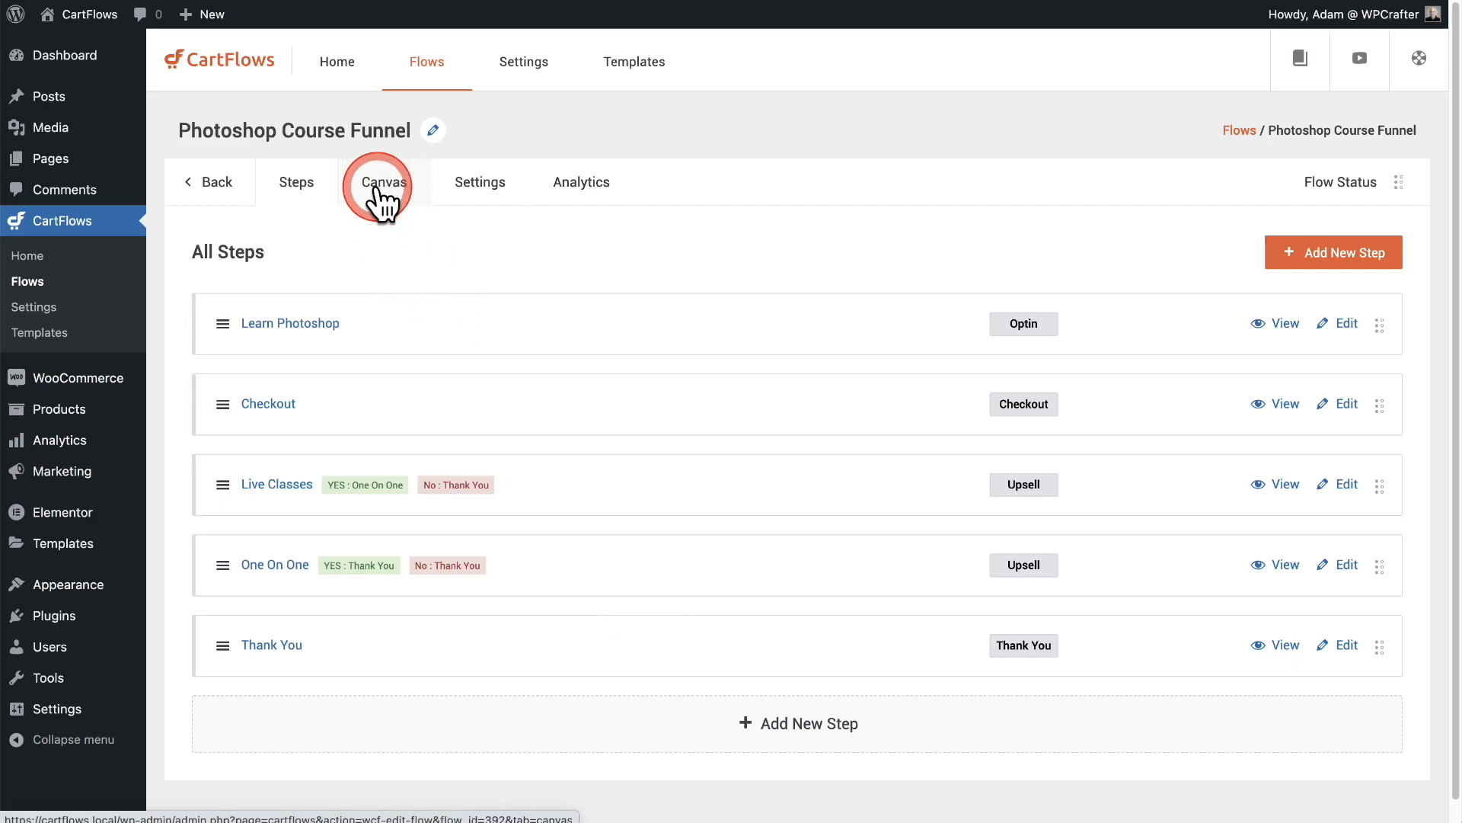
- Switch to the Canvas view showing Rules Group 1 branching to One On One or Live Classes
click(384, 182)
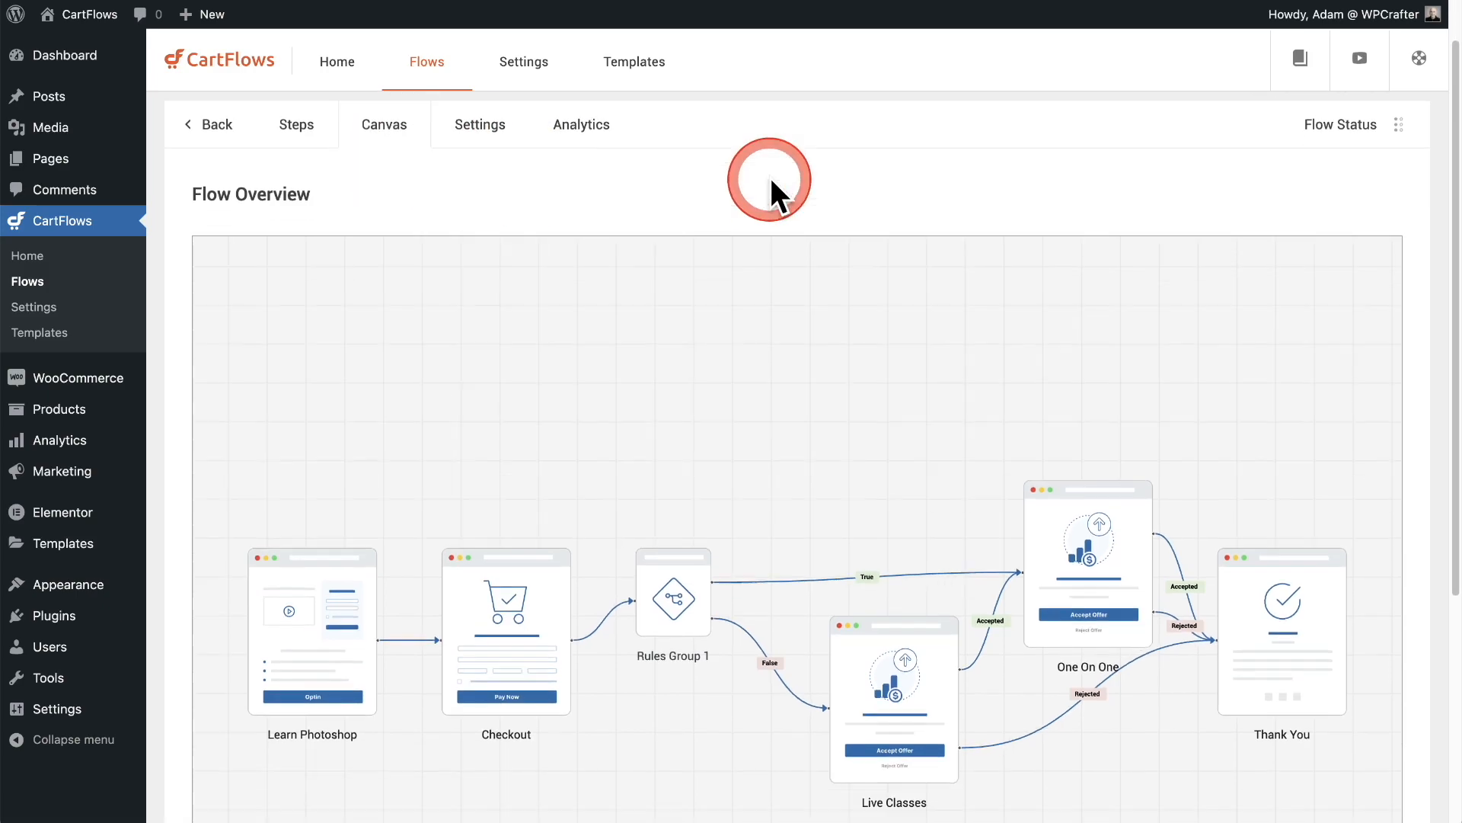
scroll(down, 3)
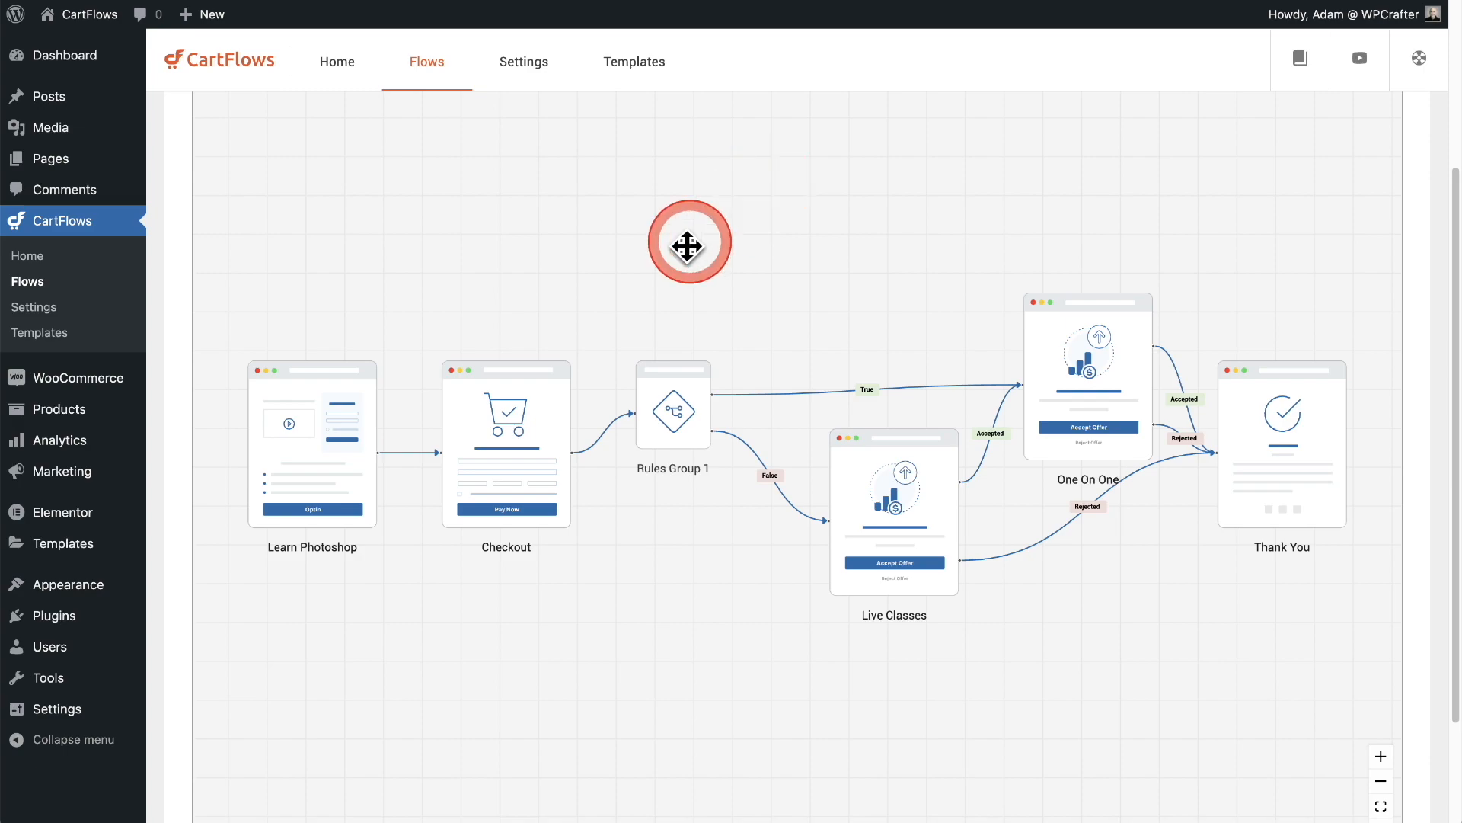
mouse_move(335, 420)
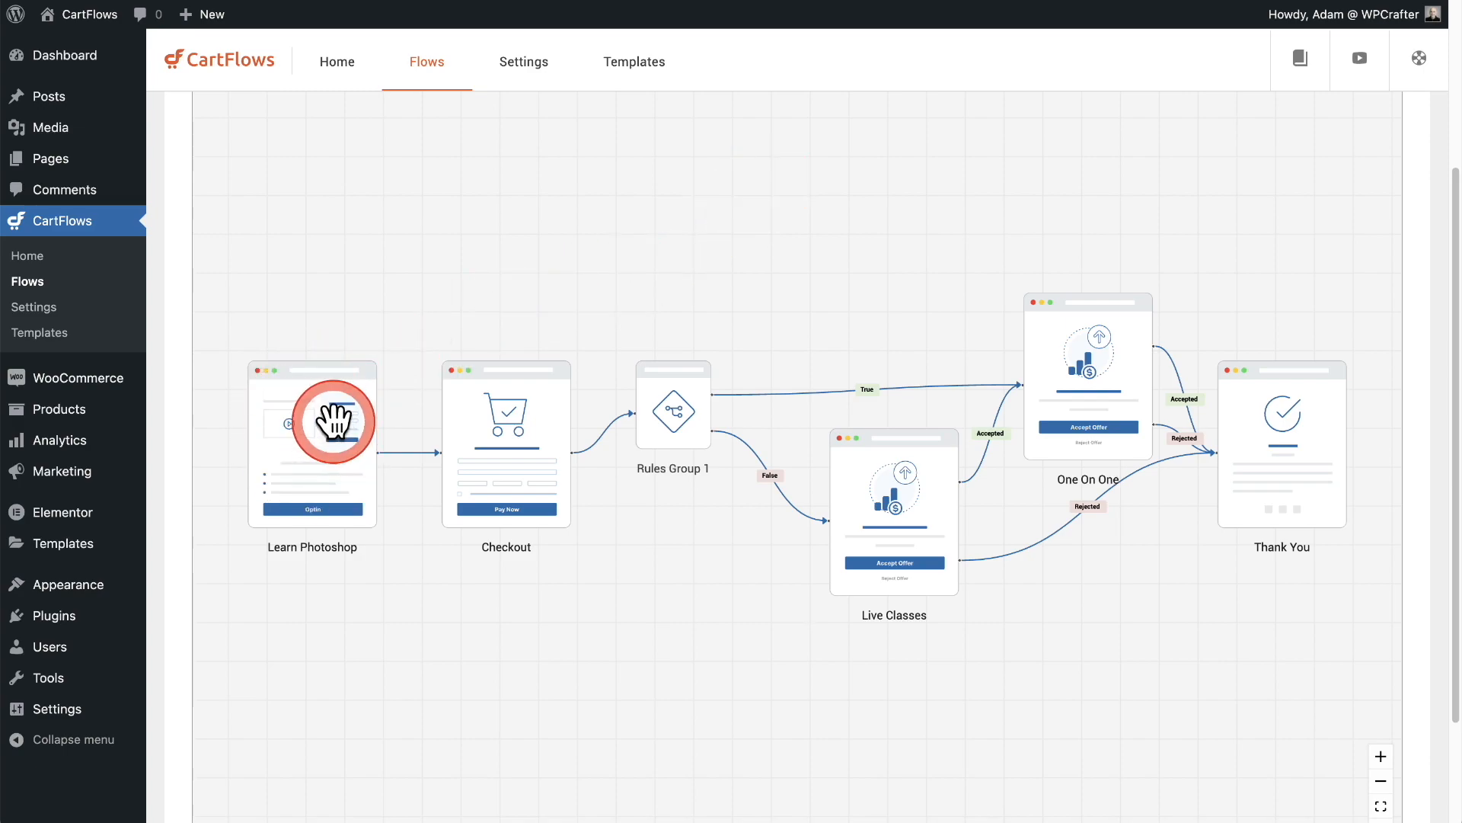
mouse_move(506, 453)
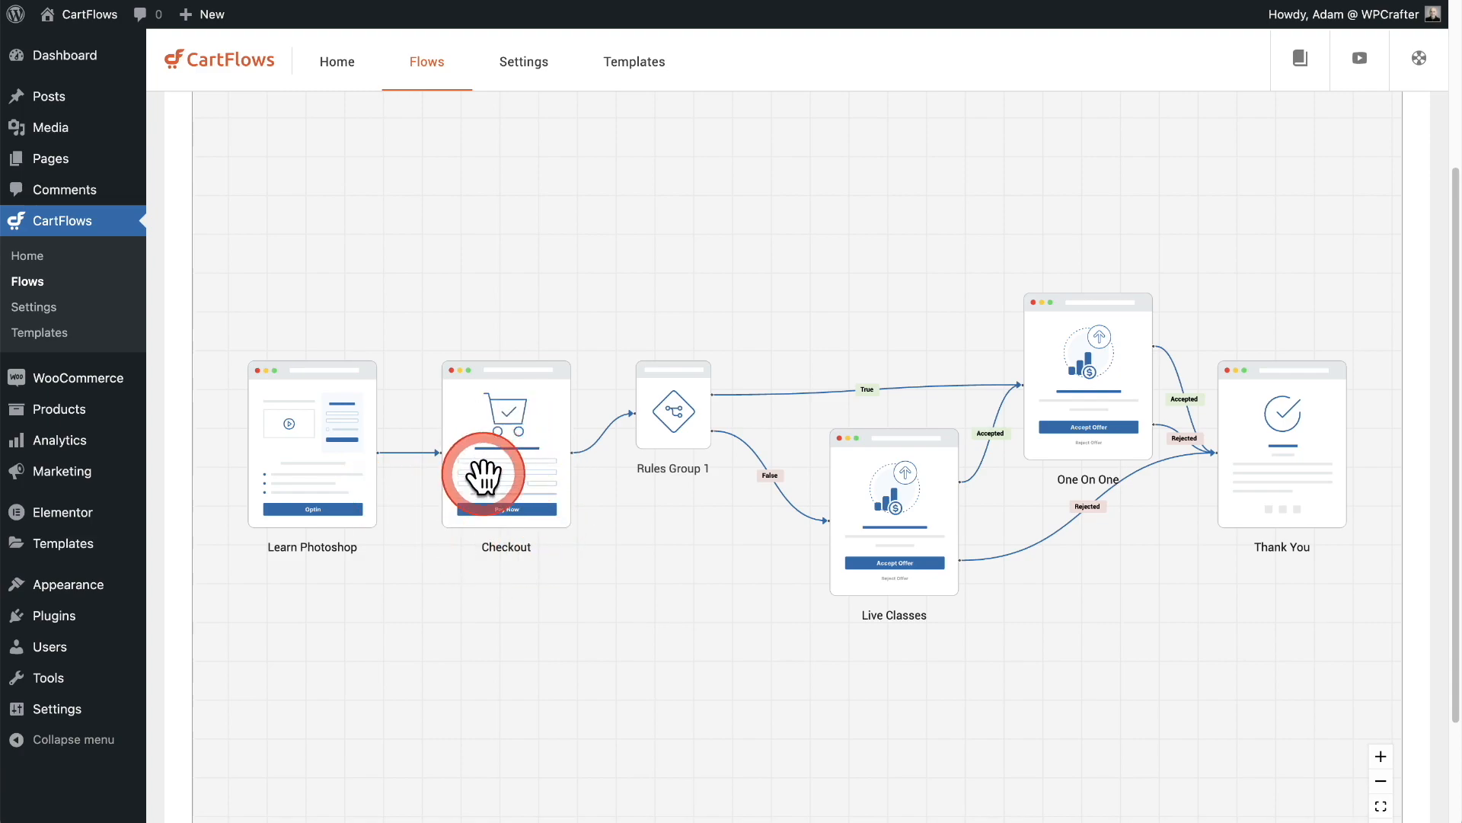
mouse_move(667, 436)
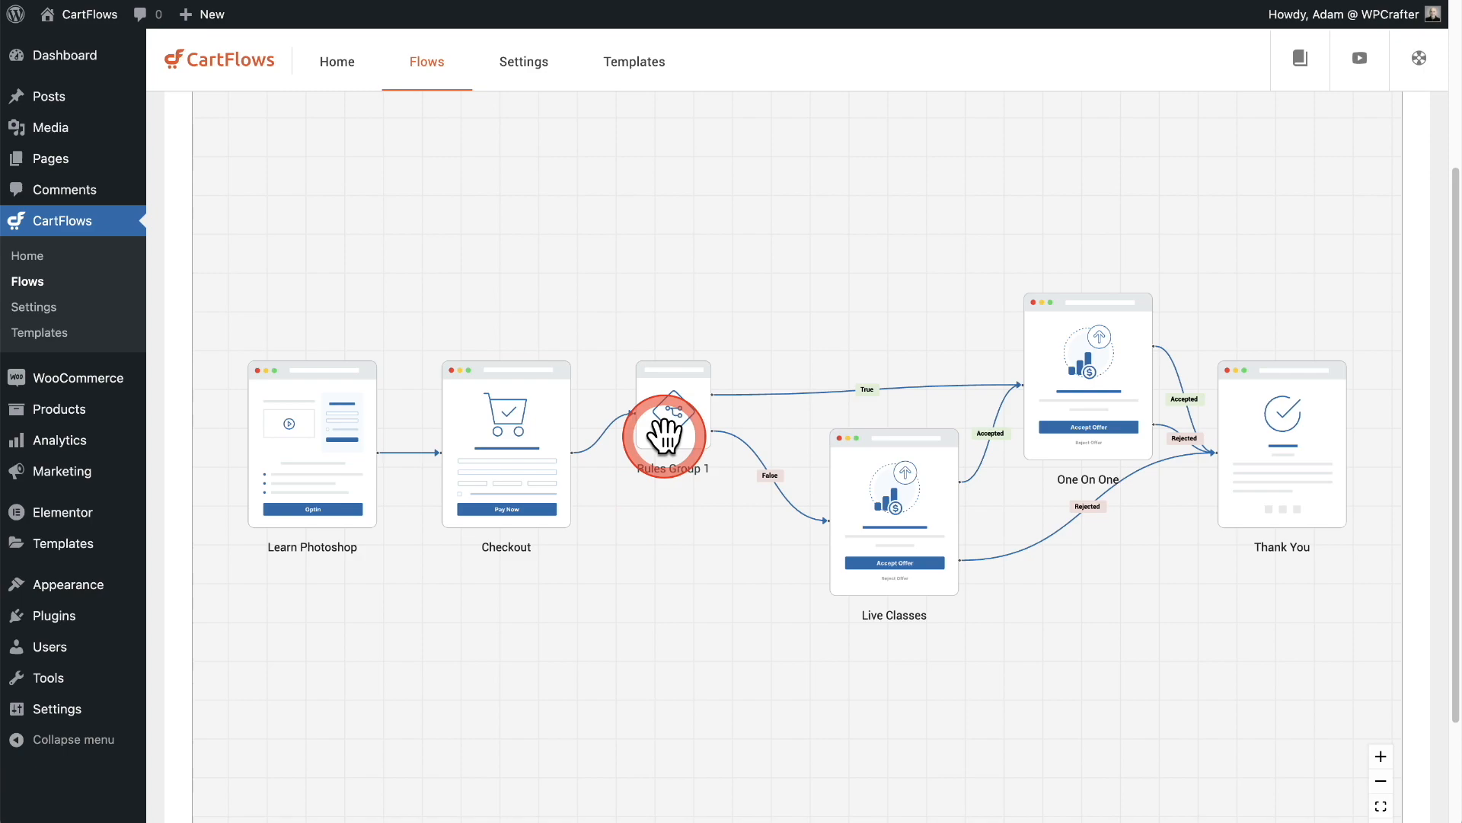
mouse_move(664, 434)
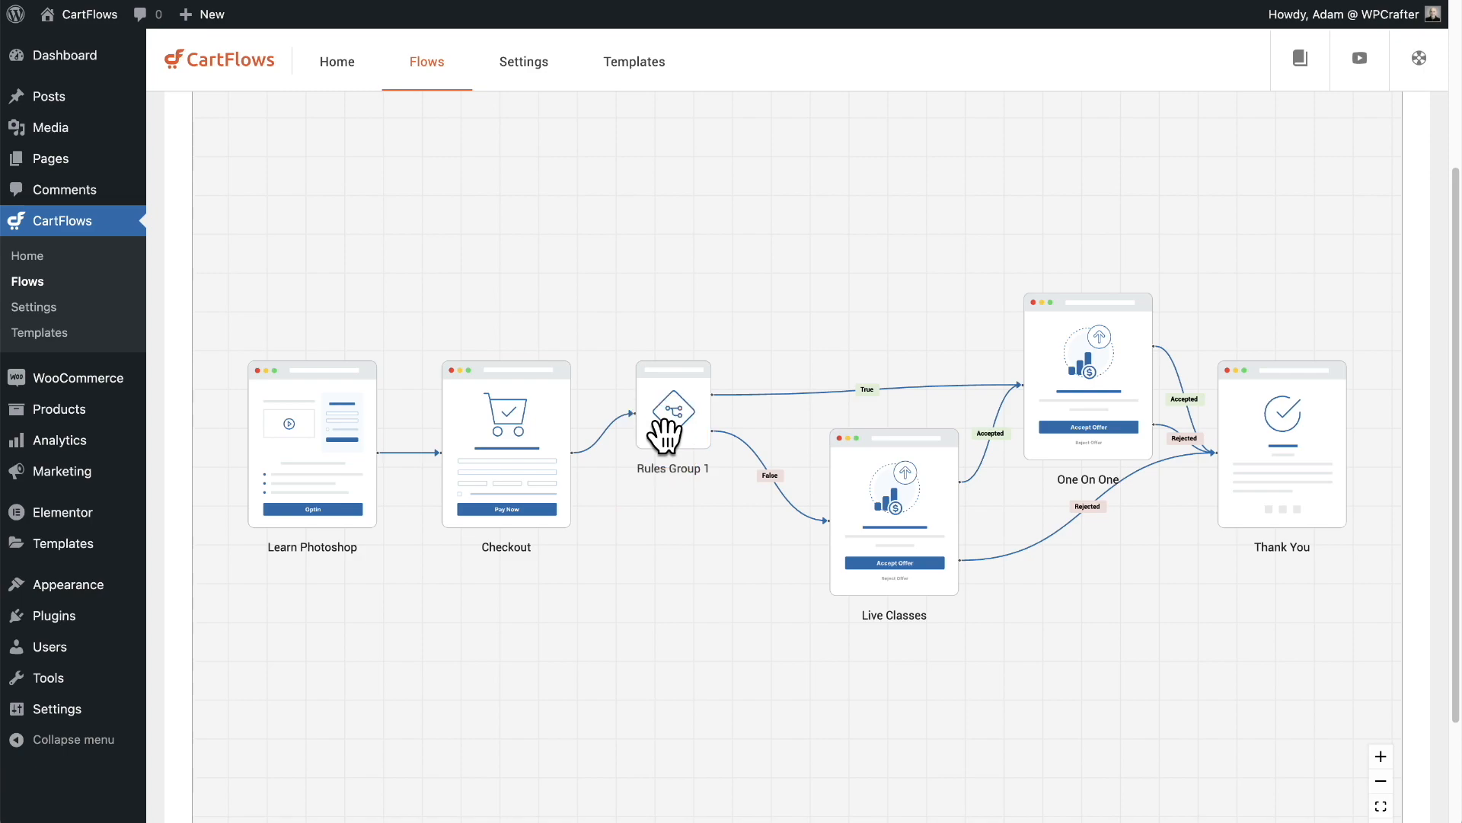
click(671, 405)
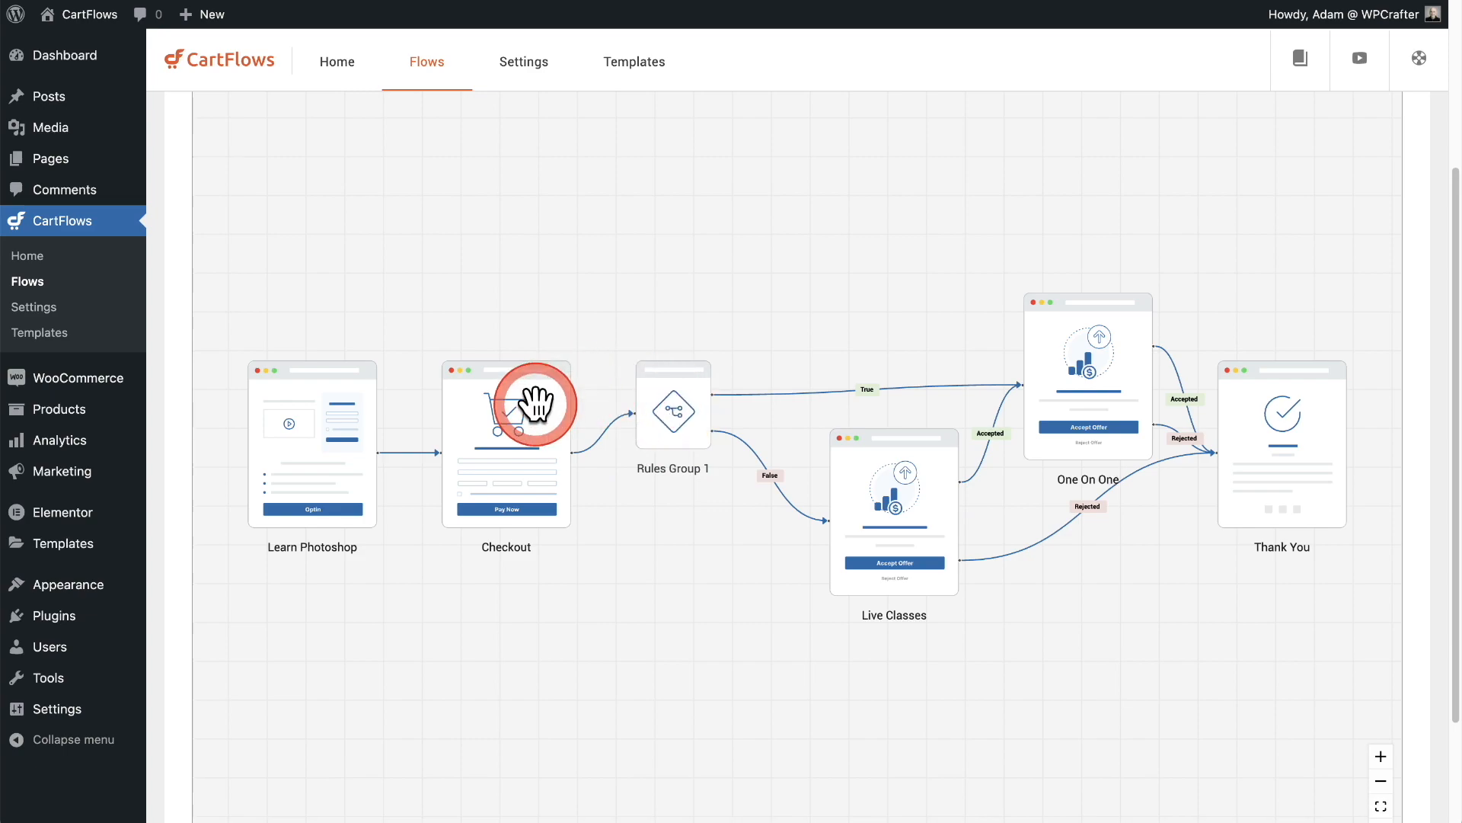
mouse_move(671, 413)
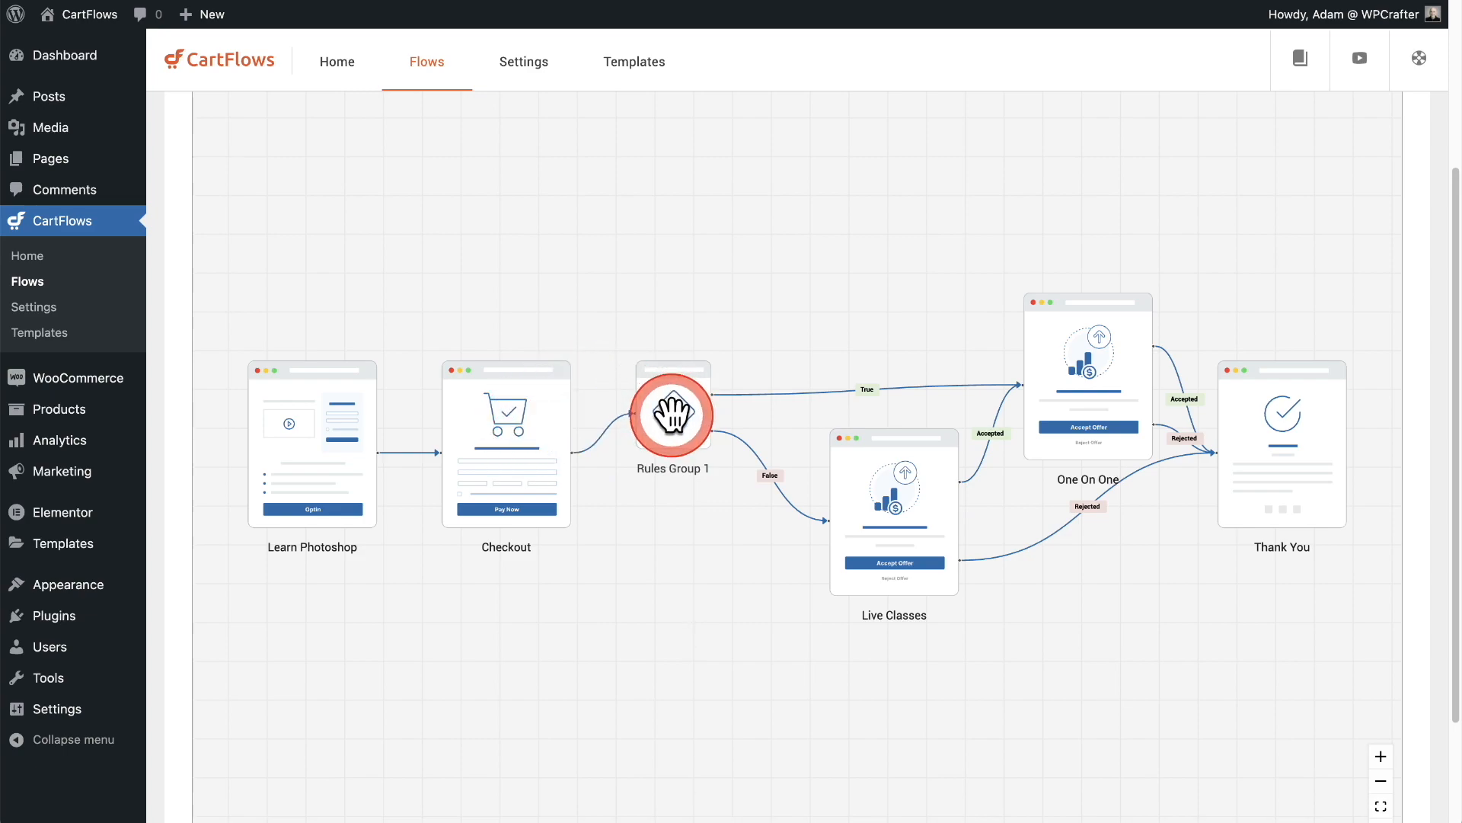
mouse_move(835, 545)
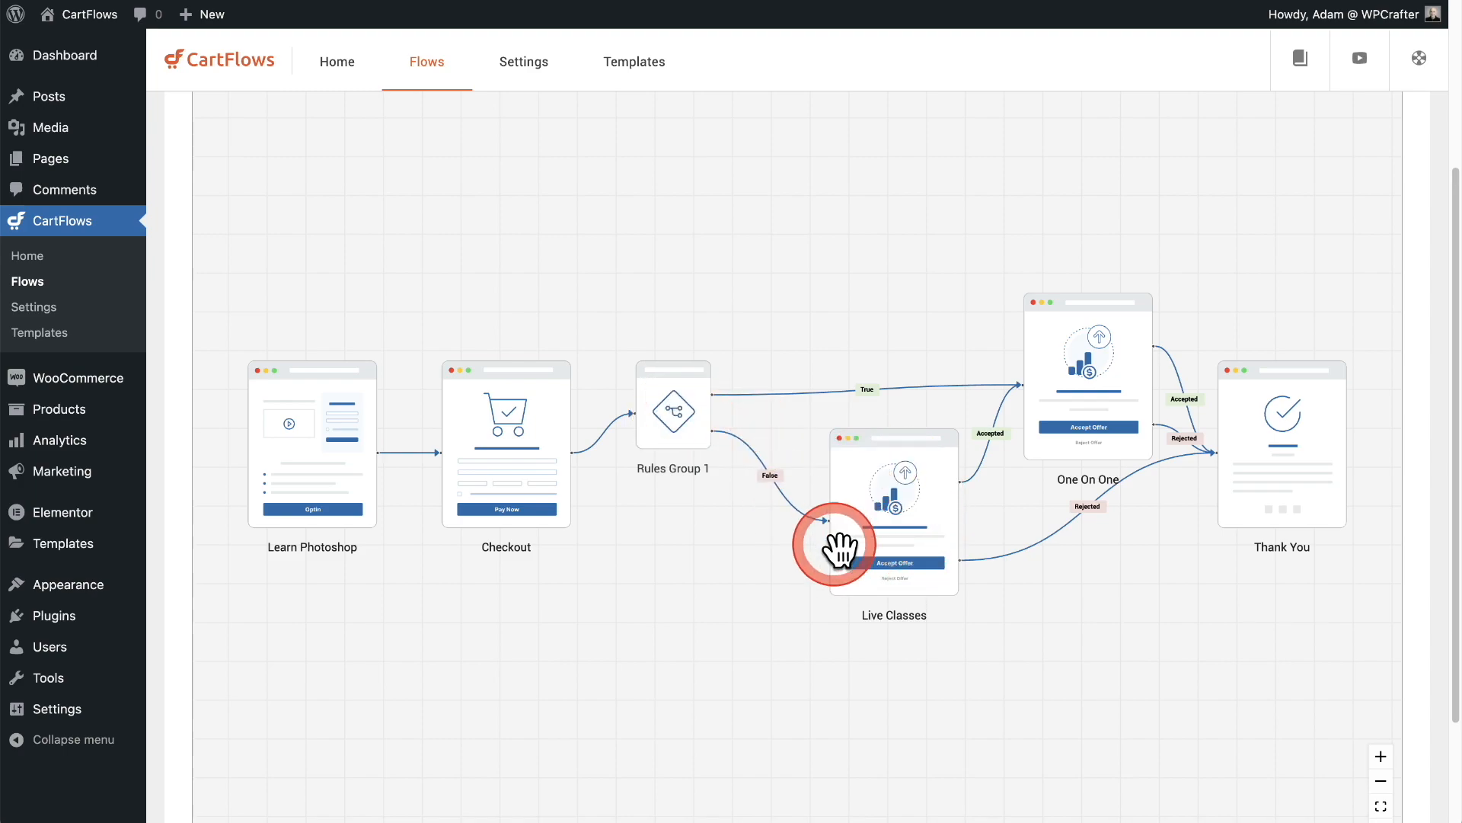
mouse_move(918, 485)
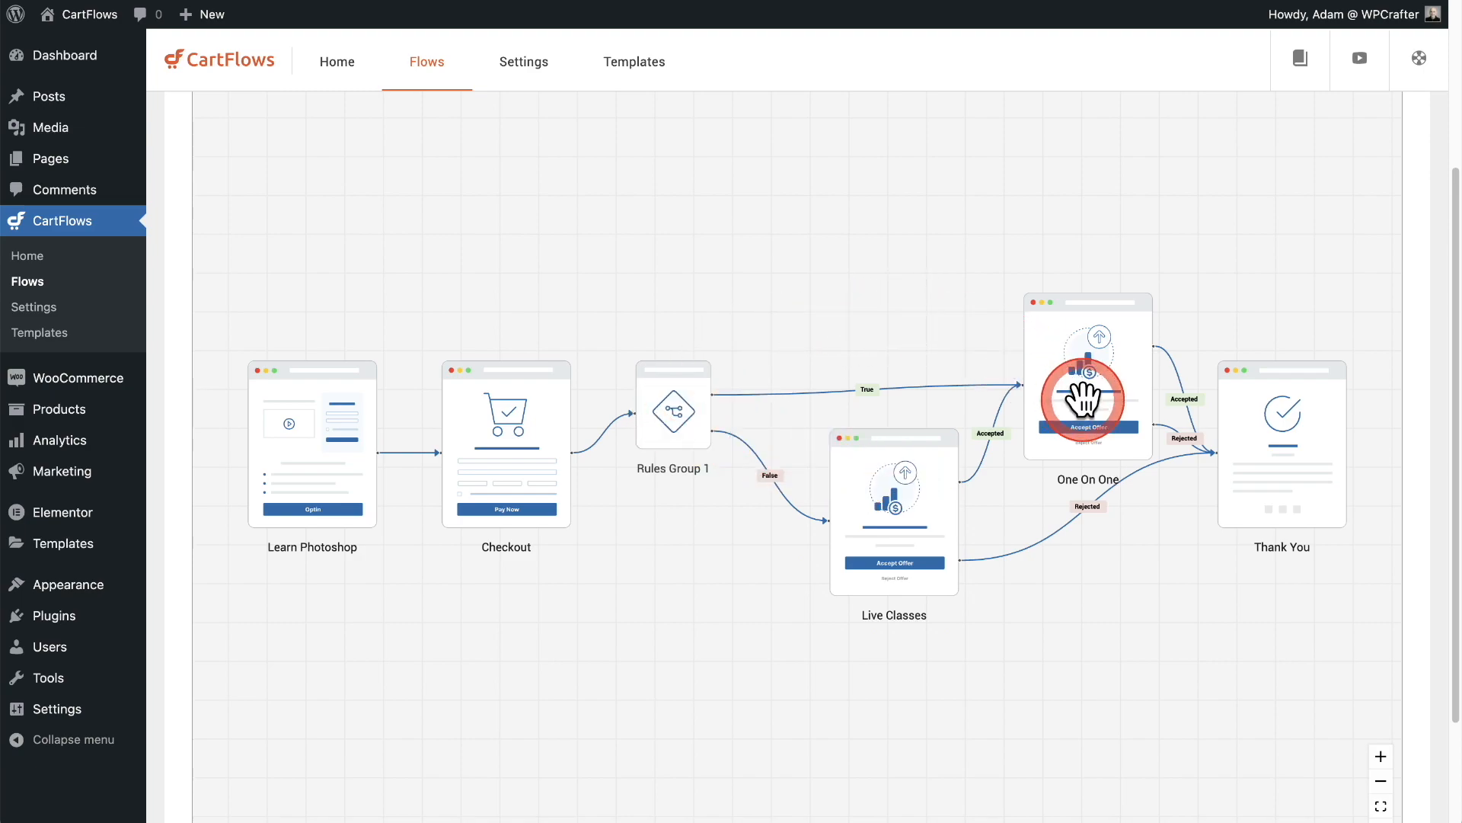
mouse_move(1129, 392)
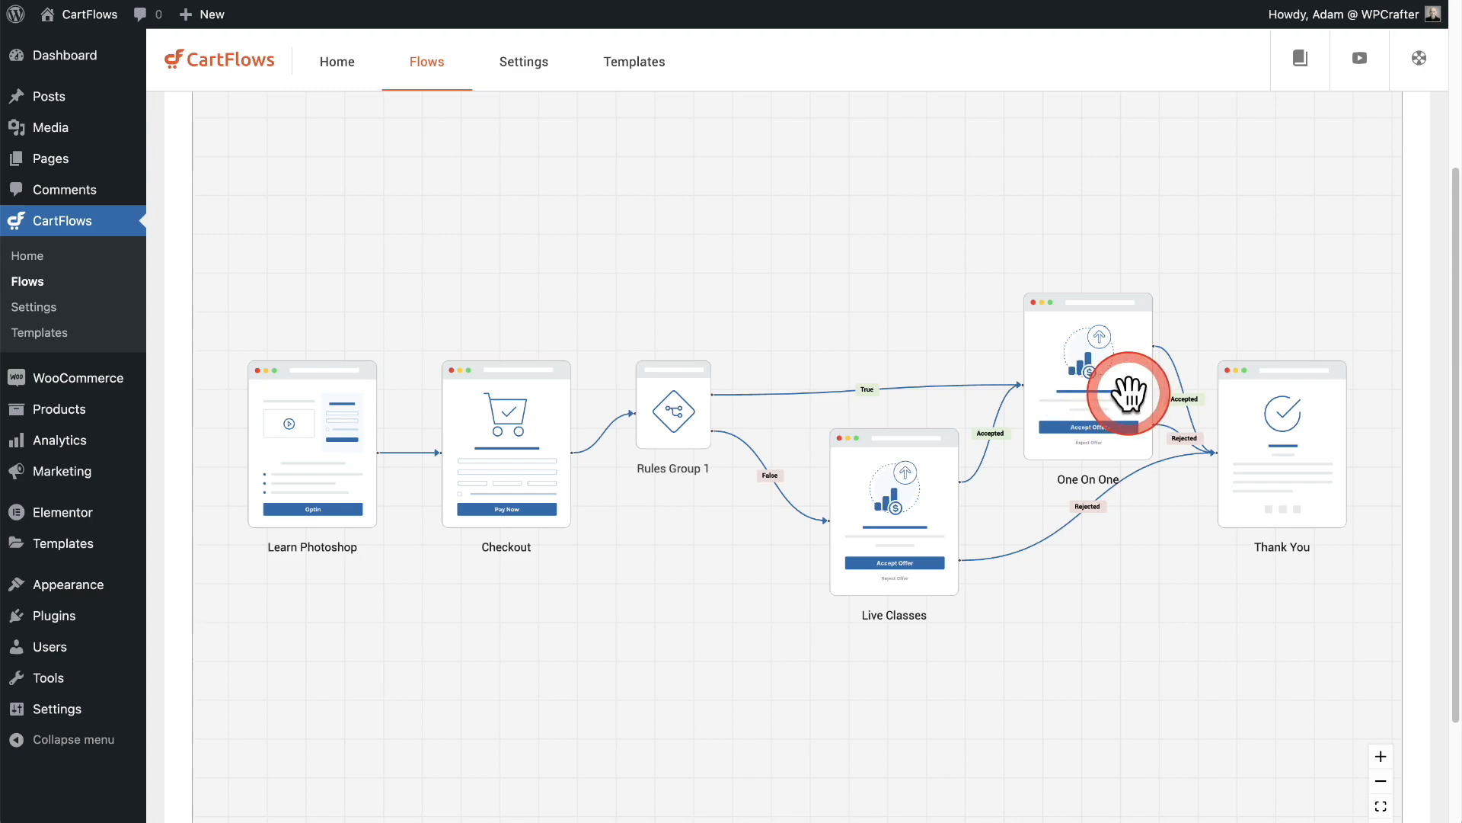
mouse_move(1306, 434)
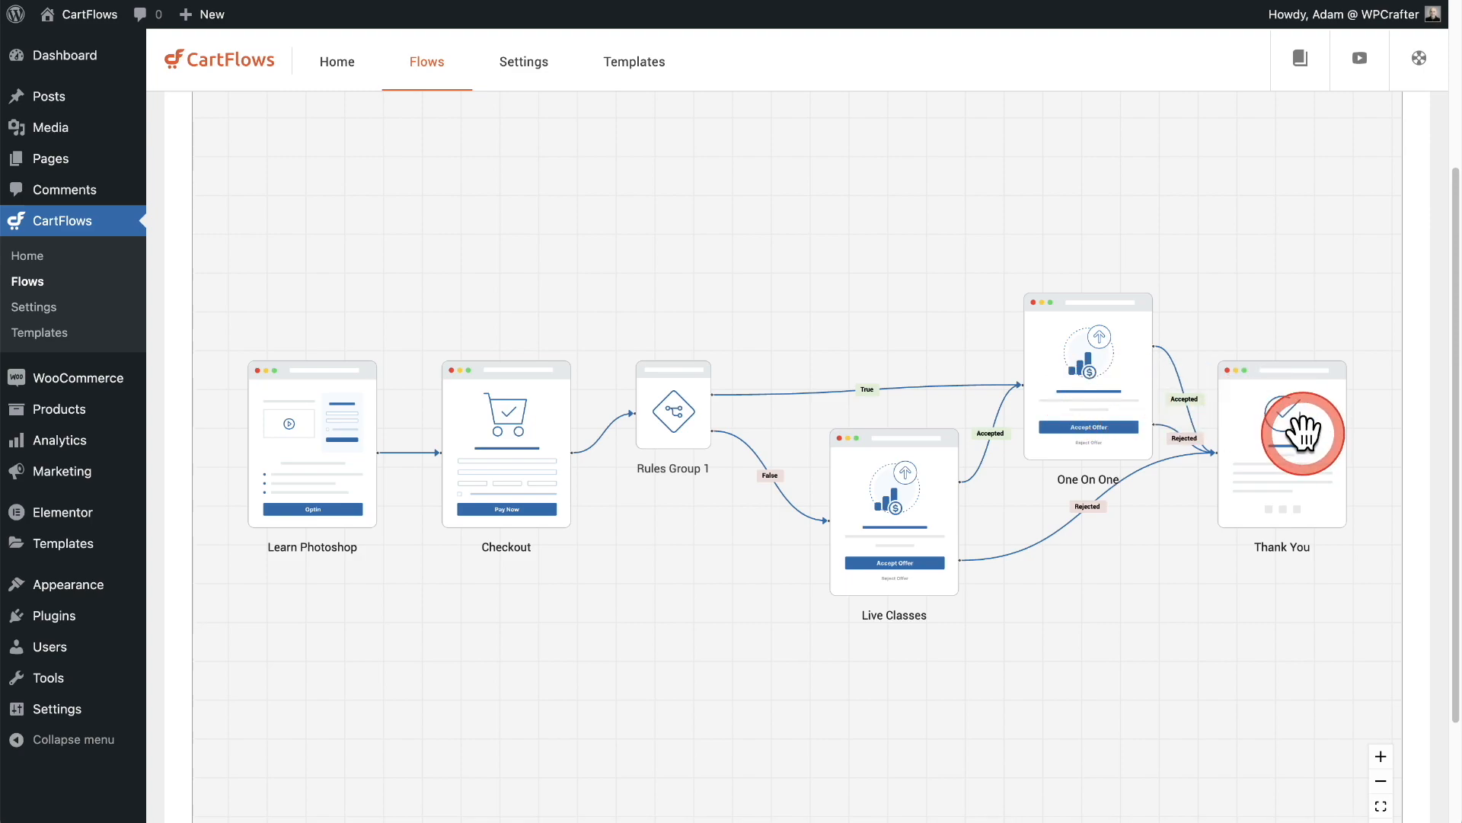
mouse_move(769, 420)
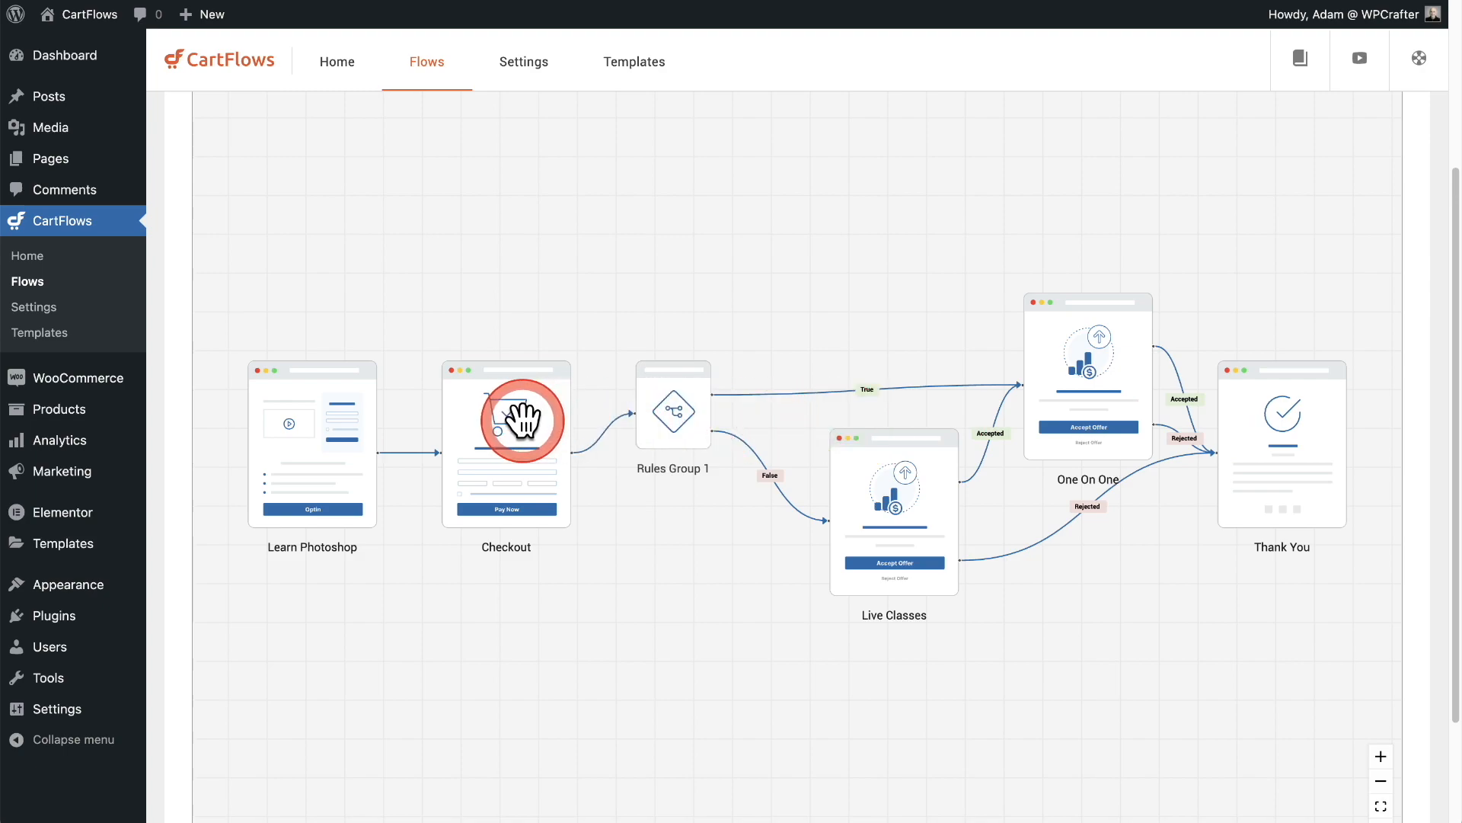
mouse_move(899, 519)
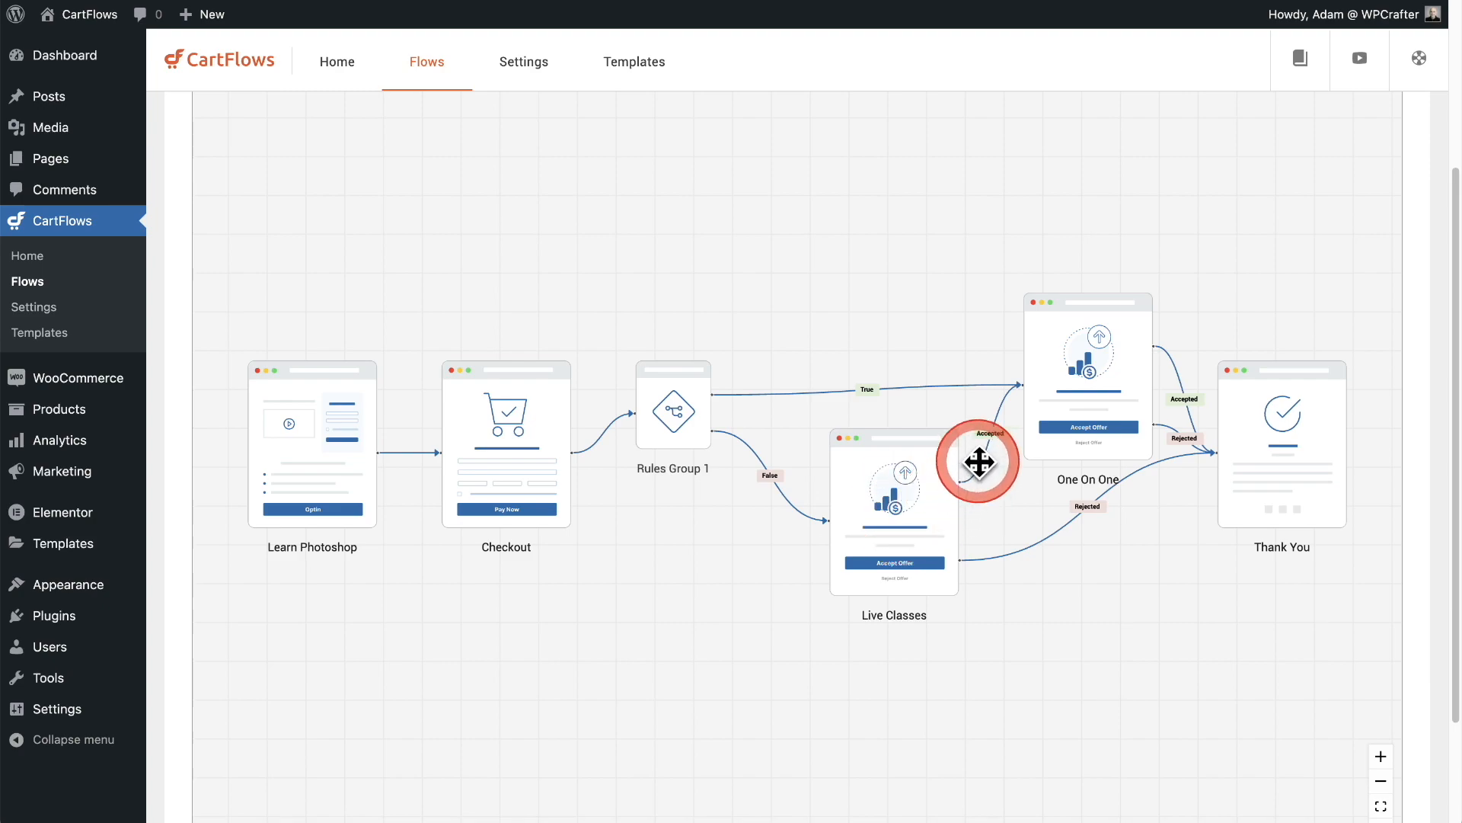
mouse_move(1087, 405)
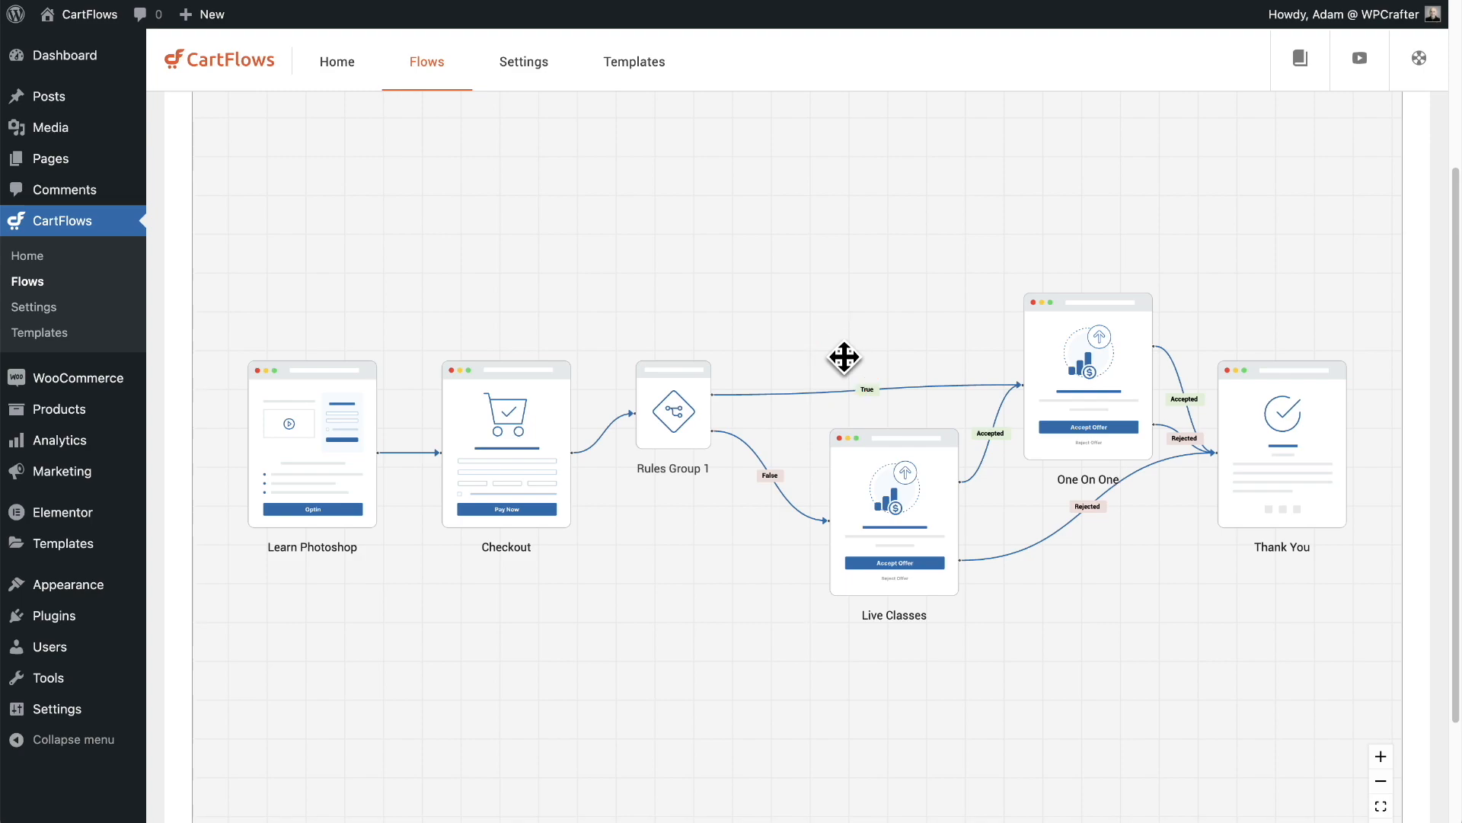
click(853, 352)
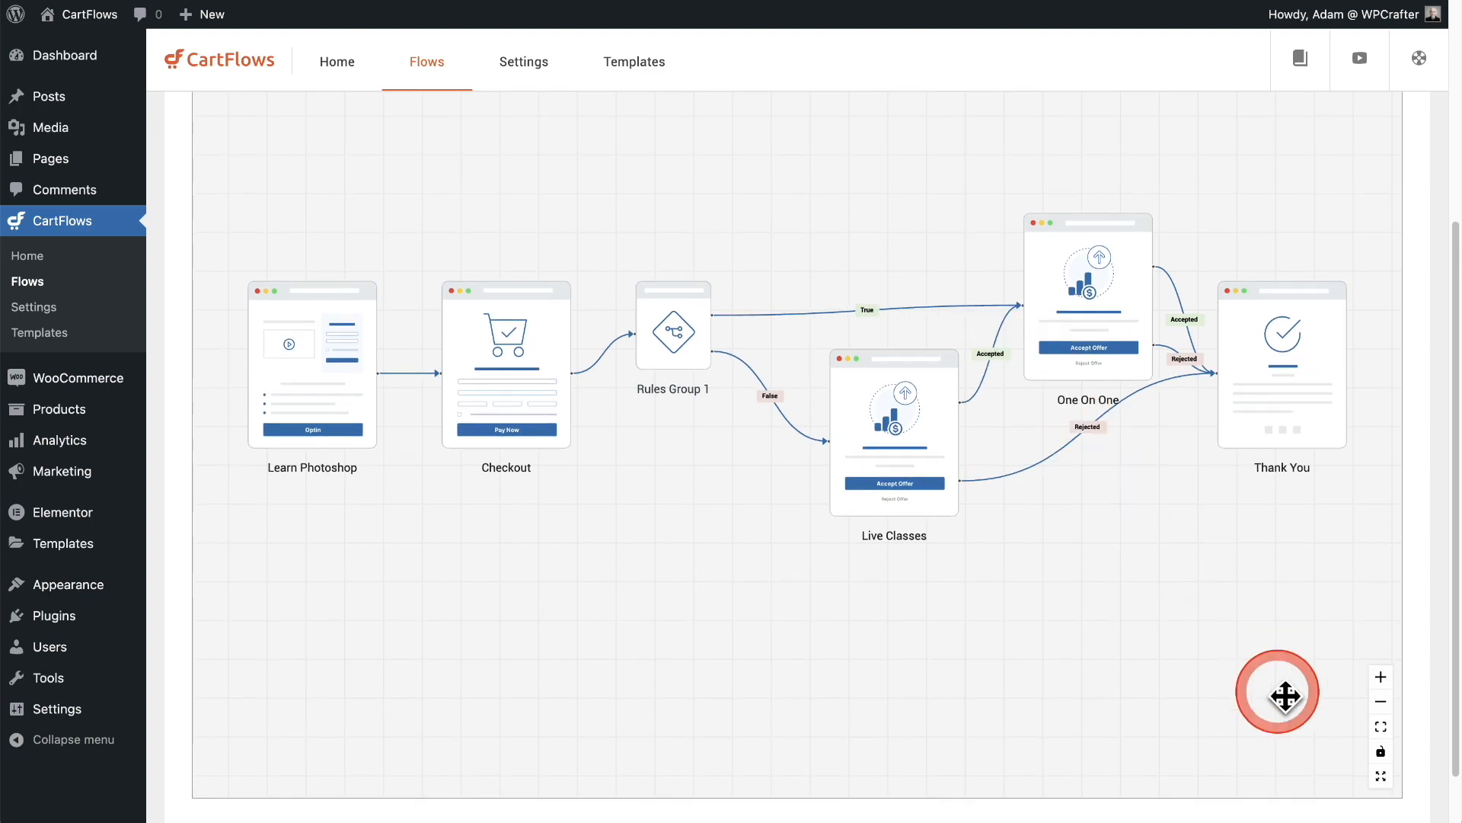
- Show the flow map full screen and select the Learn Photoshop, Checkout and Rules Group 1 nodes
click(1382, 775)
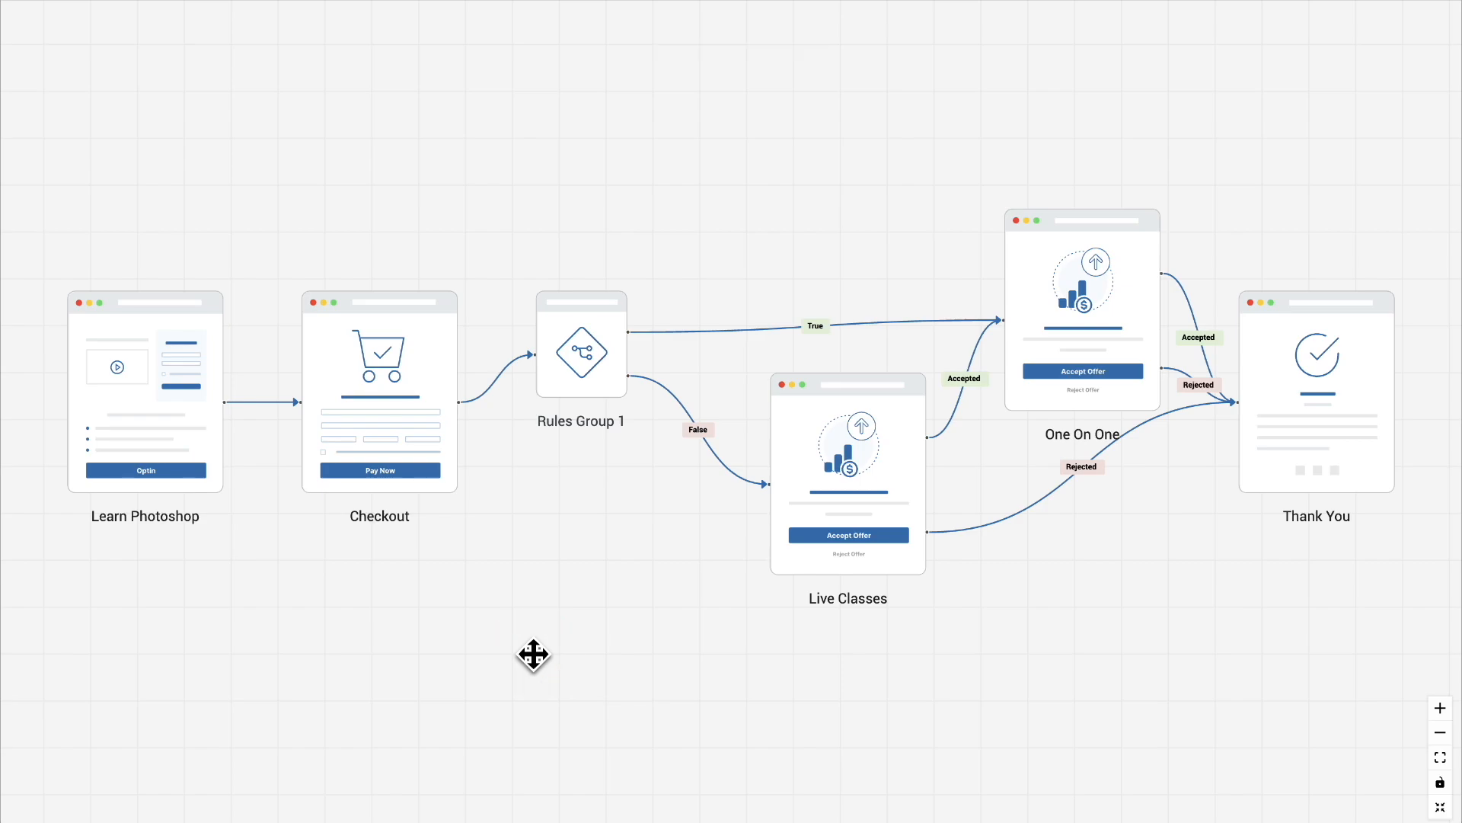
click(146, 390)
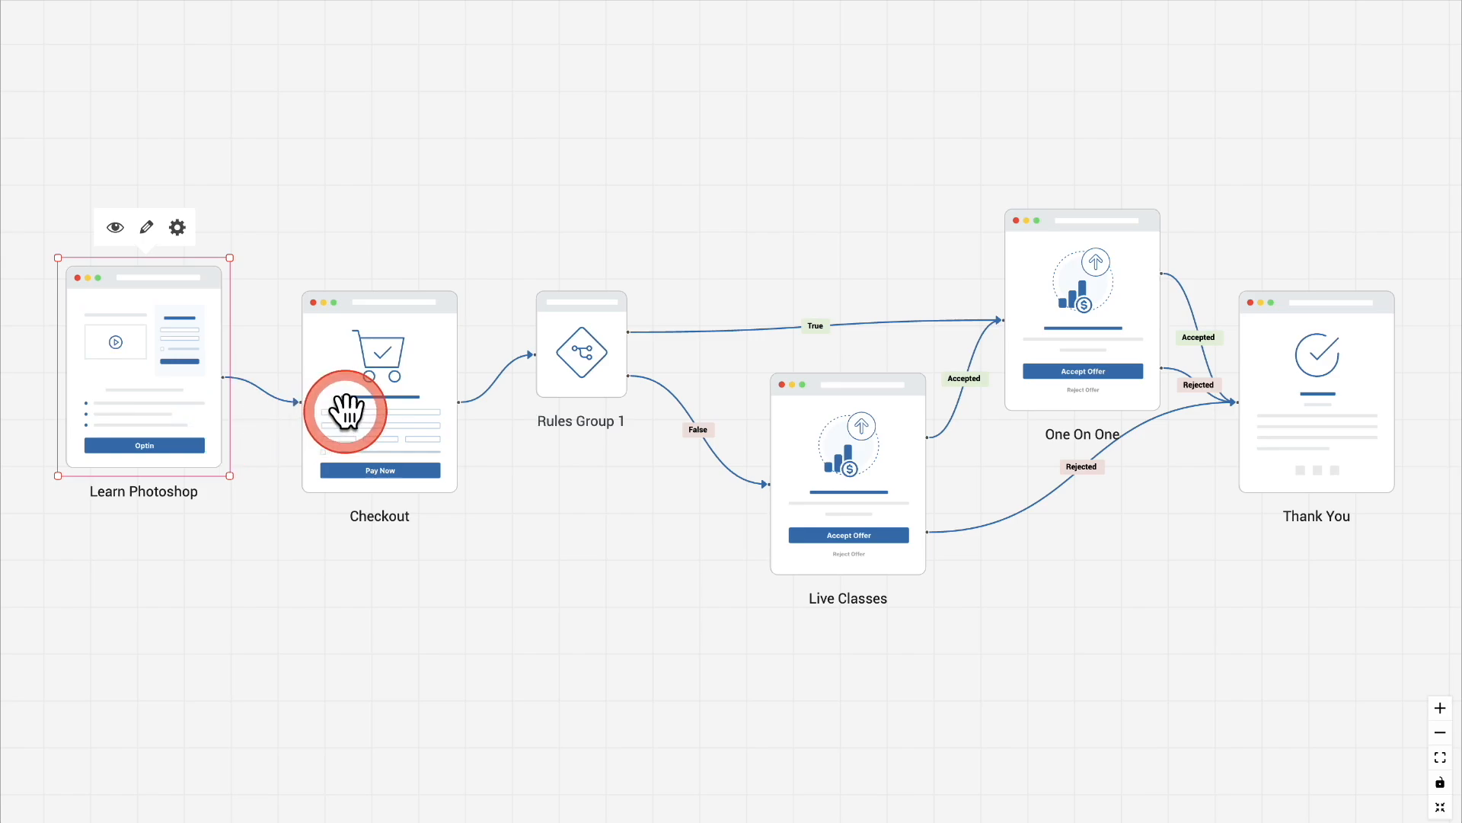
click(380, 408)
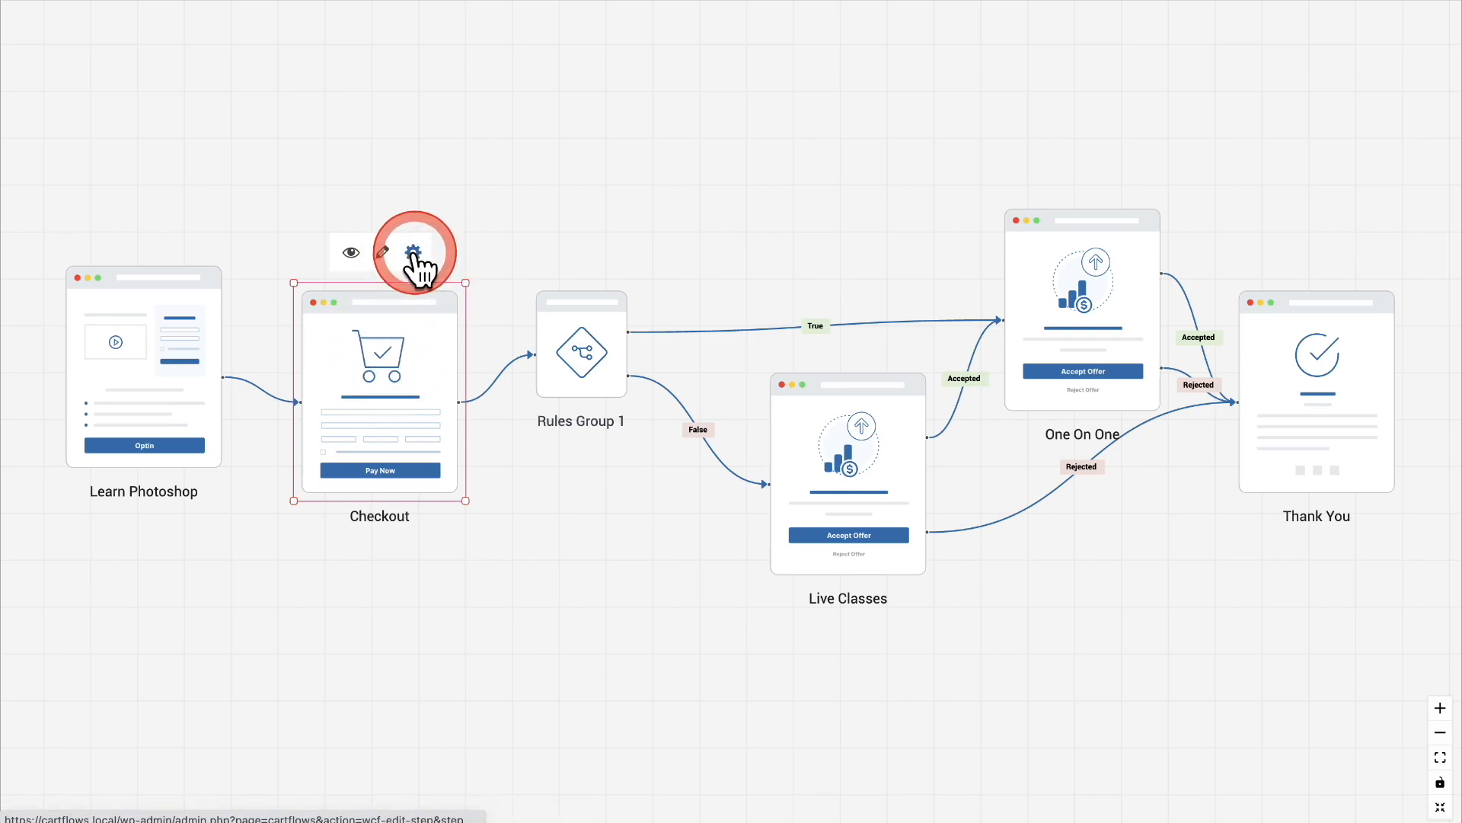
click(414, 251)
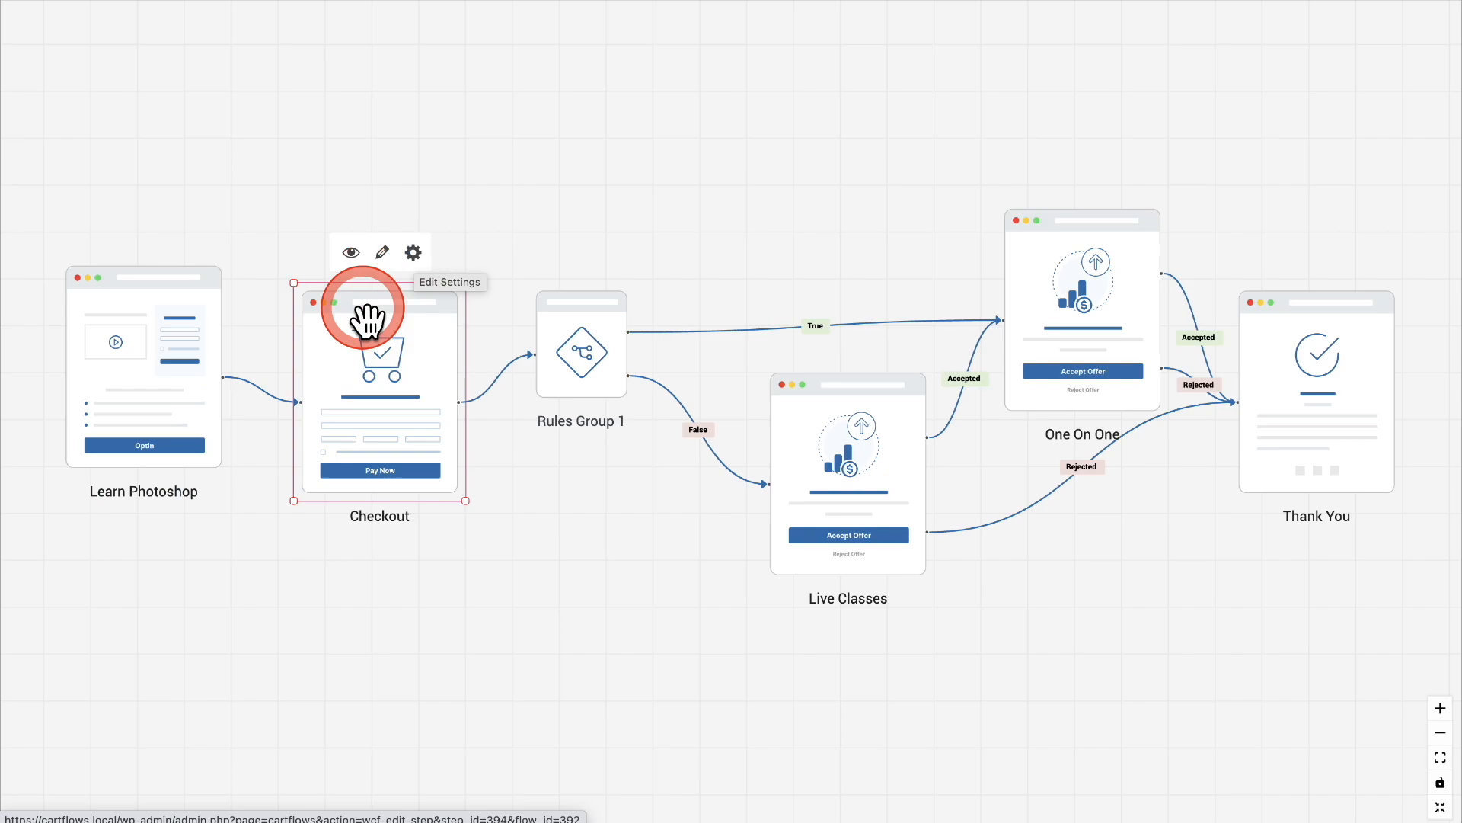
mouse_move(596, 356)
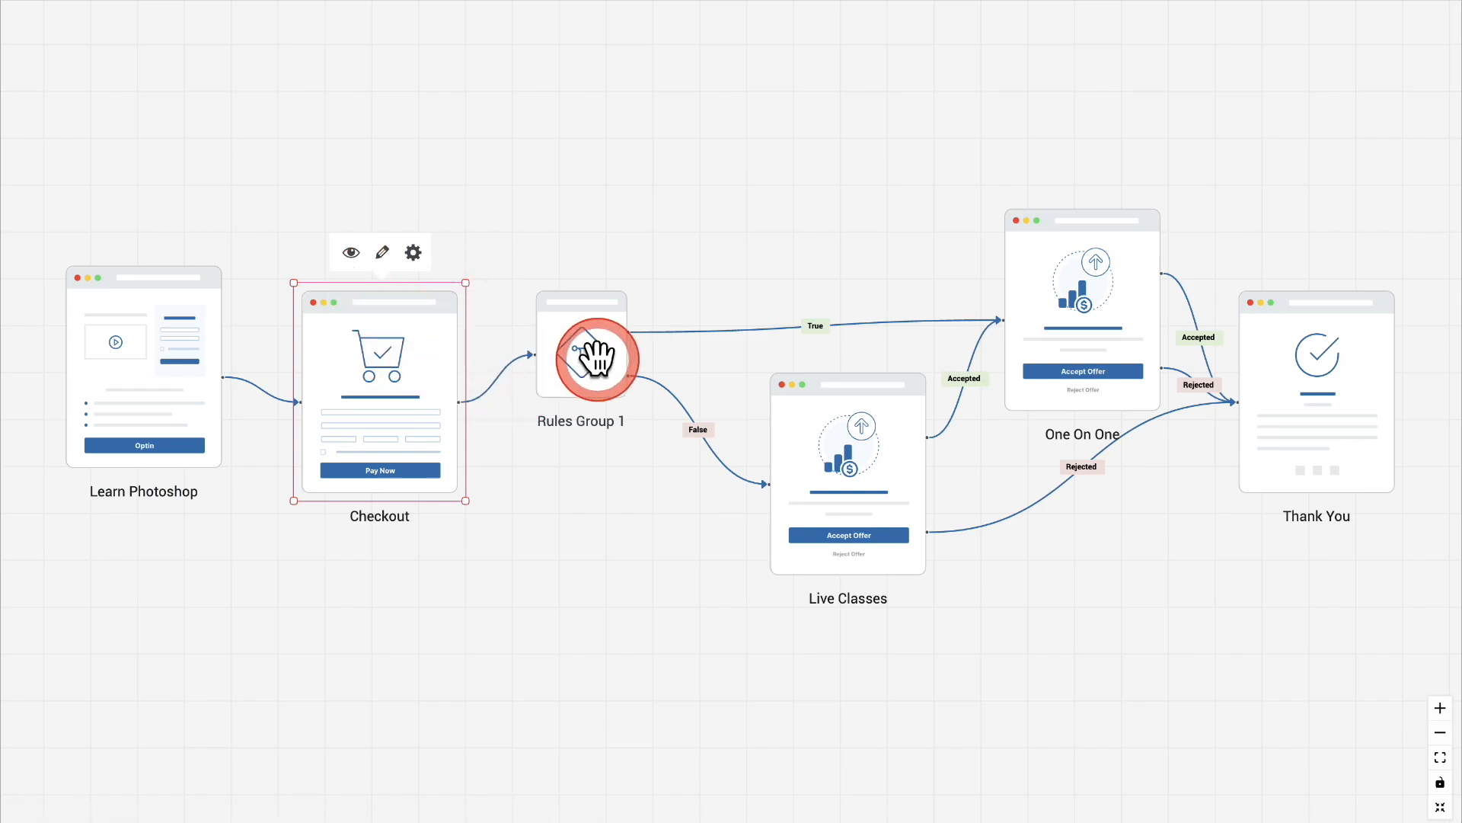
click(581, 351)
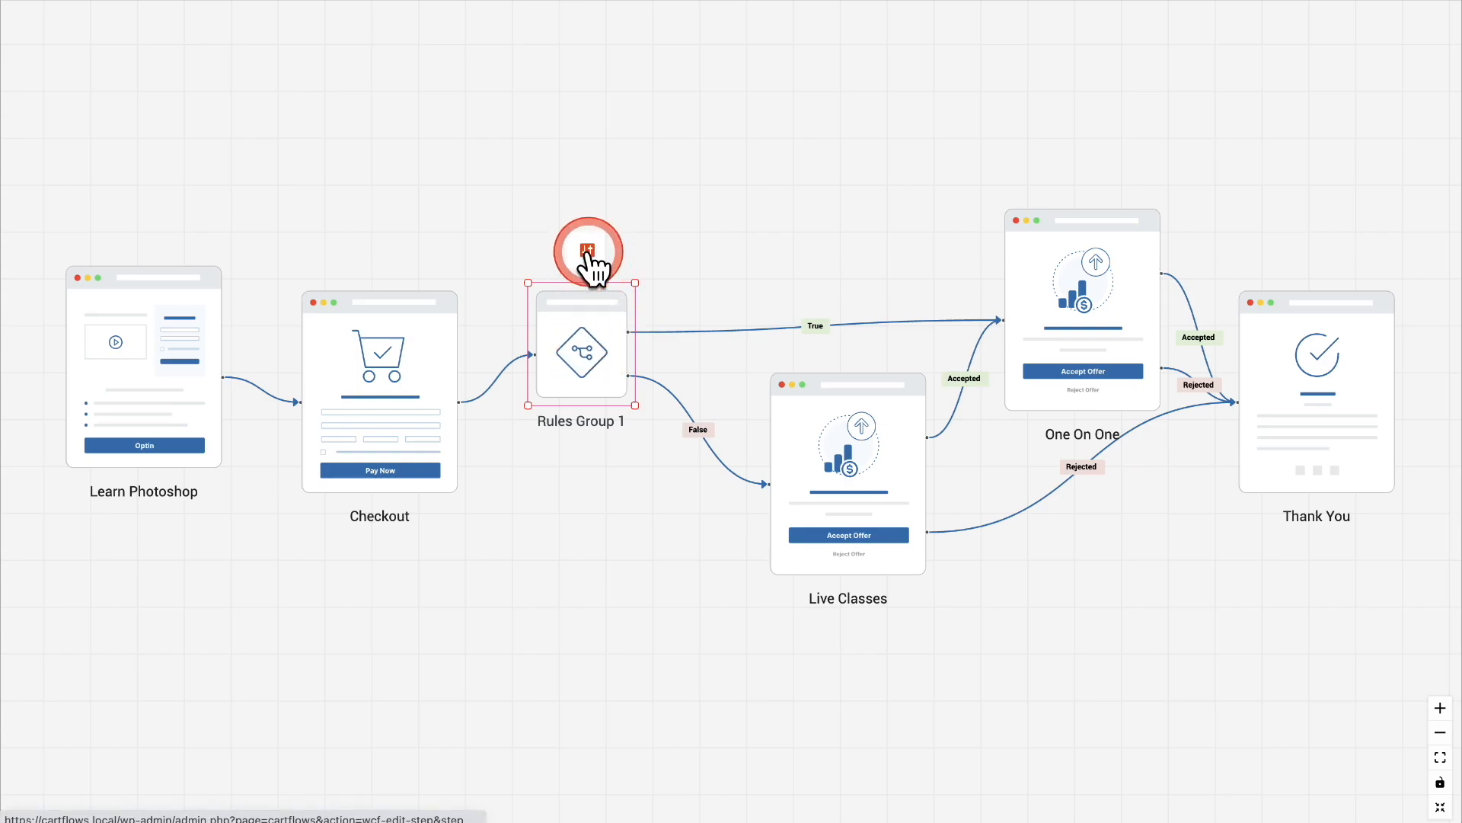
- Drag the One On One and Live Classes nodes apart to spread the branches
click(588, 252)
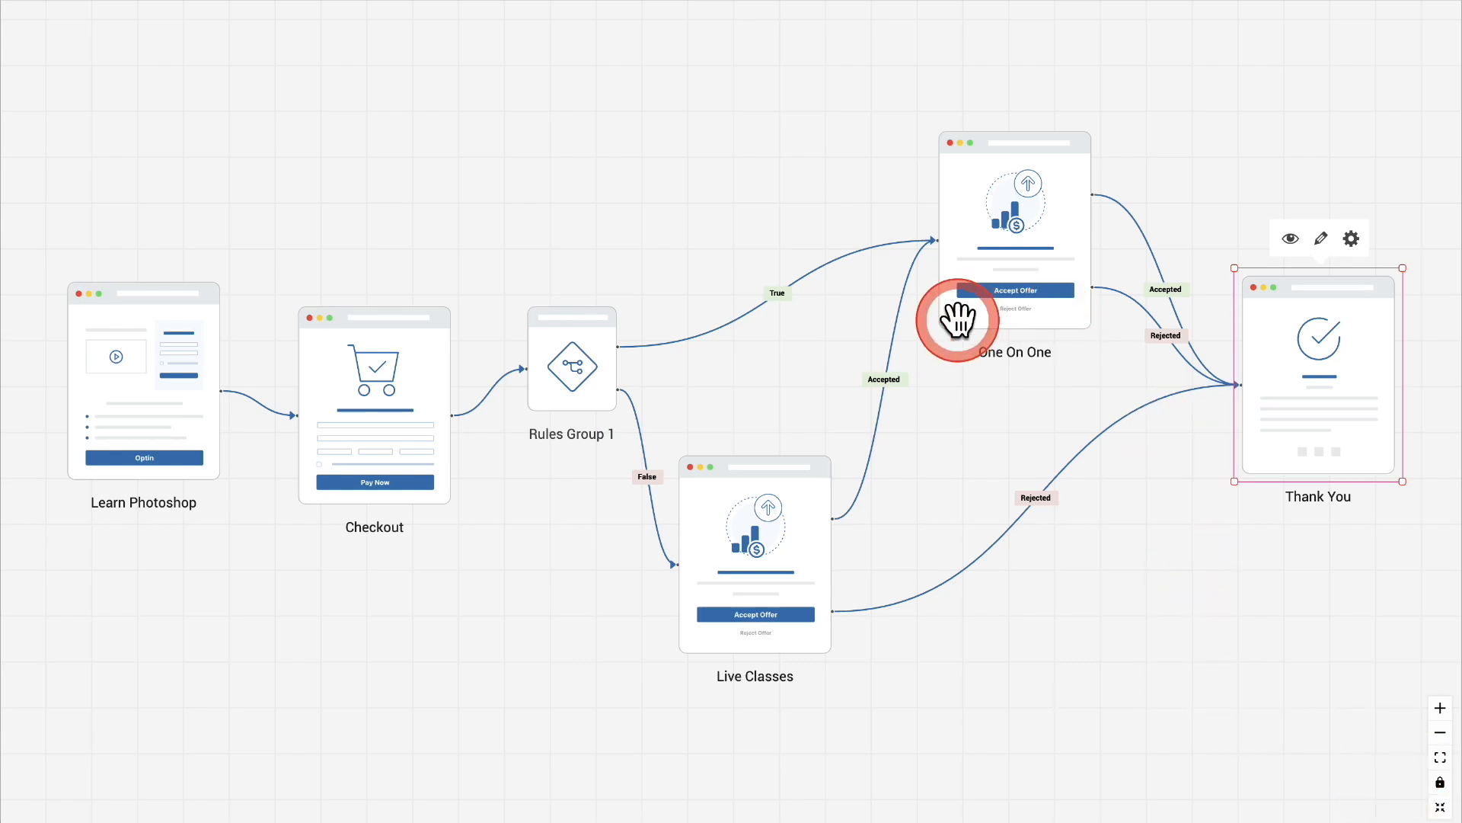
mouse_move(1119, 646)
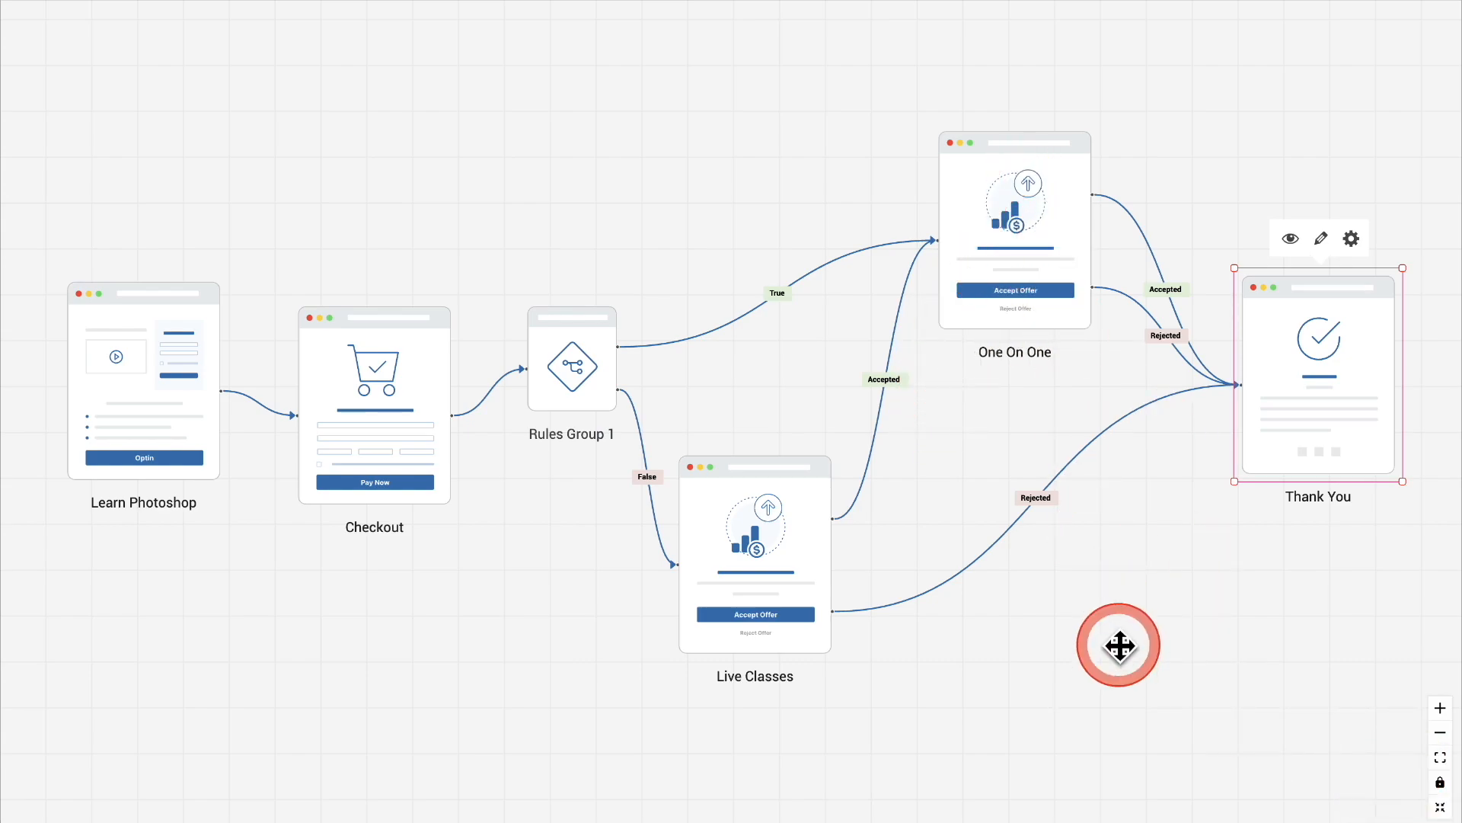